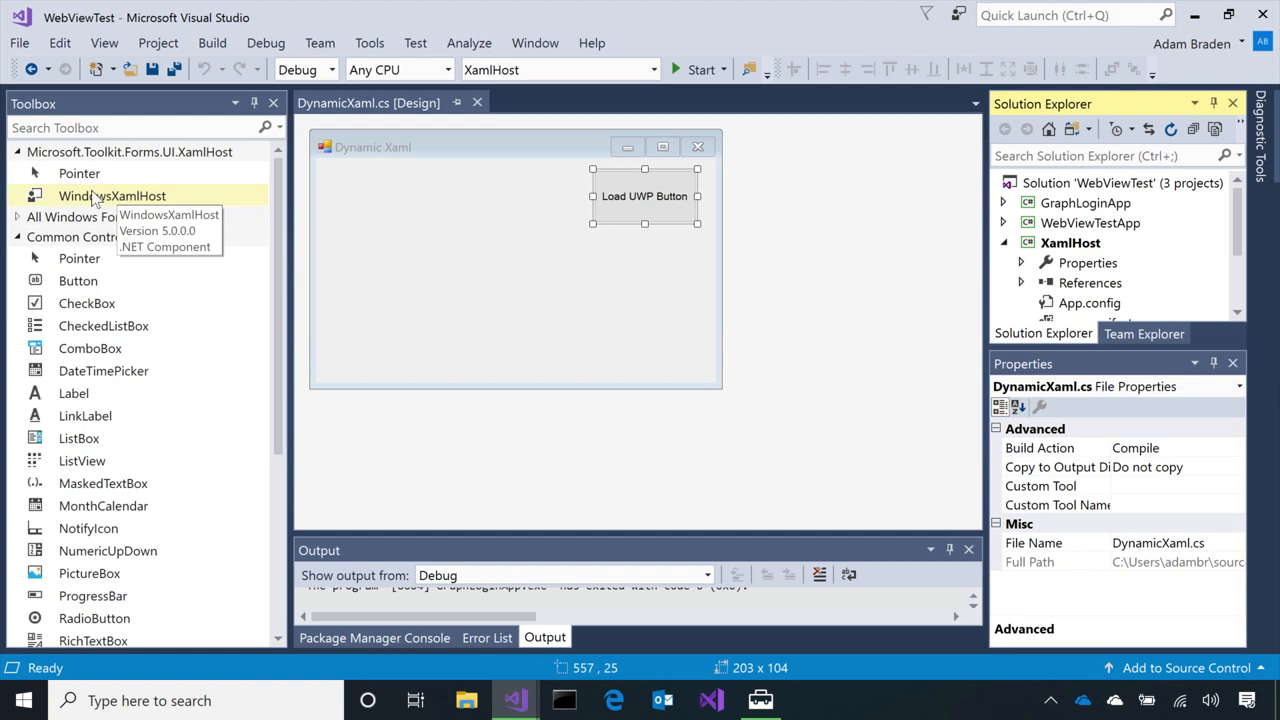
pyautogui.moveTo(94, 199)
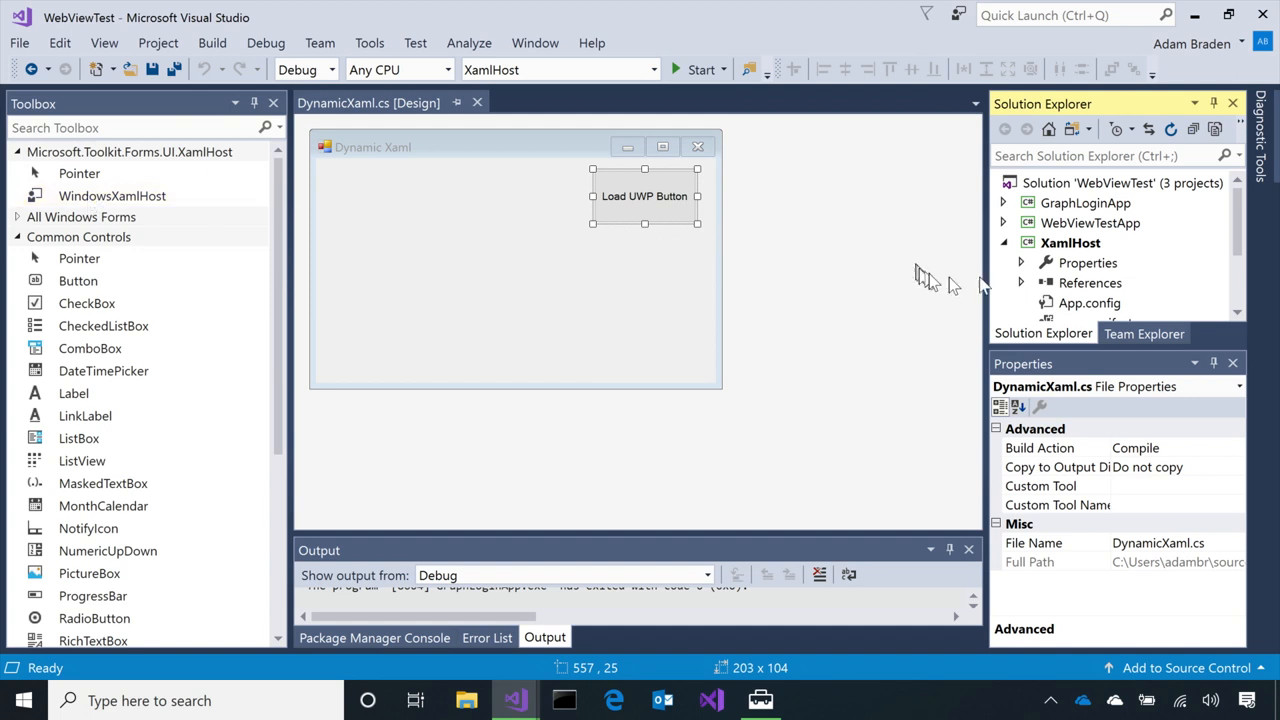
# Search the XamlHost project's NuGet packages for microsoft.toolkit.forms, confirming Microsoft.Toolkit.Forms.UI.XamlHost is installed
pyautogui.rightClick(1071, 242)
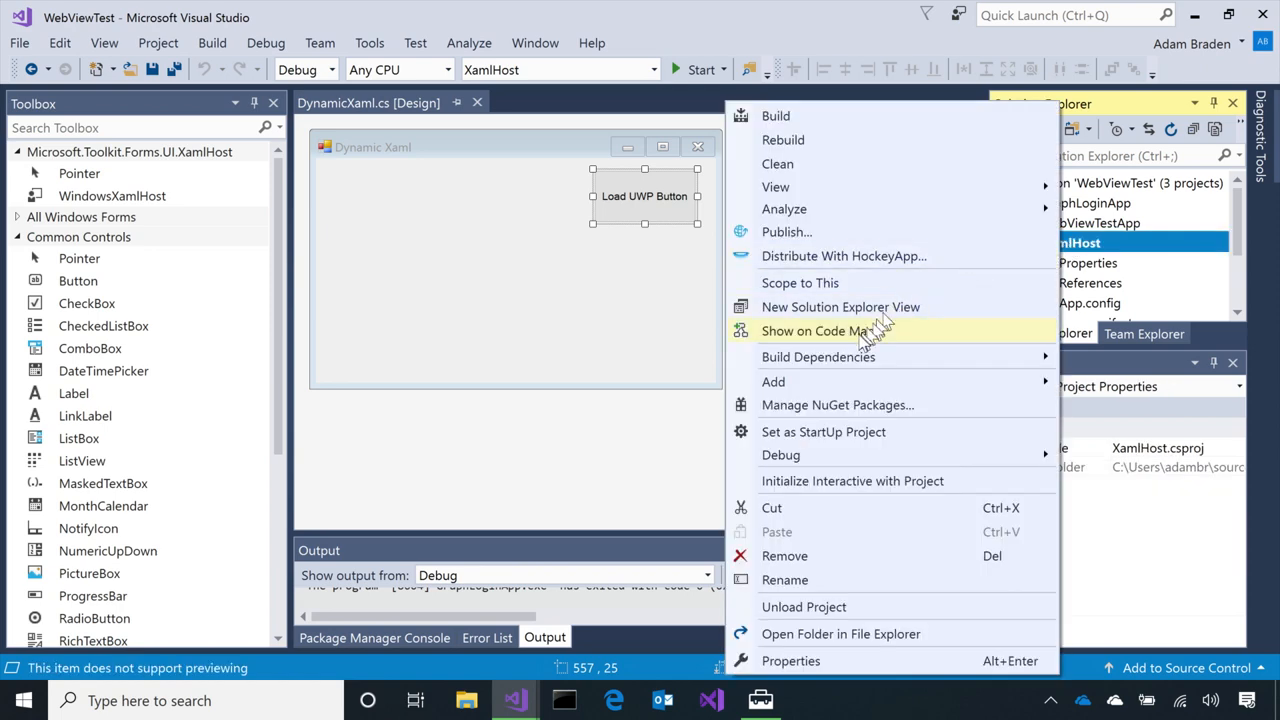
pyautogui.click(837, 404)
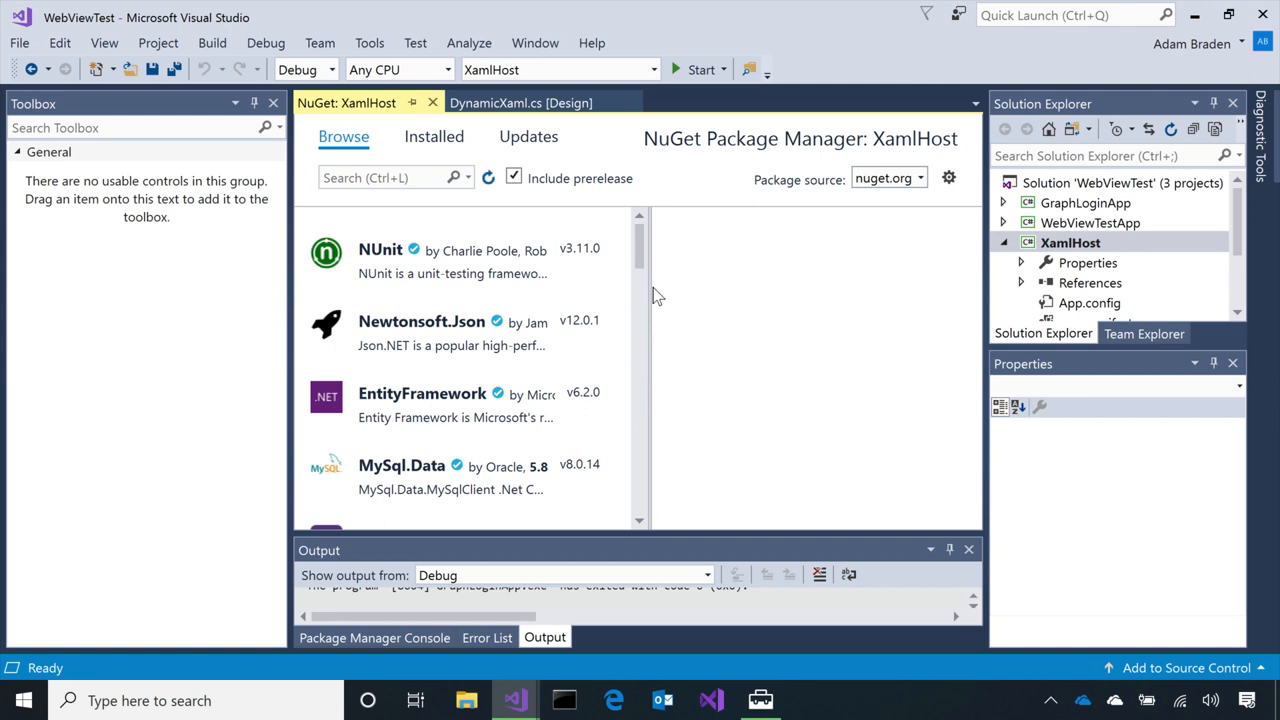
pyautogui.click(390, 178)
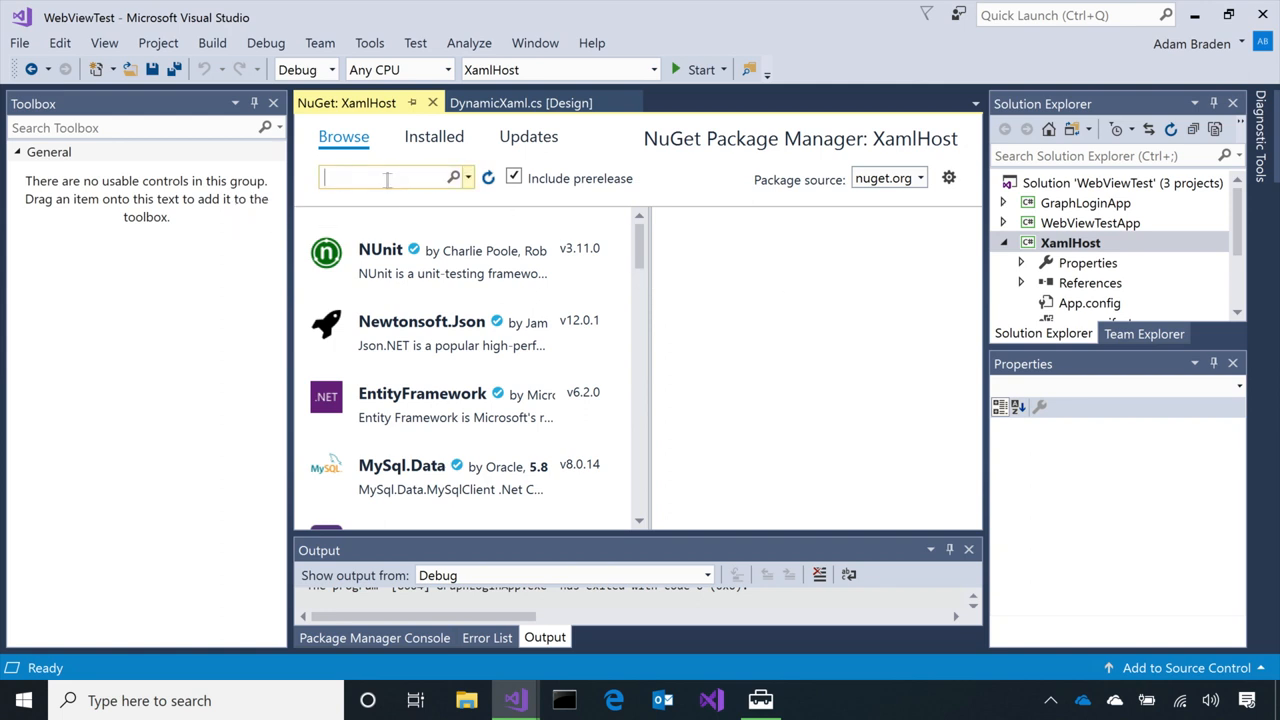
pyautogui.write('microsoft.tool')
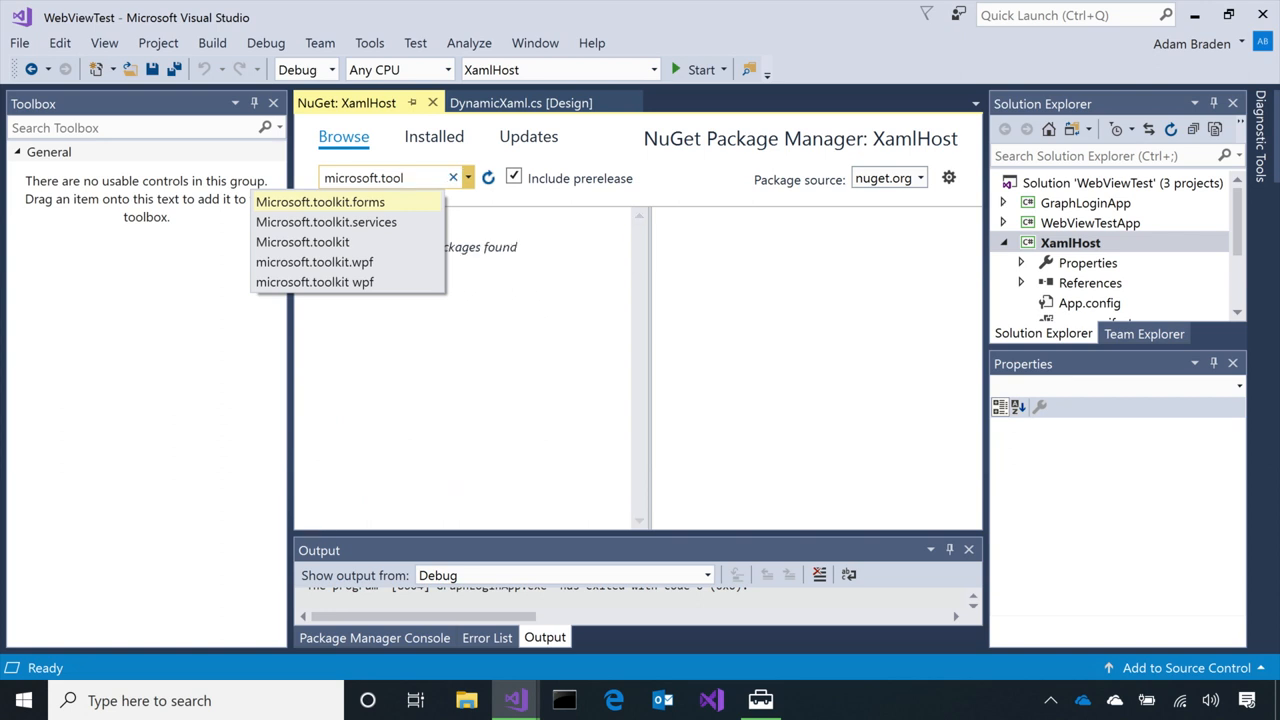
pyautogui.click(320, 201)
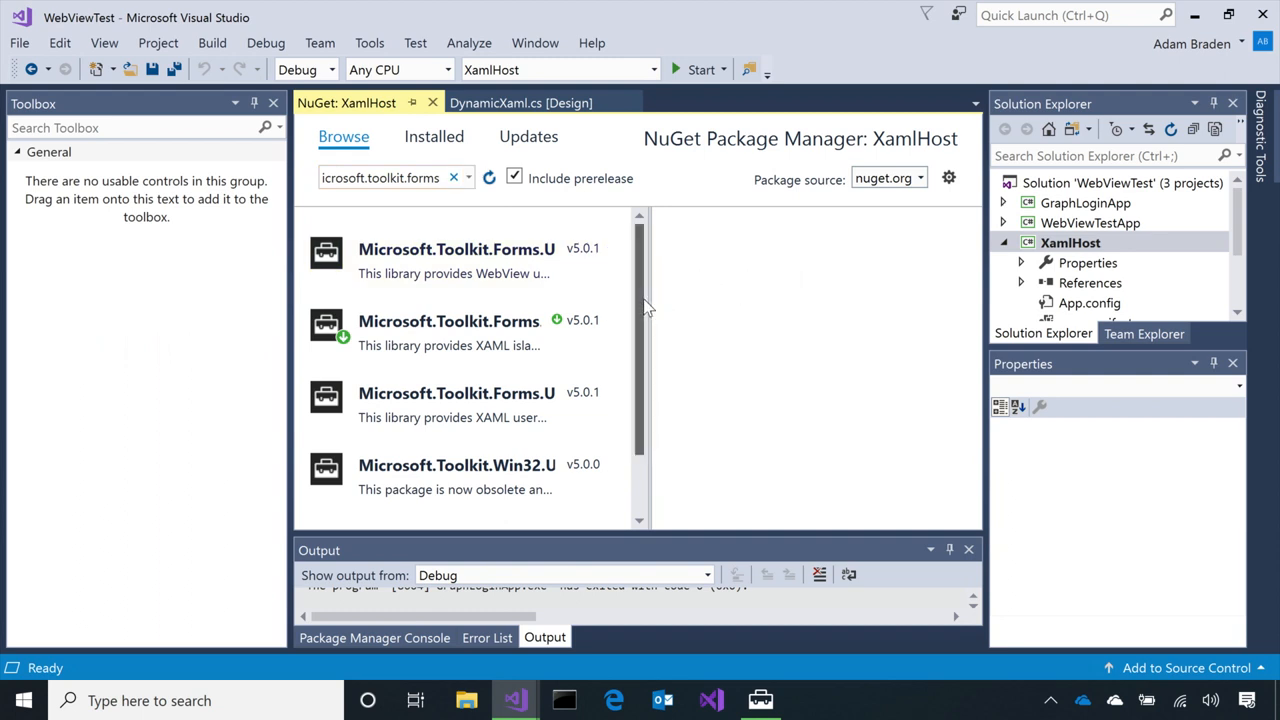
pyautogui.moveTo(290, 308)
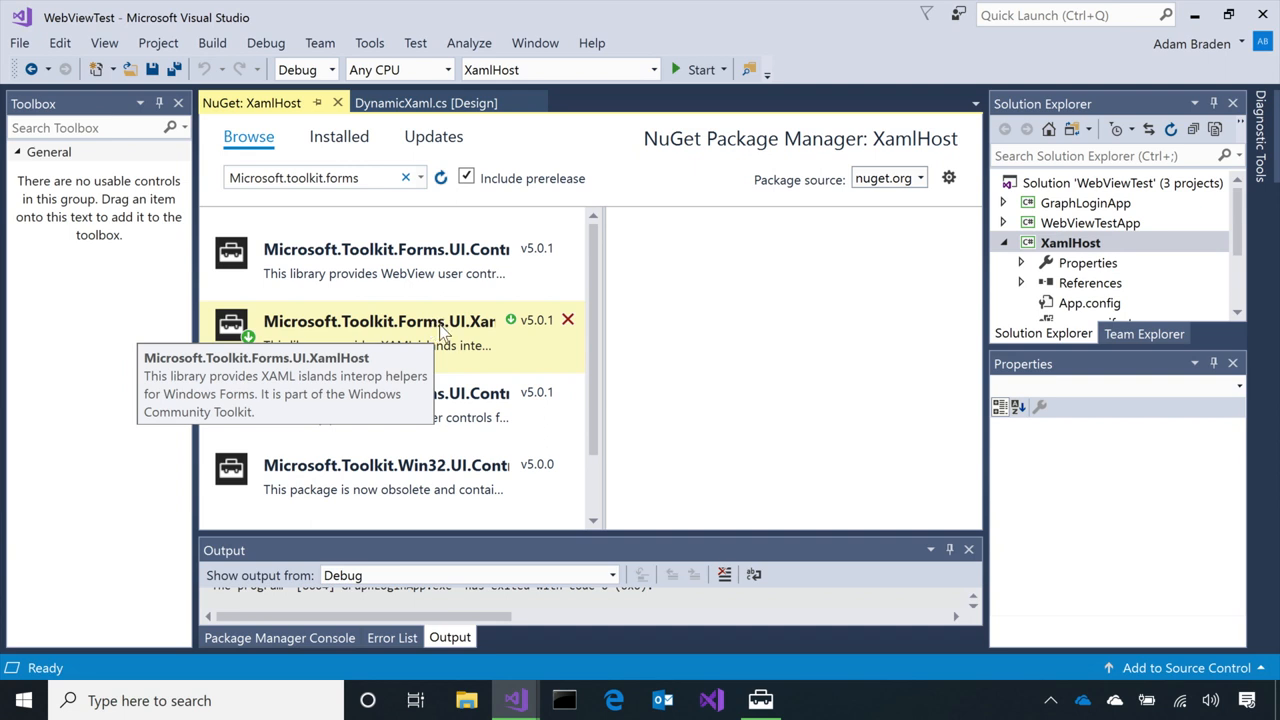
pyautogui.moveTo(435, 200)
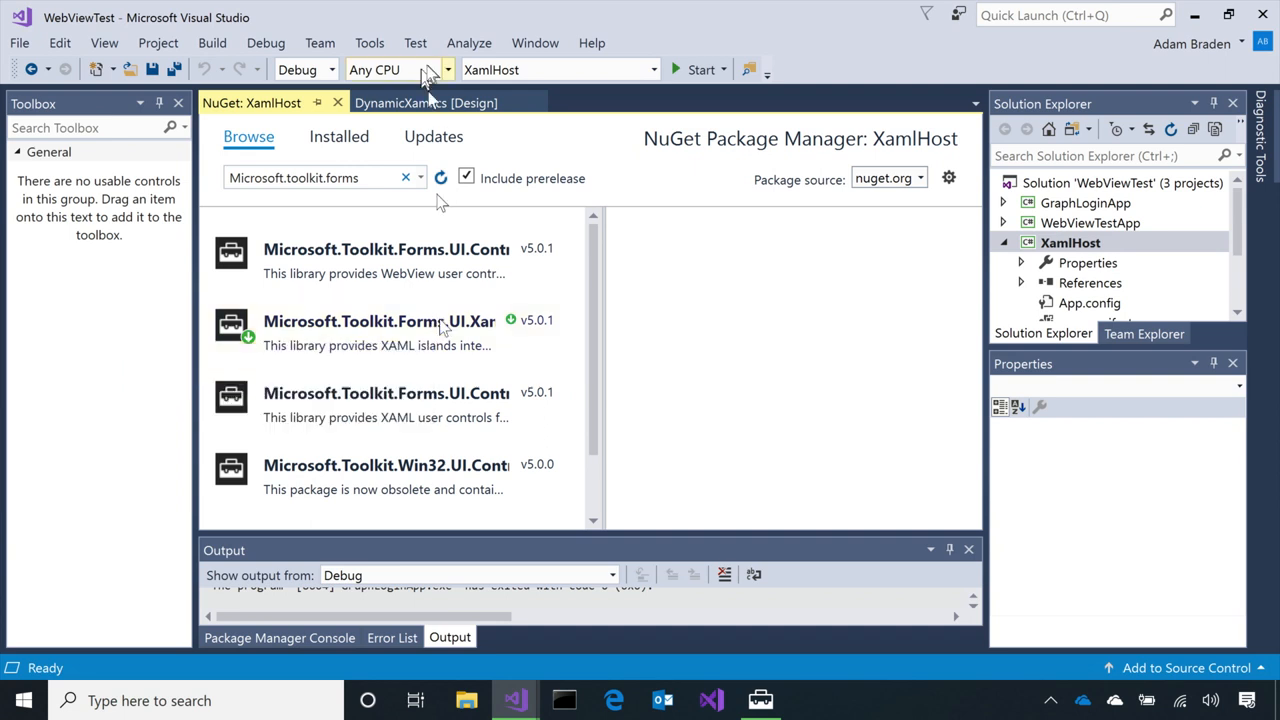
pyautogui.click(426, 103)
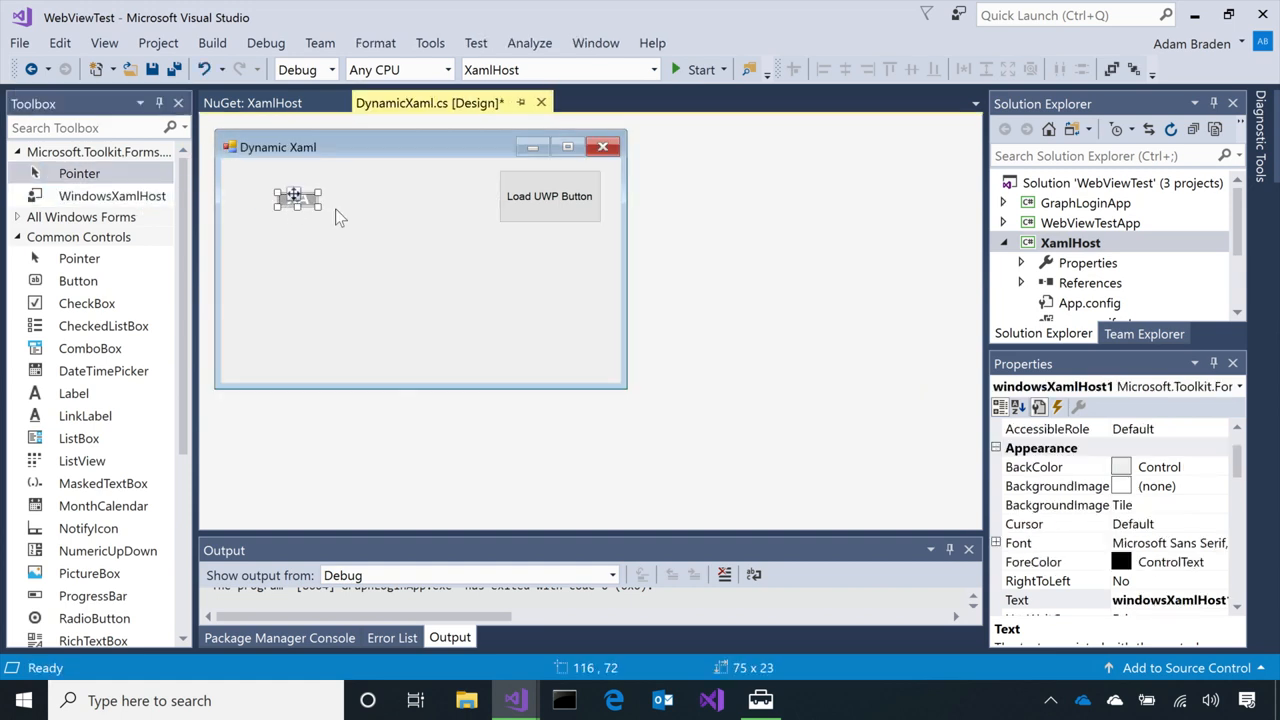
# Enlarge windowsXamlHost1 on DynamicXaml and open the Load UWP Button's button1_Click handler
pyautogui.moveTo(320, 210); pyautogui.dragTo(500, 360)
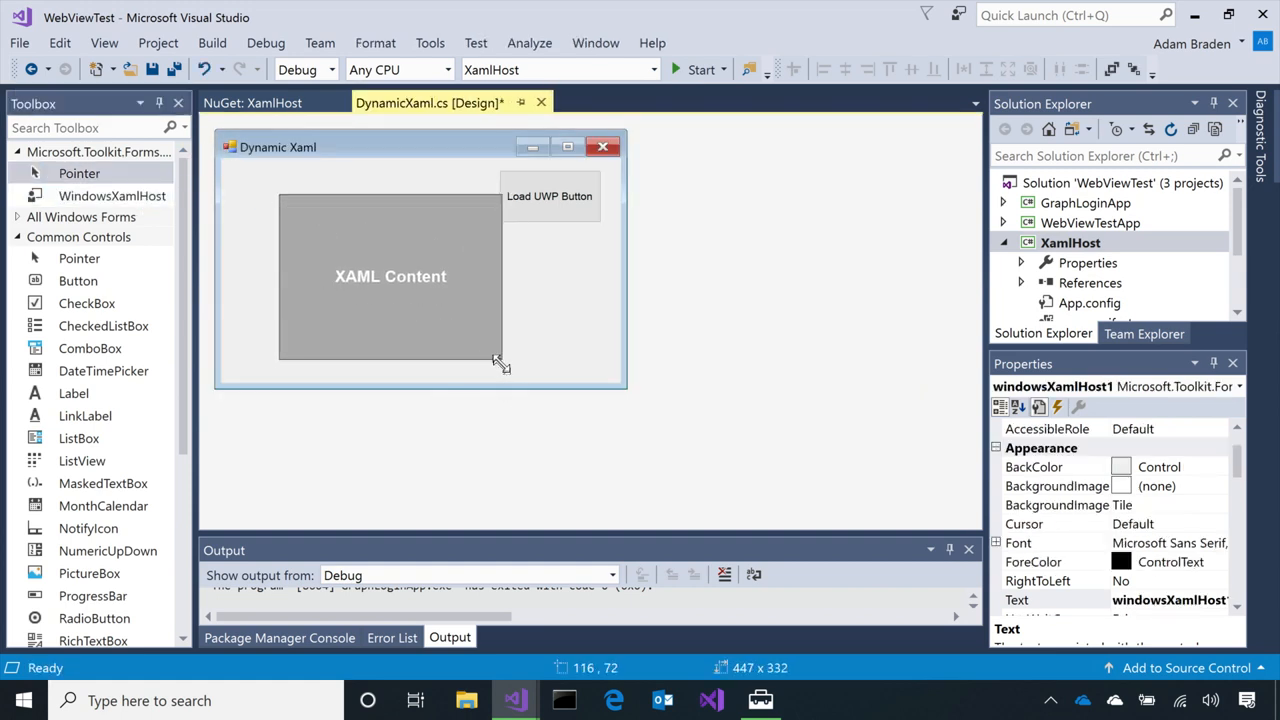
pyautogui.click(390, 277)
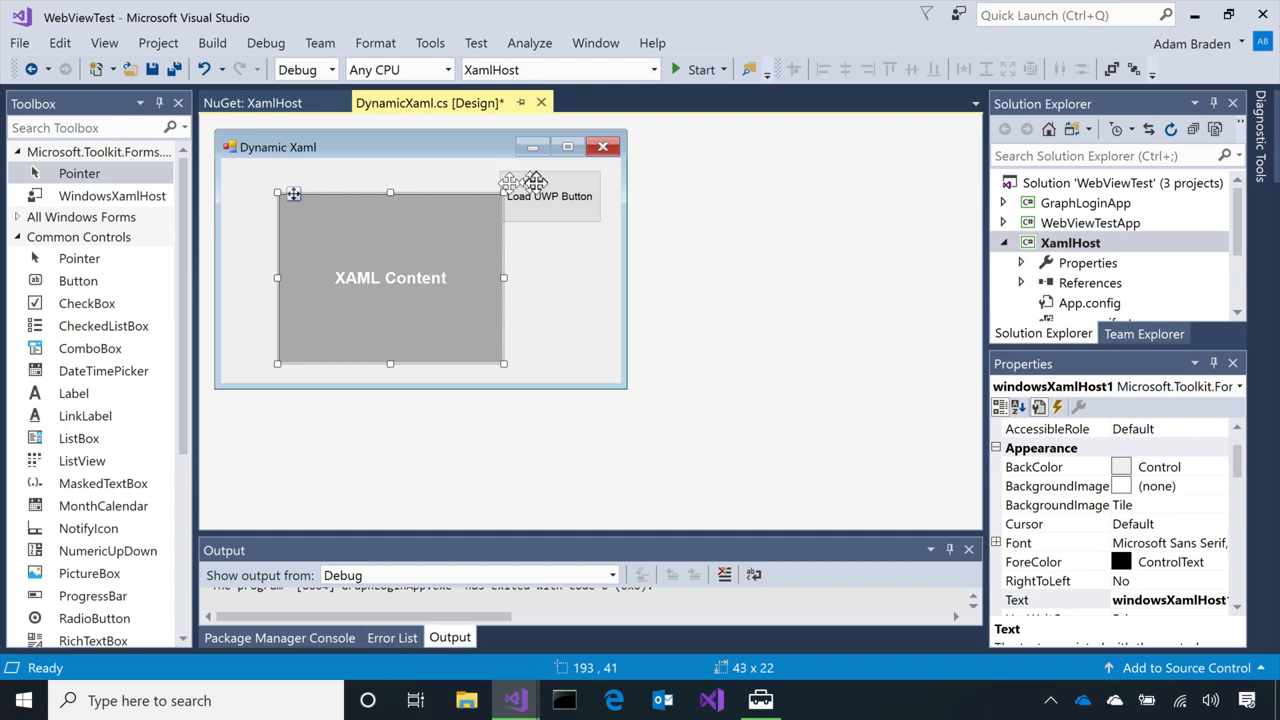
pyautogui.click(549, 195)
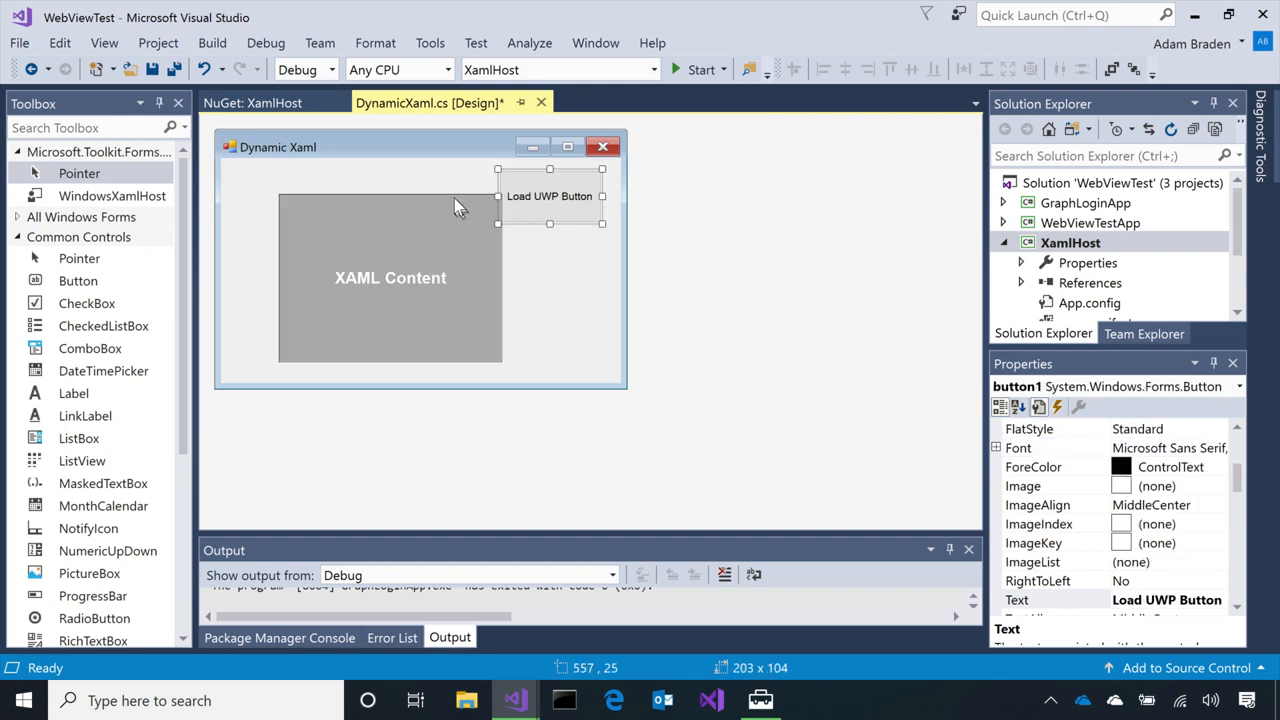
pyautogui.doubleClick(549, 196)
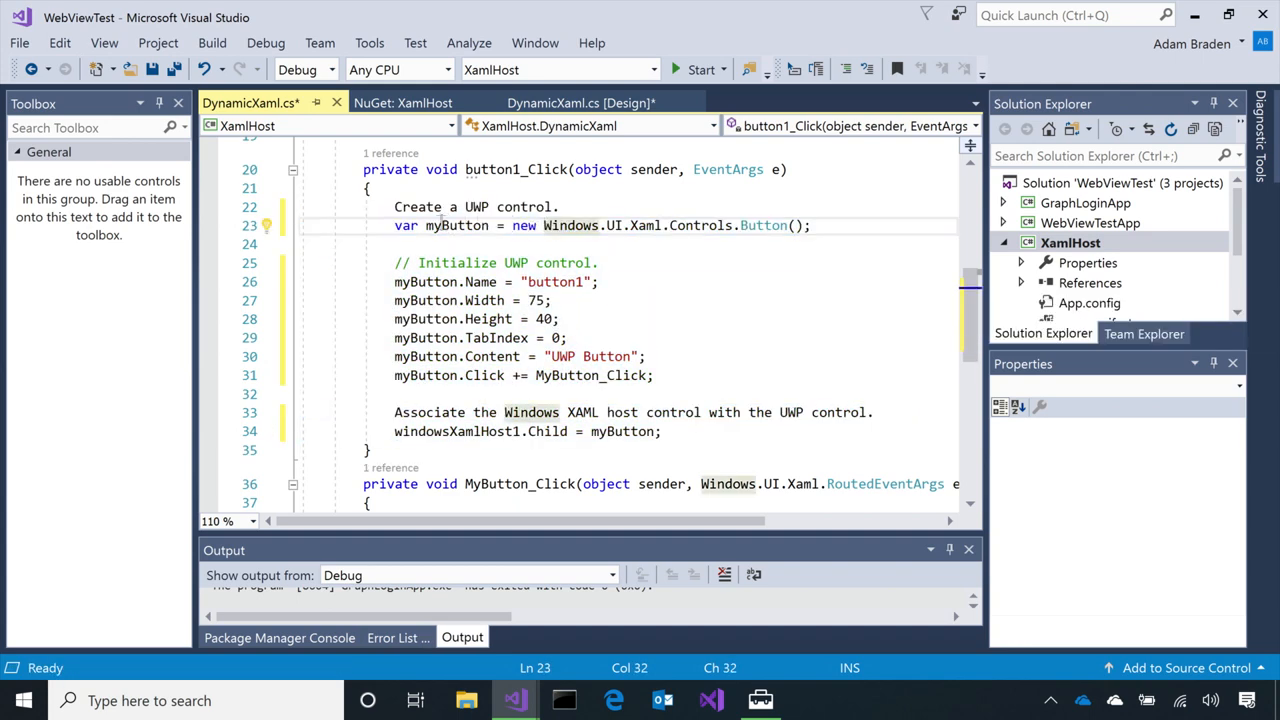
pyautogui.moveTo(650, 225)
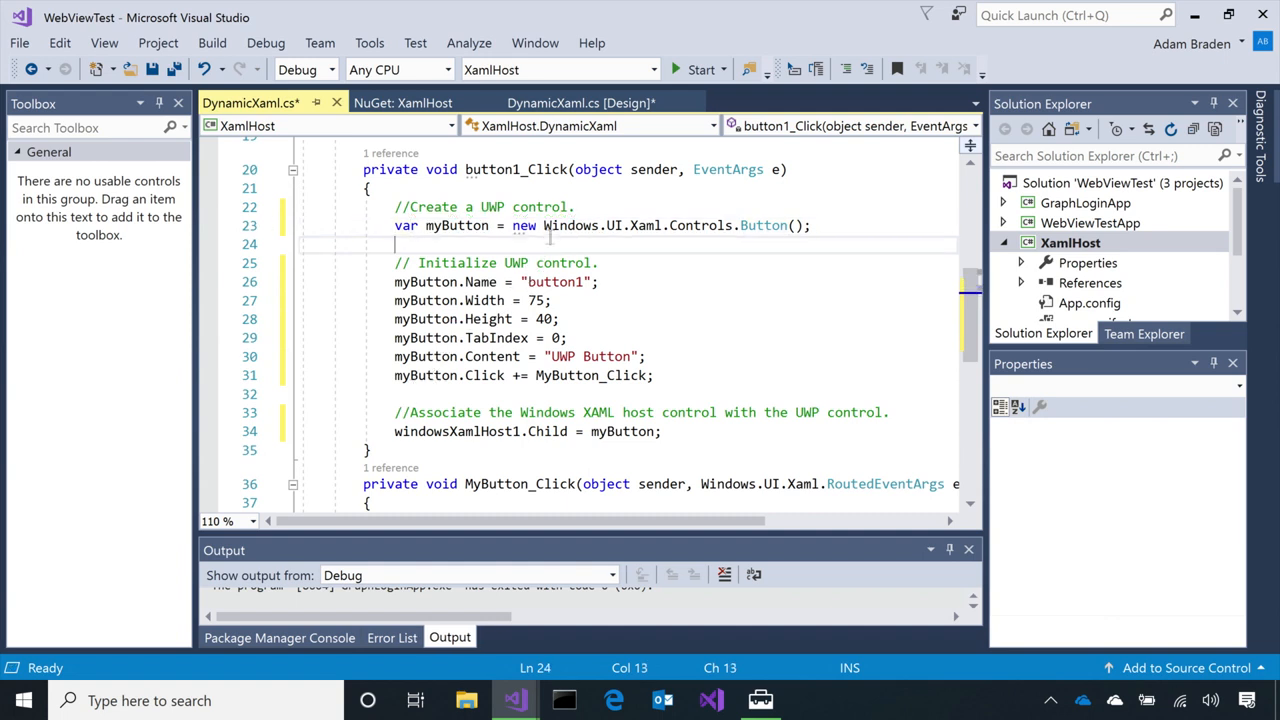
pyautogui.moveTo(457, 225)
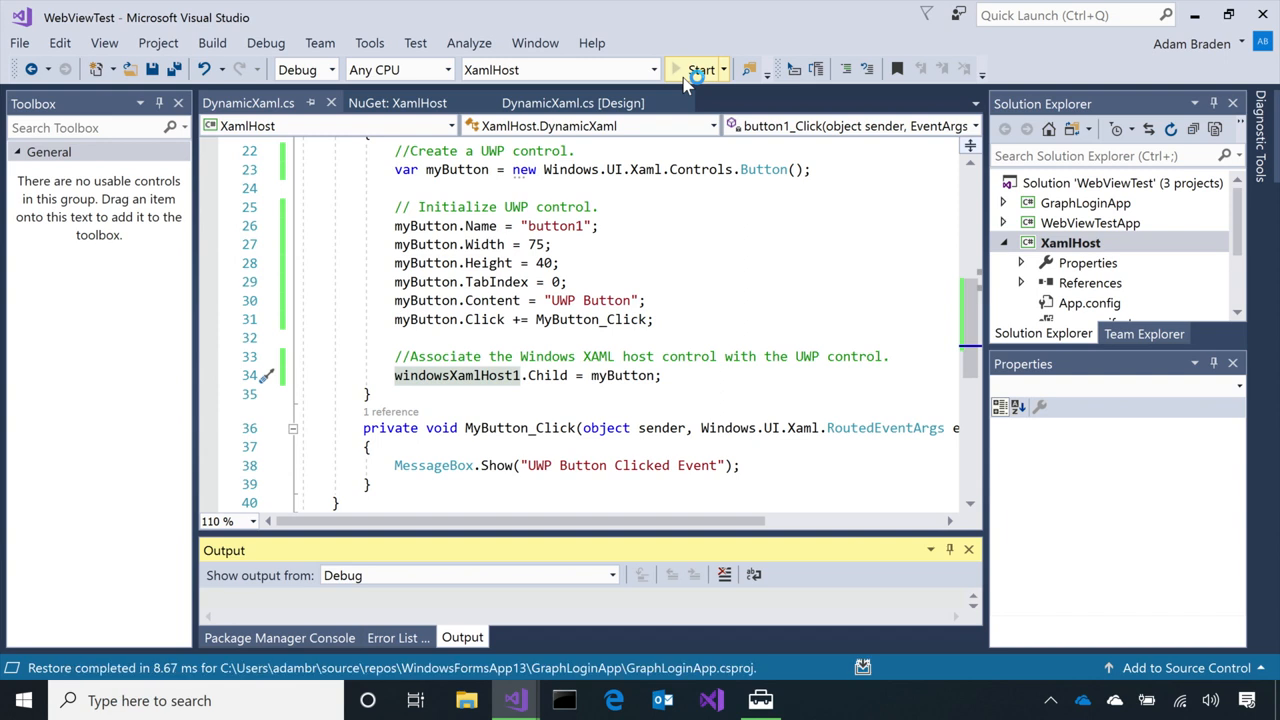
# Debug the XamlHost app and place a UWP Button in the Dynamic Xaml window
pyautogui.click(700, 69)
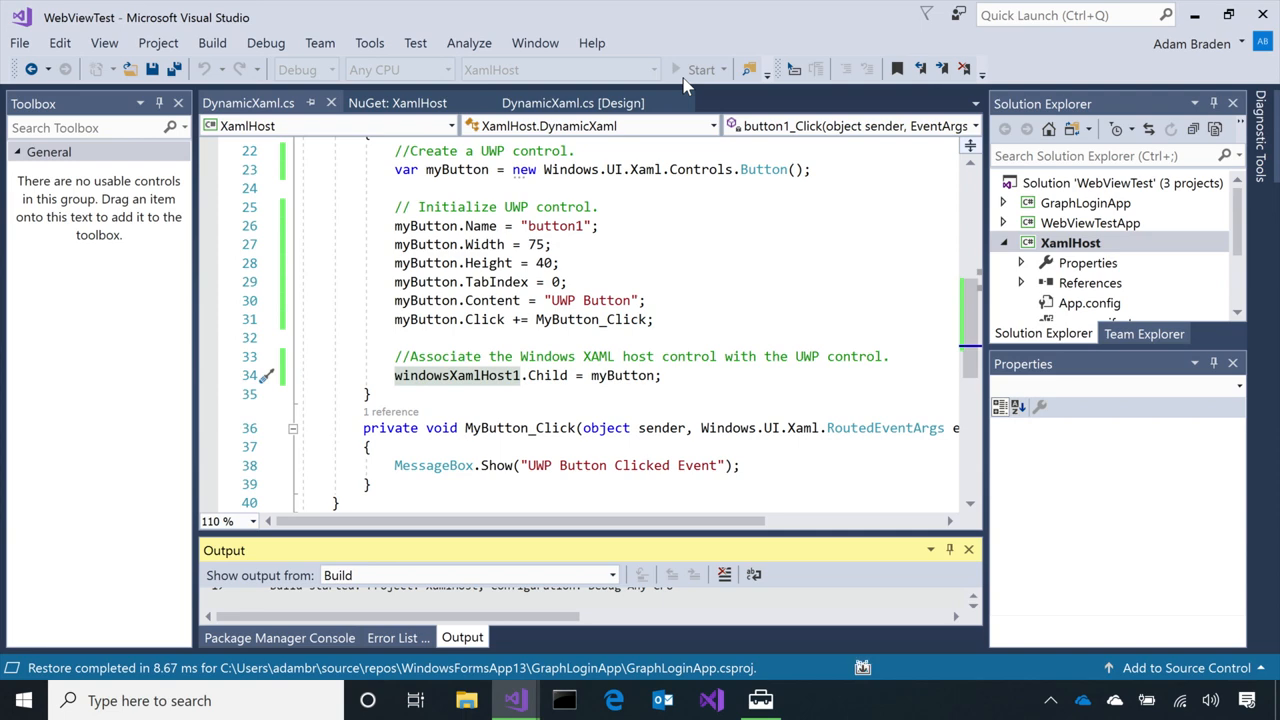
pyautogui.click(700, 69)
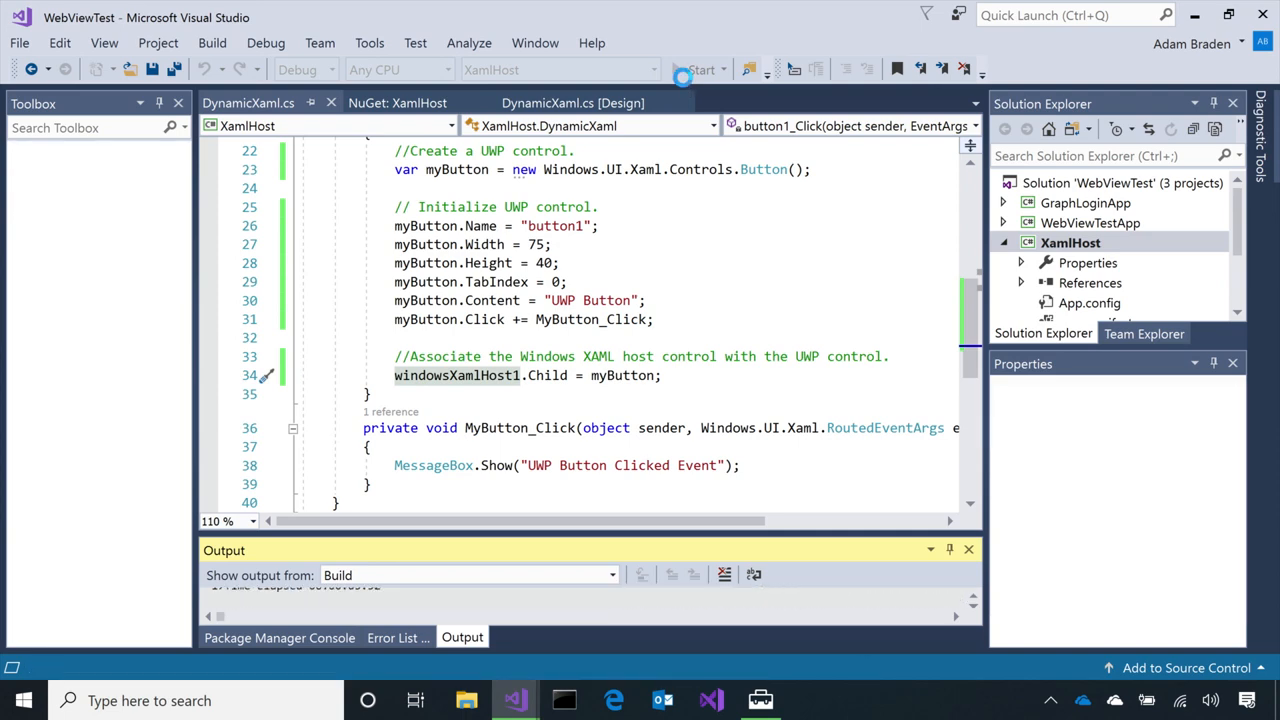
pyautogui.click(697, 69)
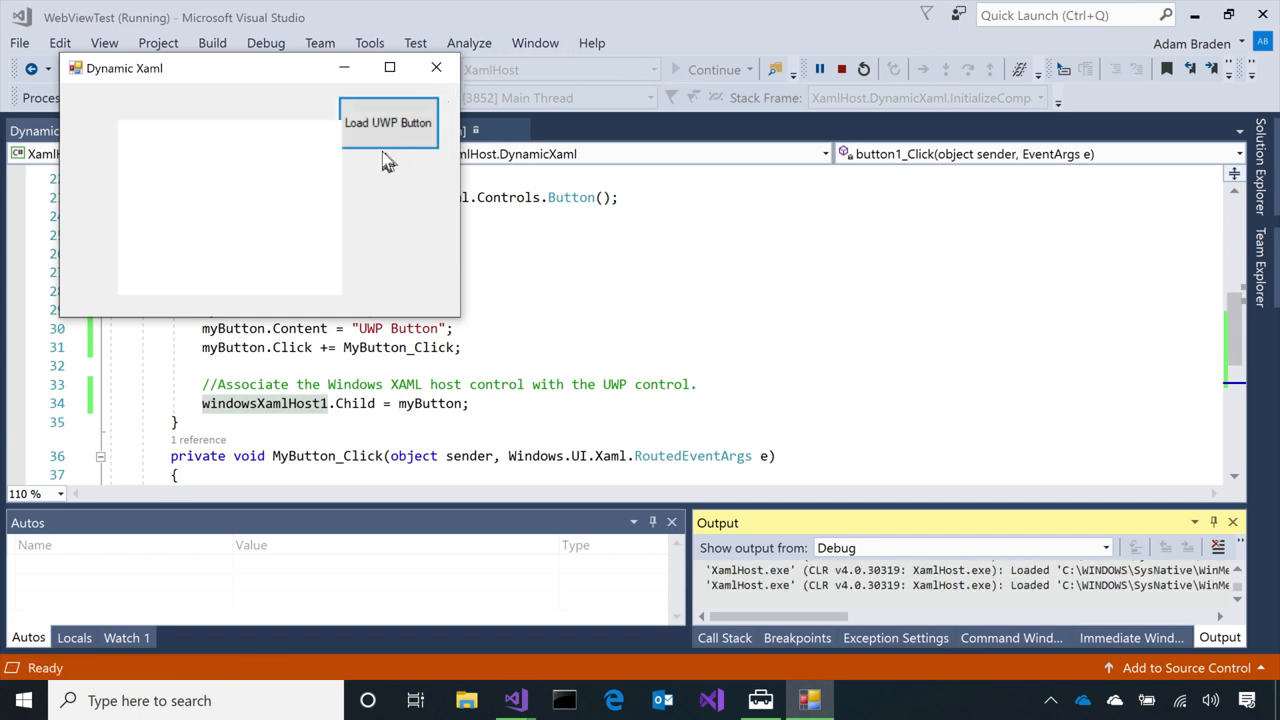
pyautogui.moveTo(233, 172)
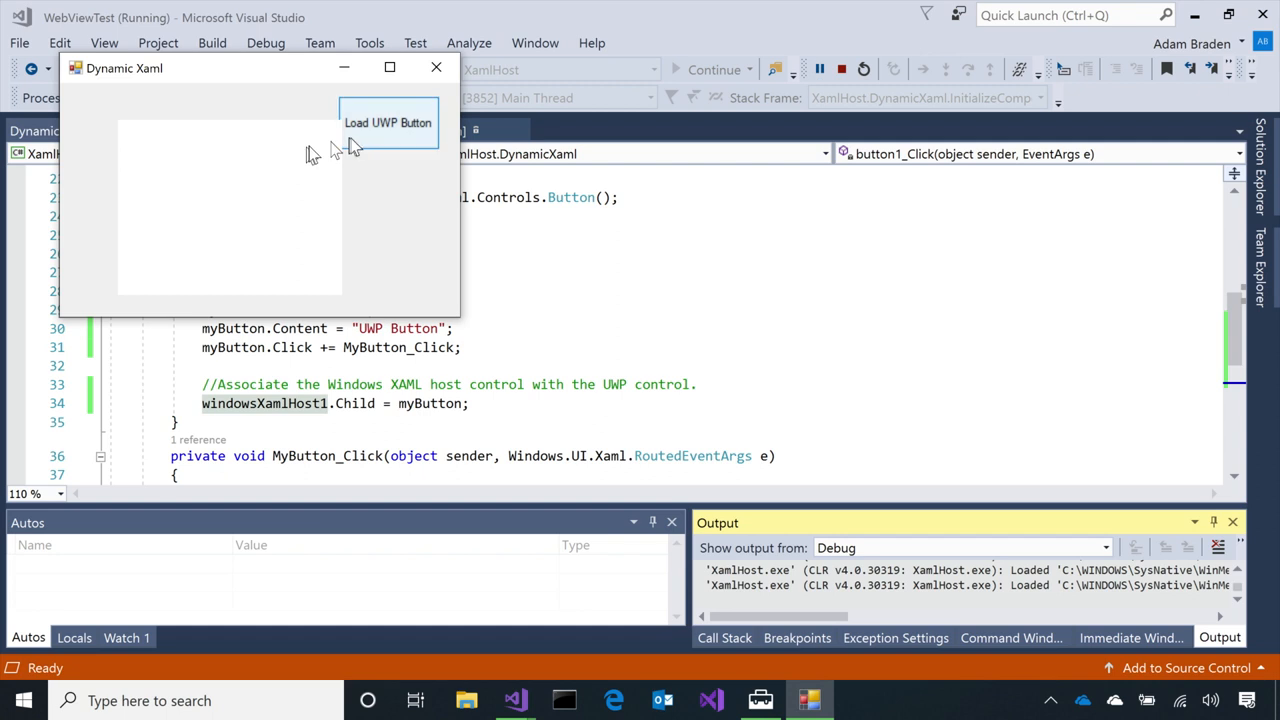
pyautogui.click(388, 122)
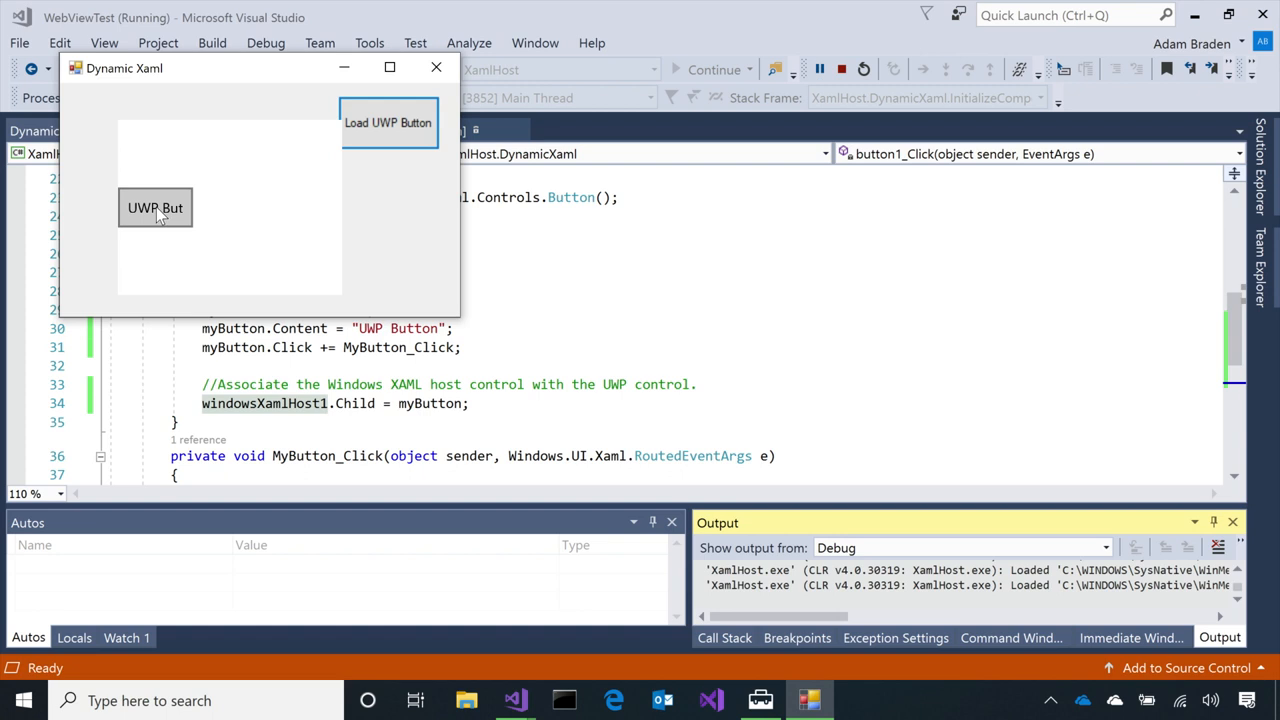
# Click the hosted UWP Button and dismiss the 'UWP Button Clicked Event' message
pyautogui.click(155, 207)
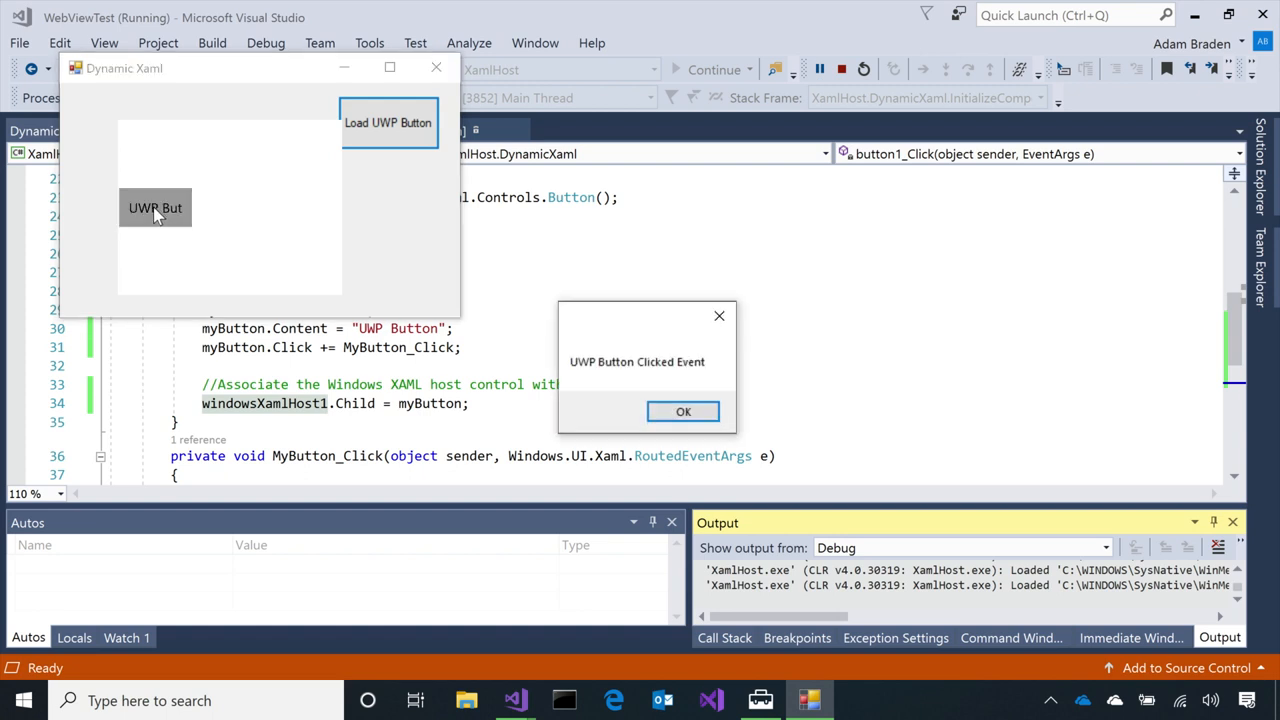
pyautogui.moveTo(338, 277)
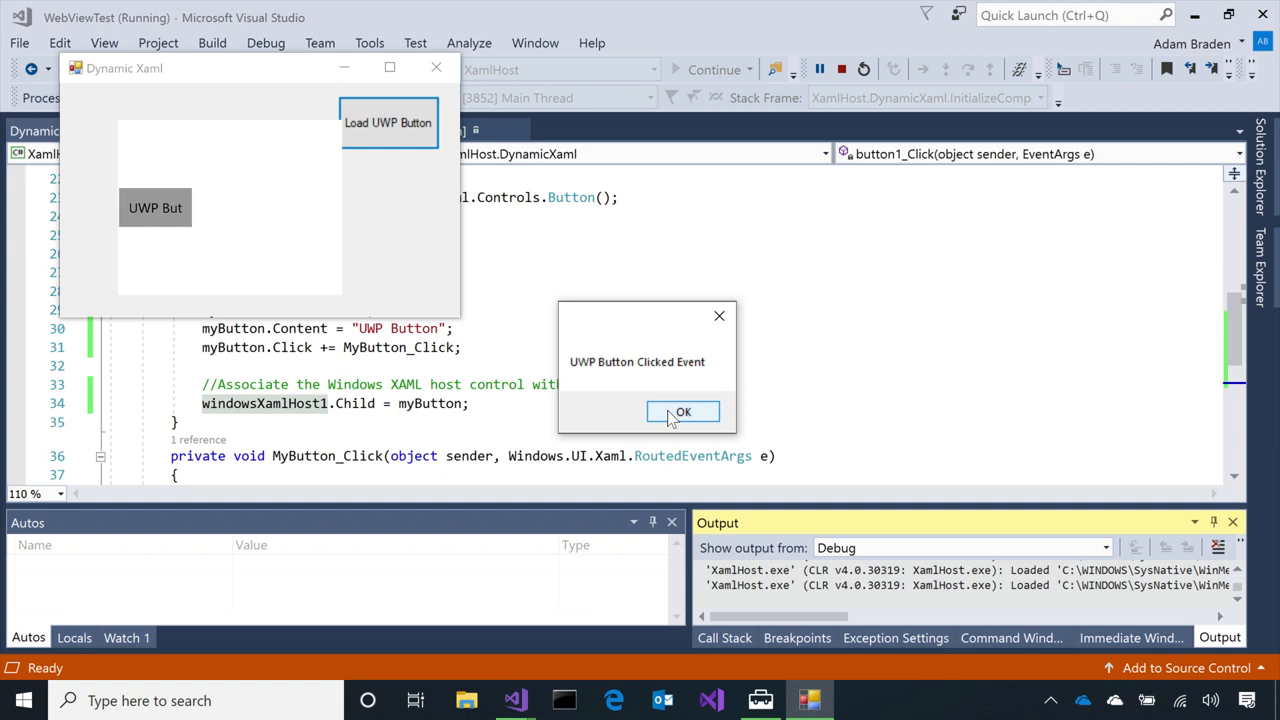
pyautogui.moveTo(670, 418)
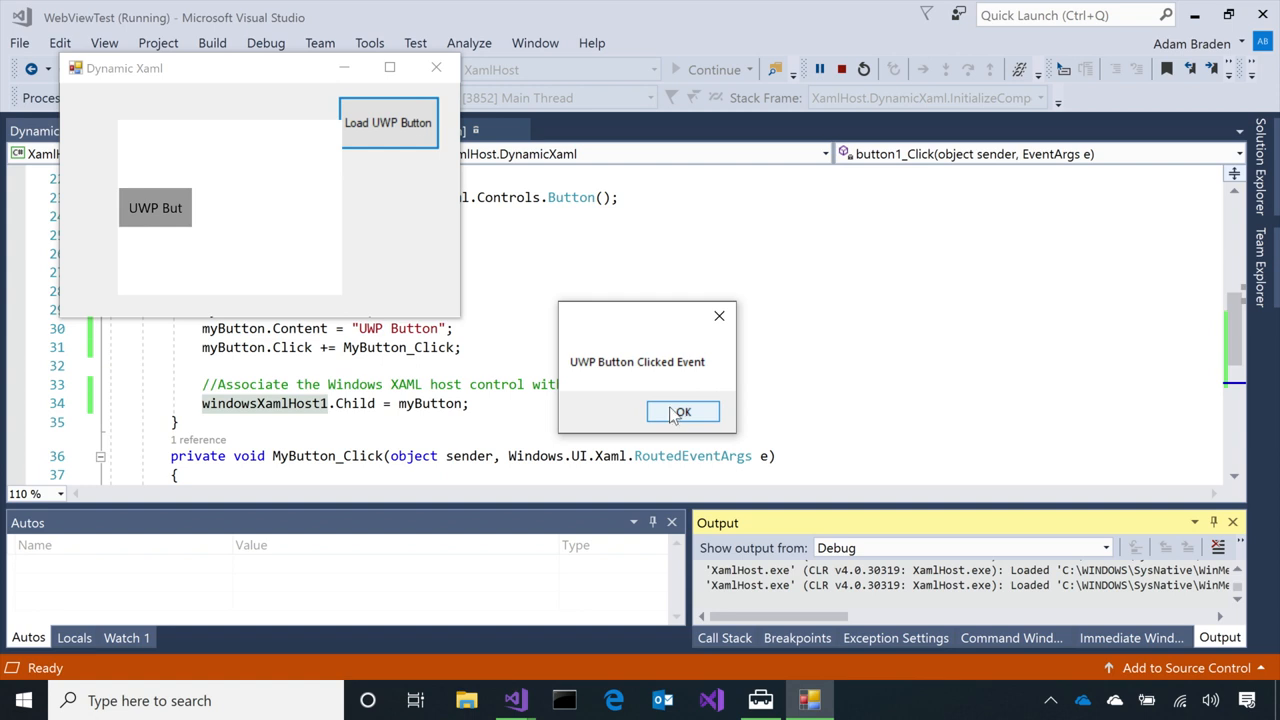
pyautogui.click(682, 412)
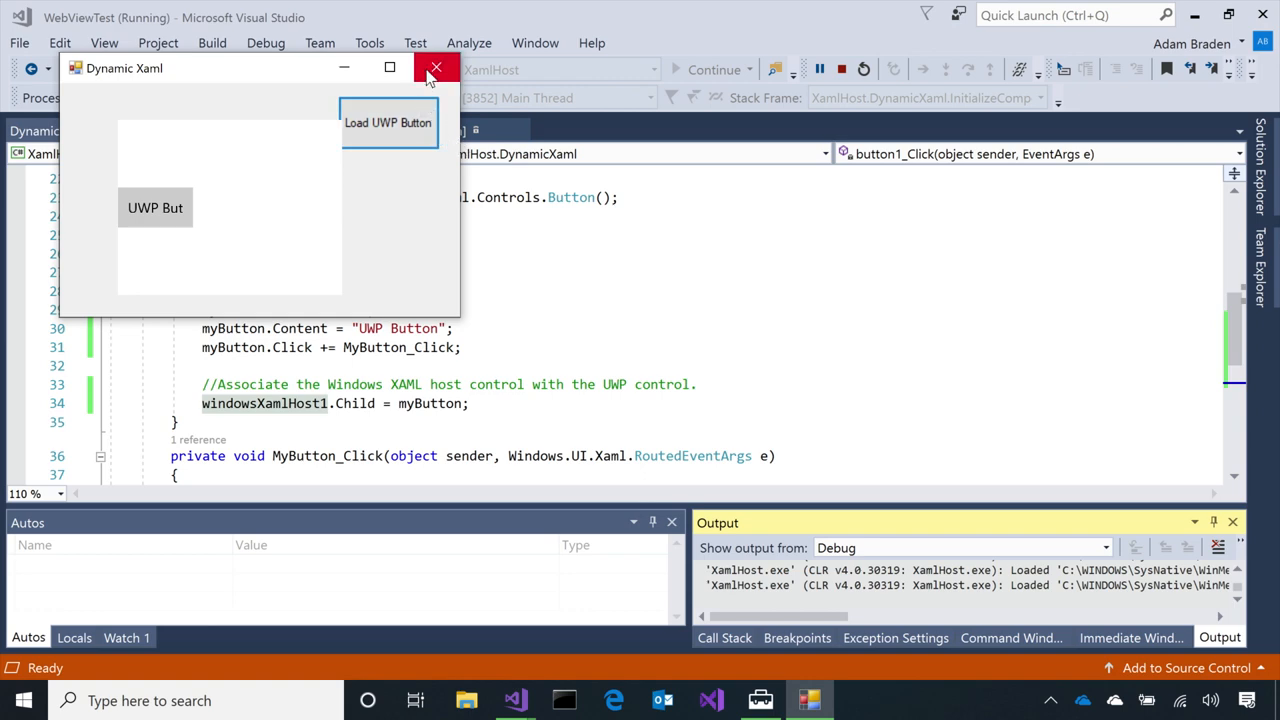
# Close the Dynamic Xaml app to end debugging and expand WebViewTestApp's References
pyautogui.click(435, 68)
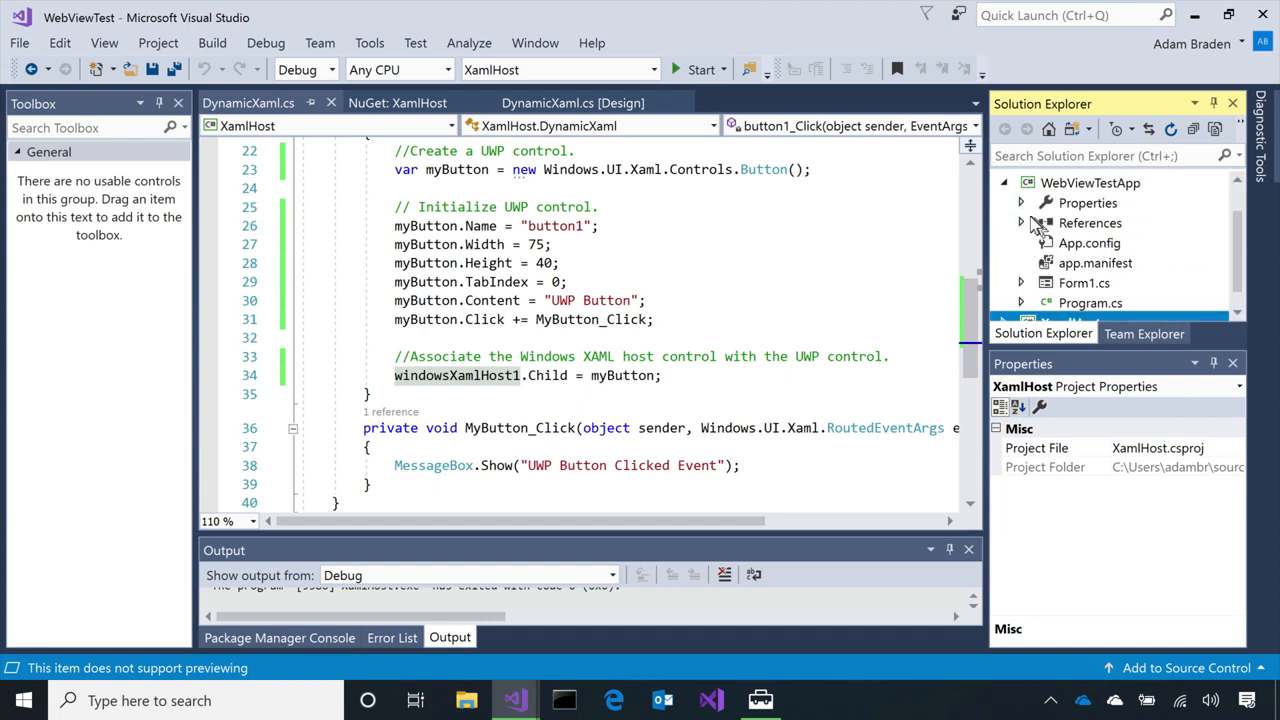
pyautogui.click(1021, 223)
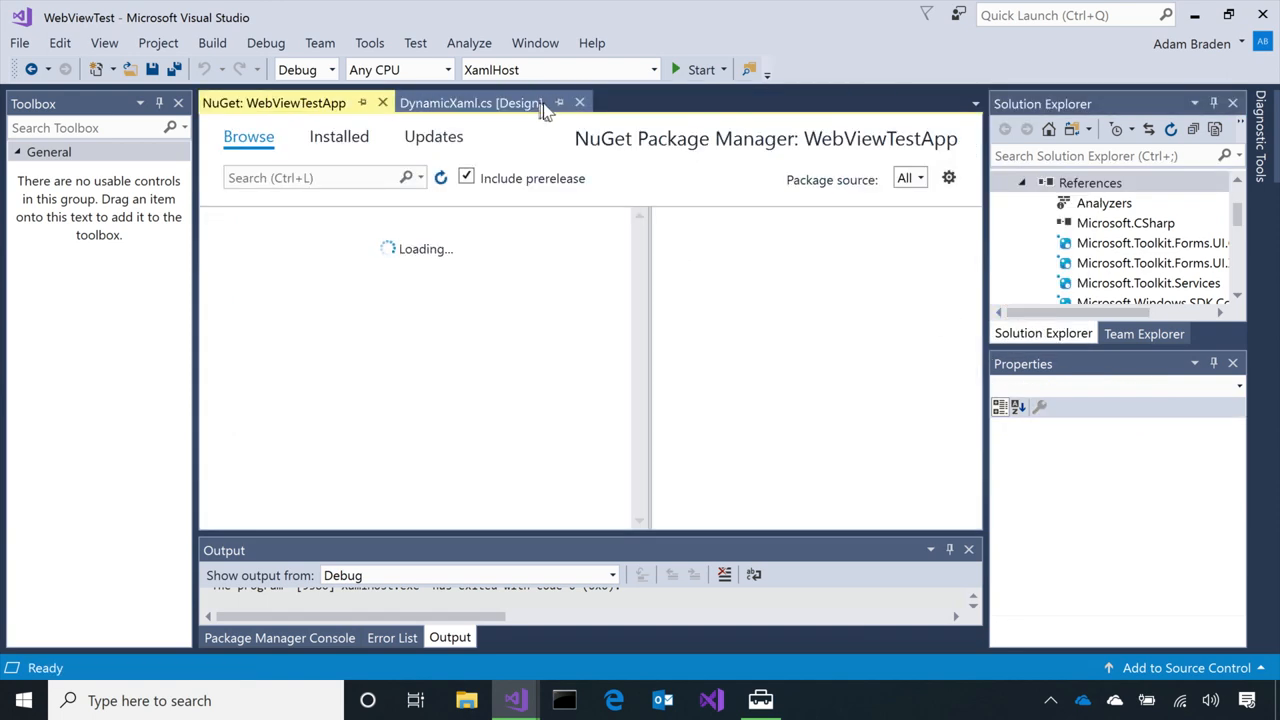
# Review WebViewTestApp's installed WebView and XamlHost toolkit packages, then close NuGet Package Manager
pyautogui.click(580, 102)
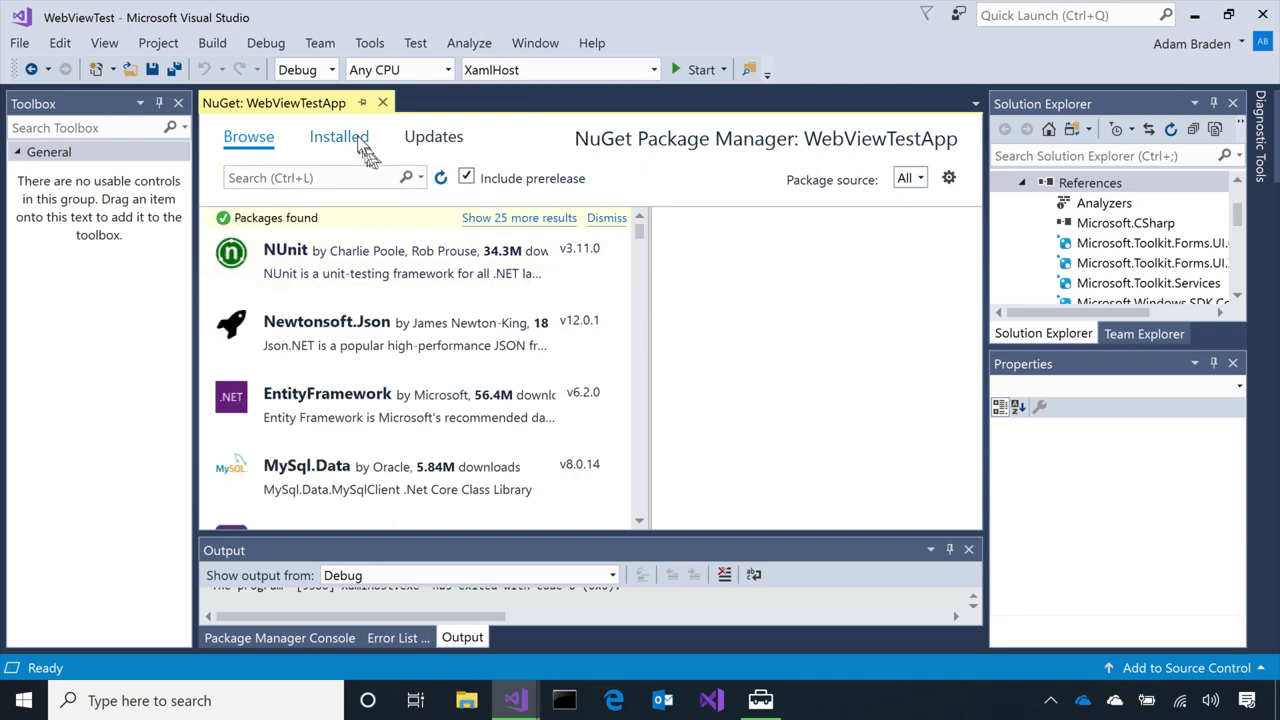
pyautogui.click(339, 136)
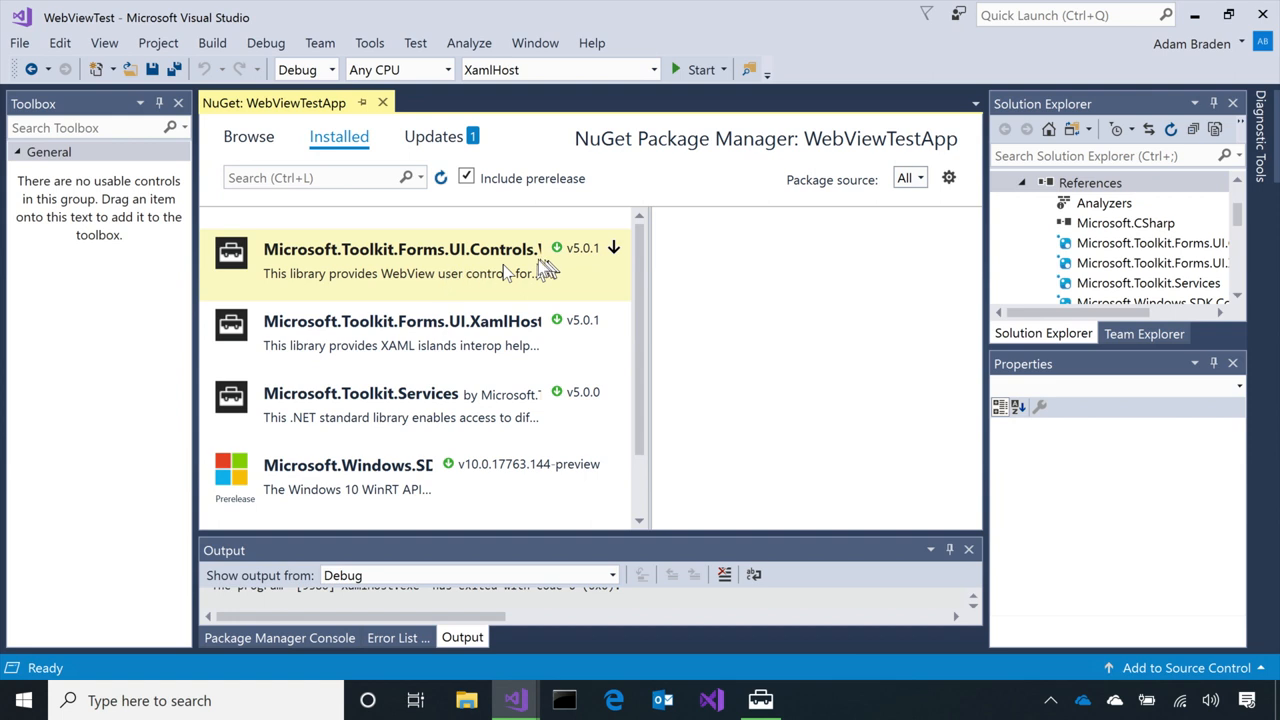
pyautogui.moveTo(470, 260)
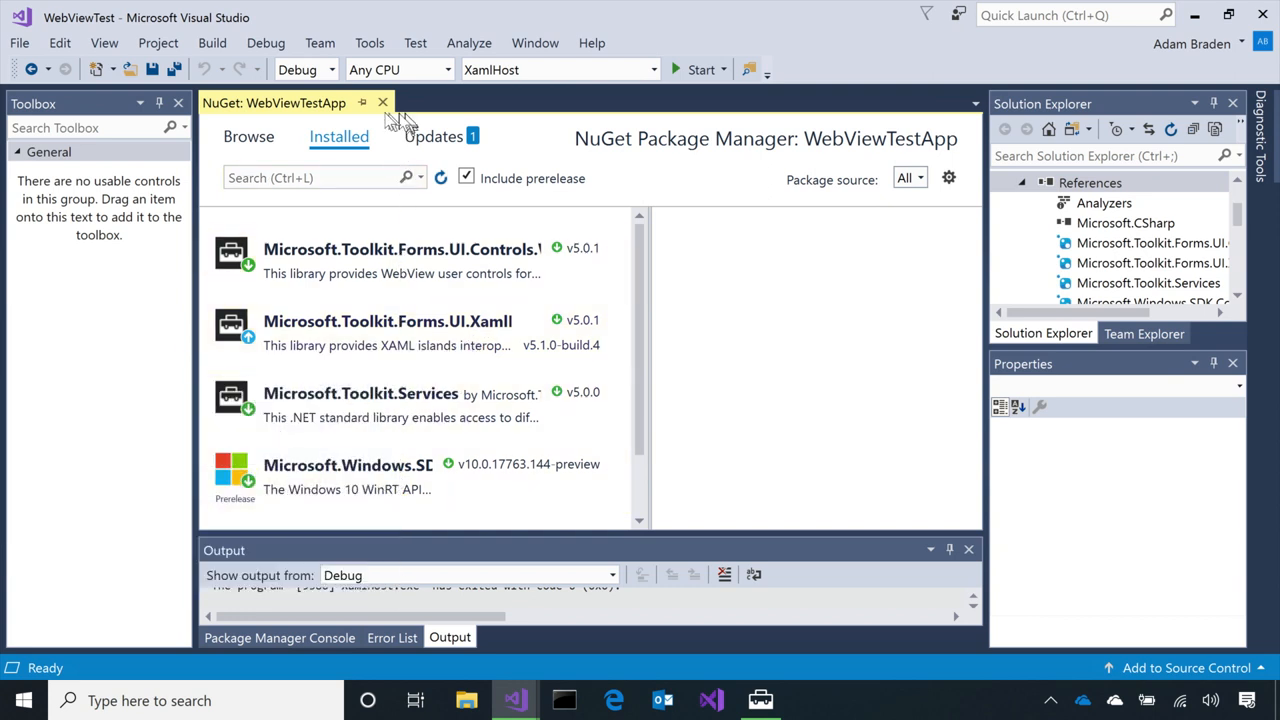
pyautogui.click(382, 102)
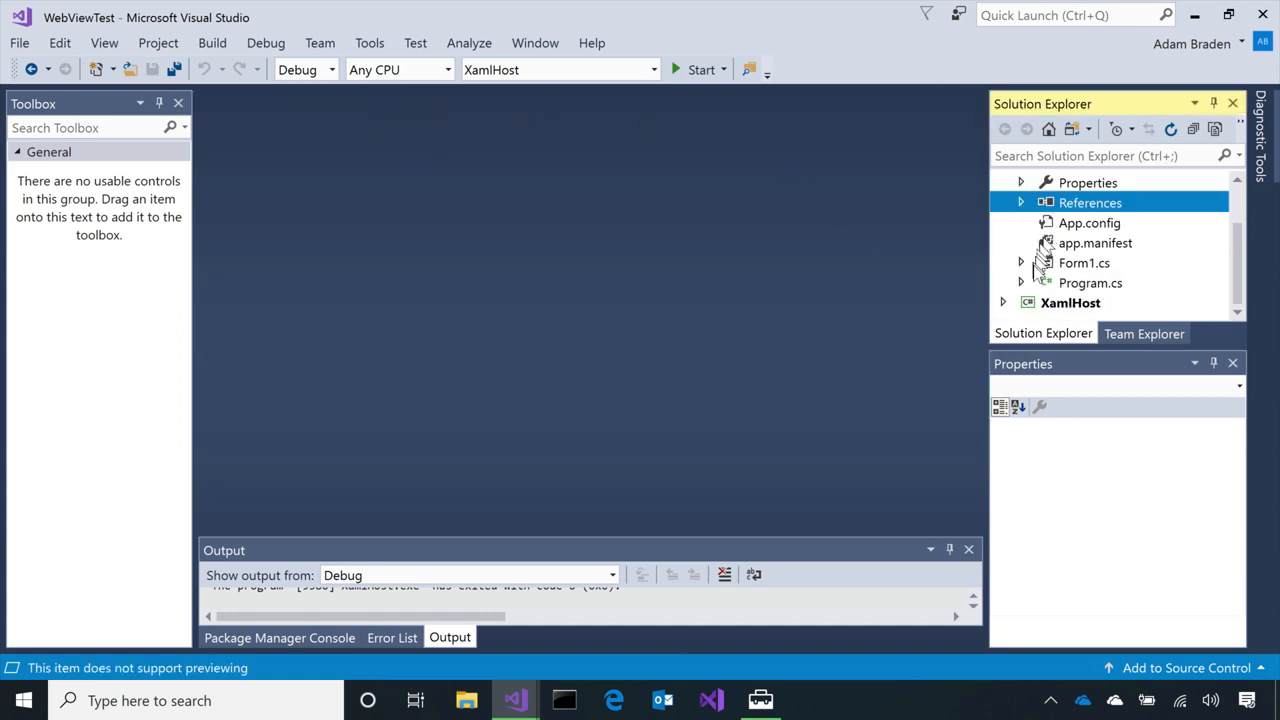
# Open Form1.cs in the designer and select its webBrowser1 control
pyautogui.doubleClick(1084, 262)
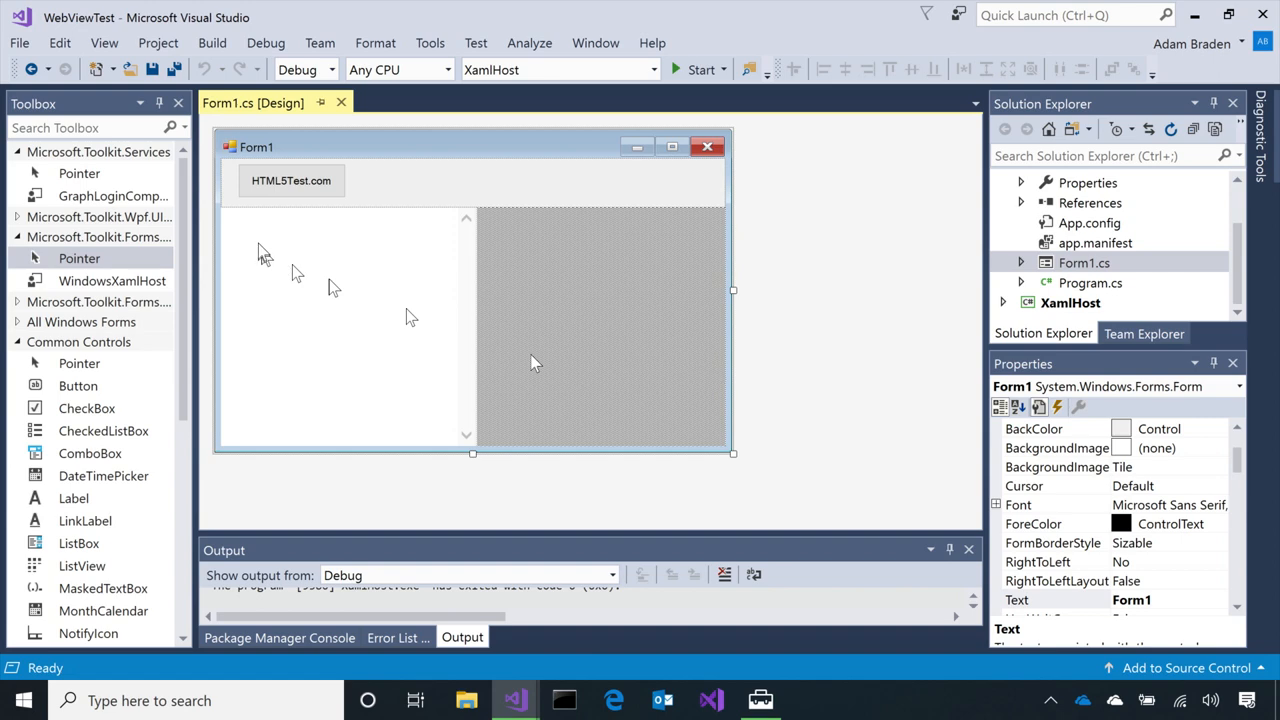
pyautogui.click(343, 275)
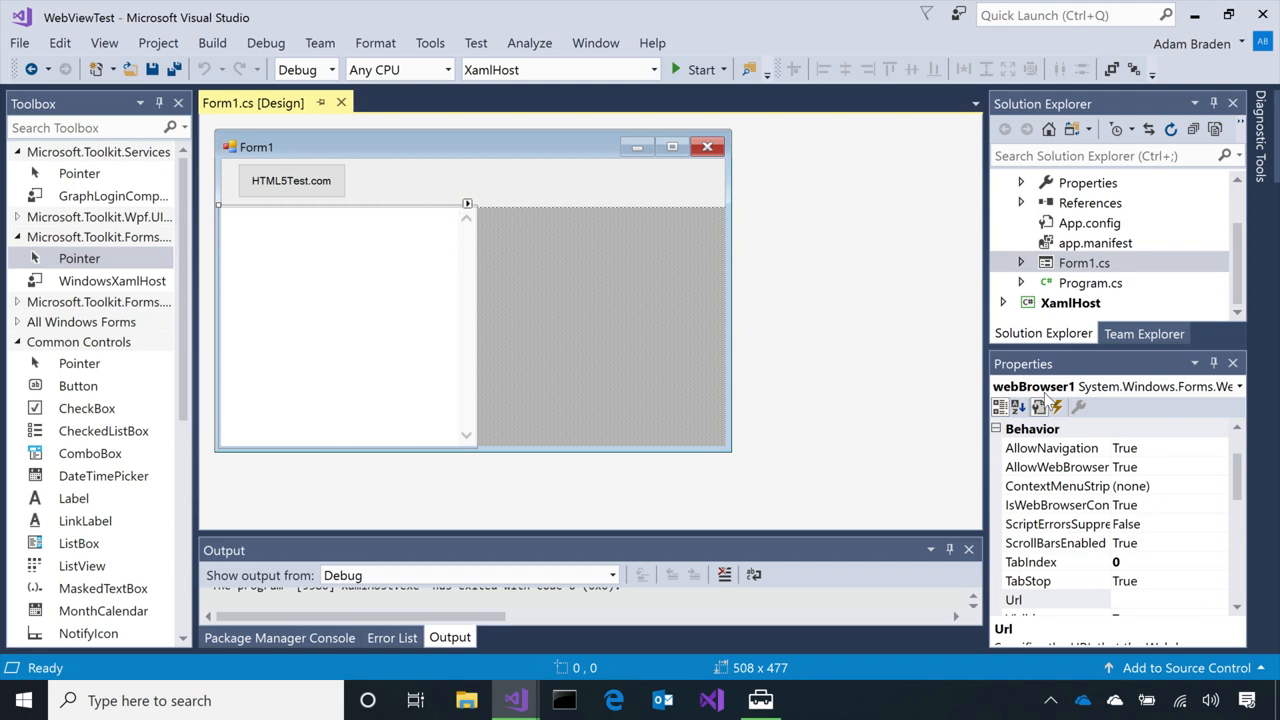
pyautogui.moveTo(545, 349)
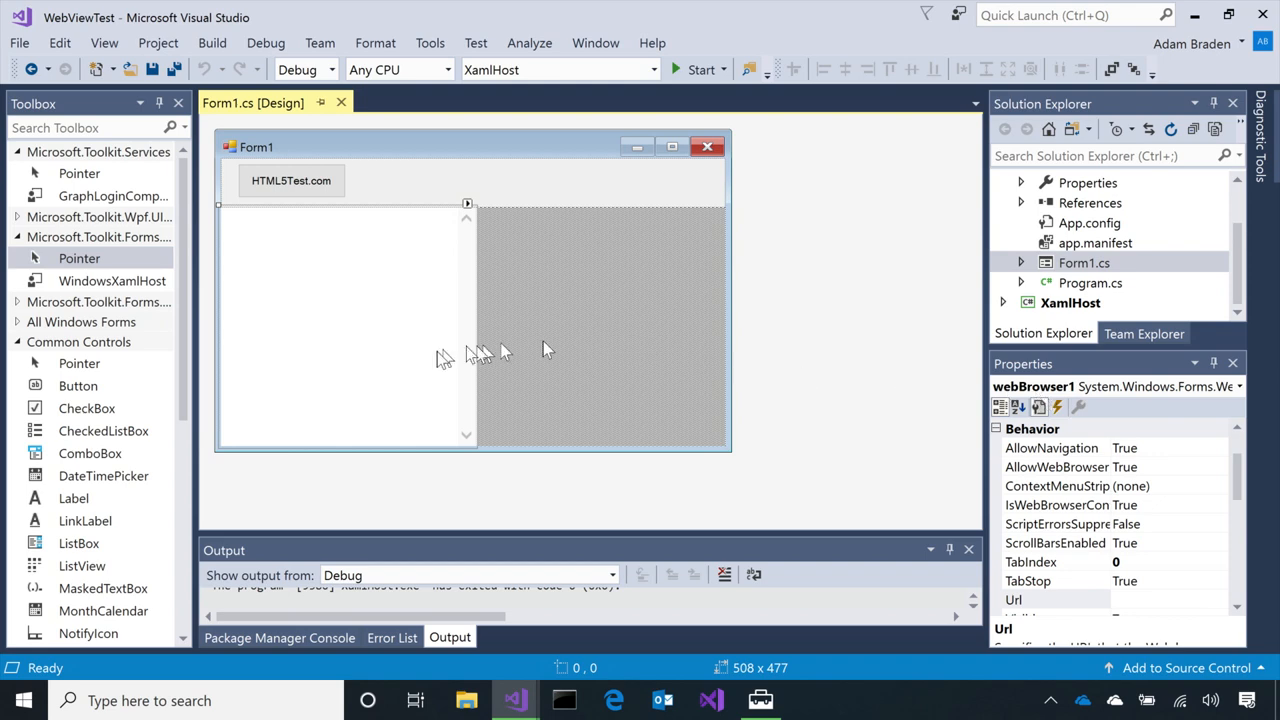
pyautogui.moveTo(400, 365)
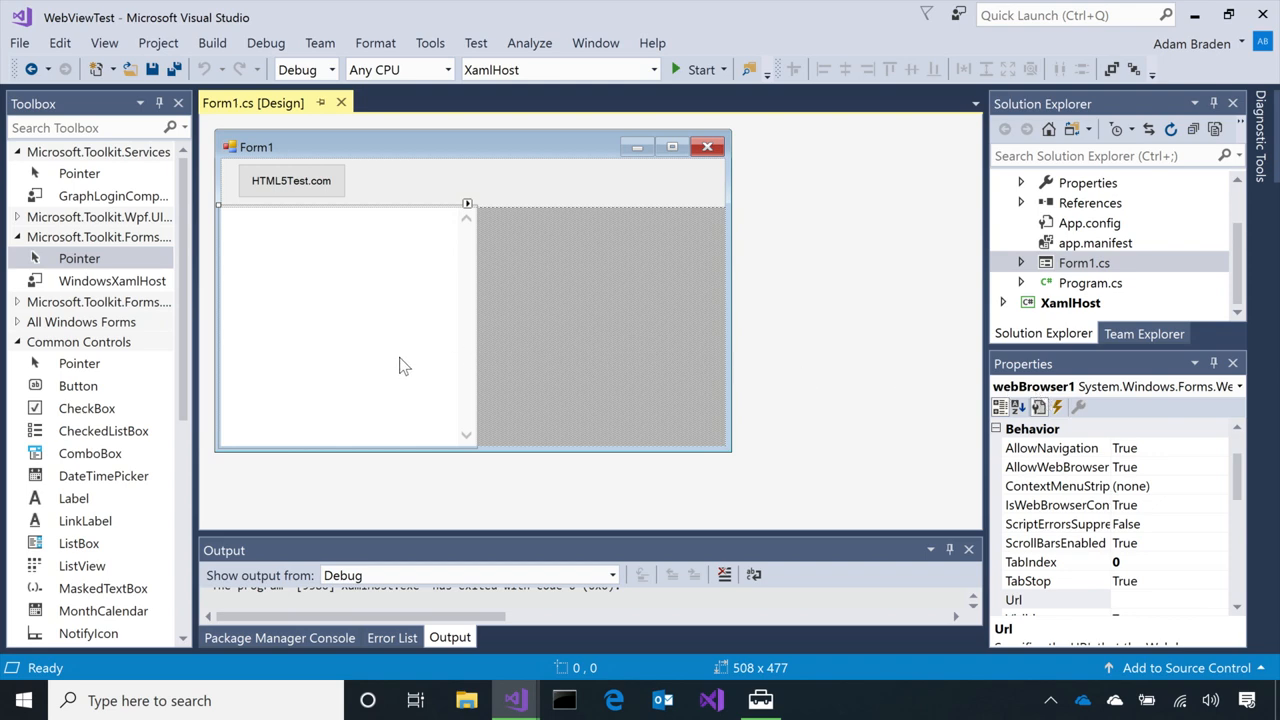
pyautogui.moveTo(398, 362)
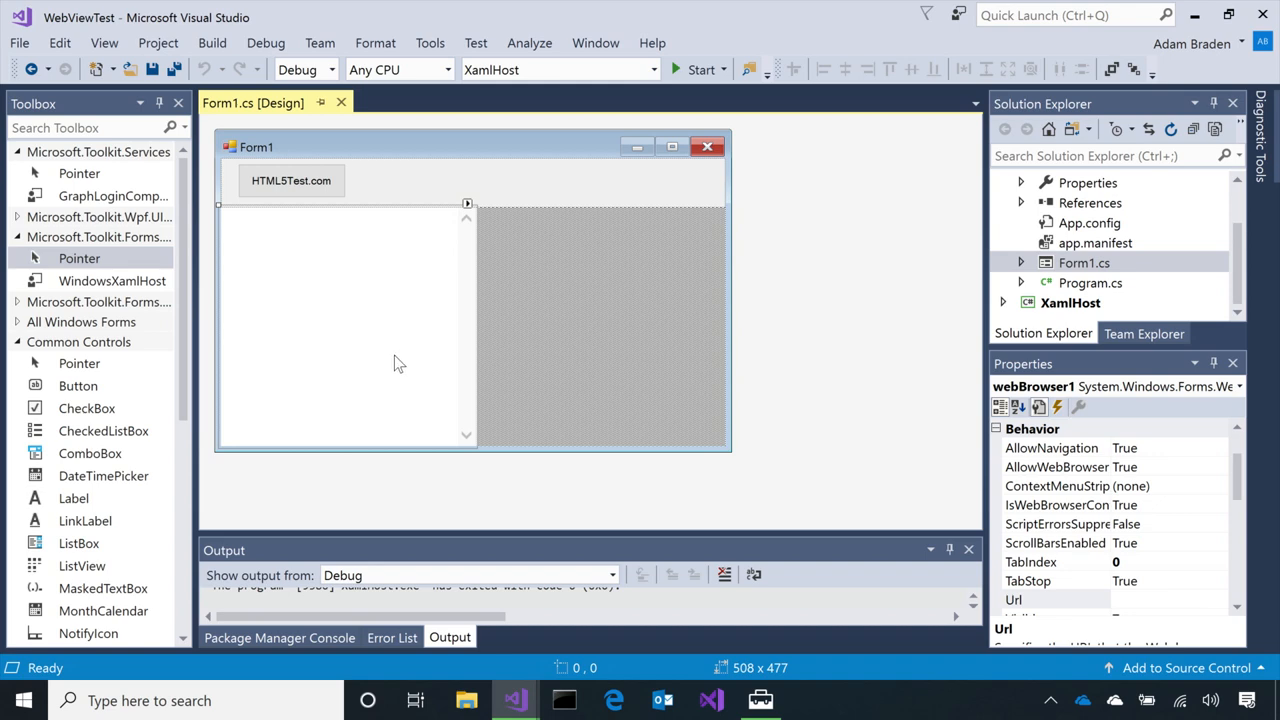
pyautogui.moveTo(402, 358)
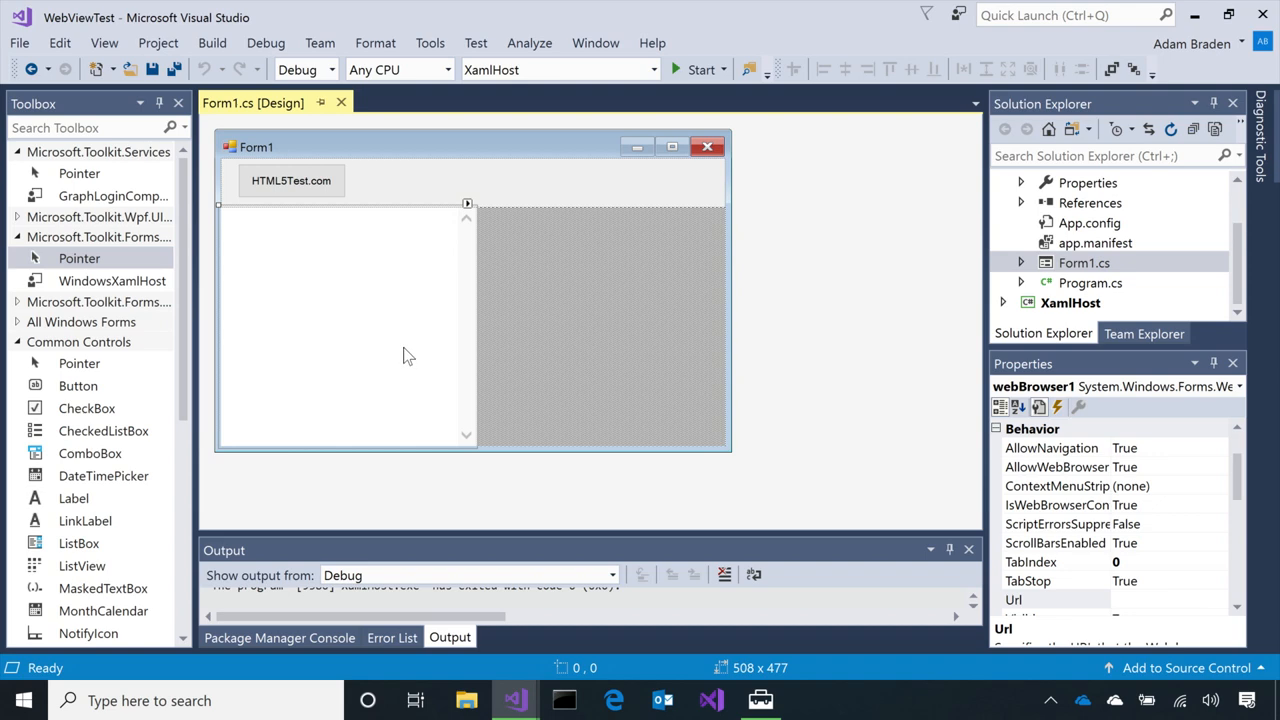
pyautogui.moveTo(408, 352)
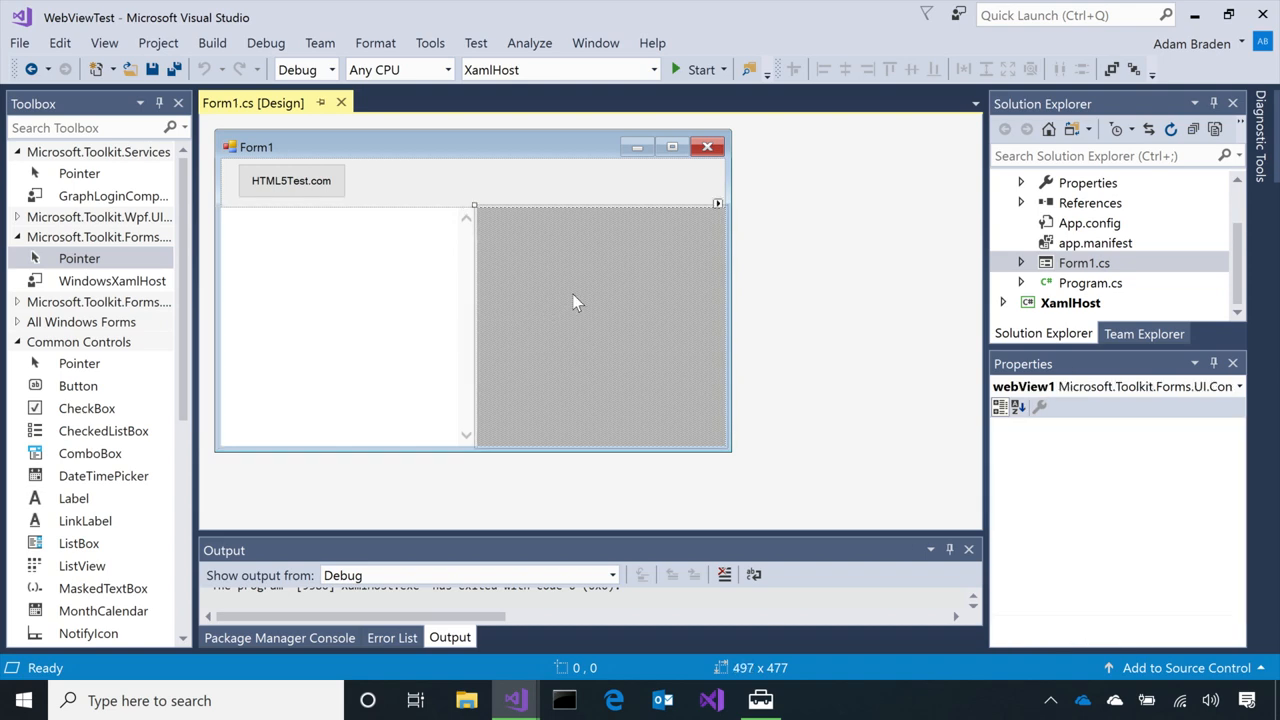
pyautogui.moveTo(230, 285)
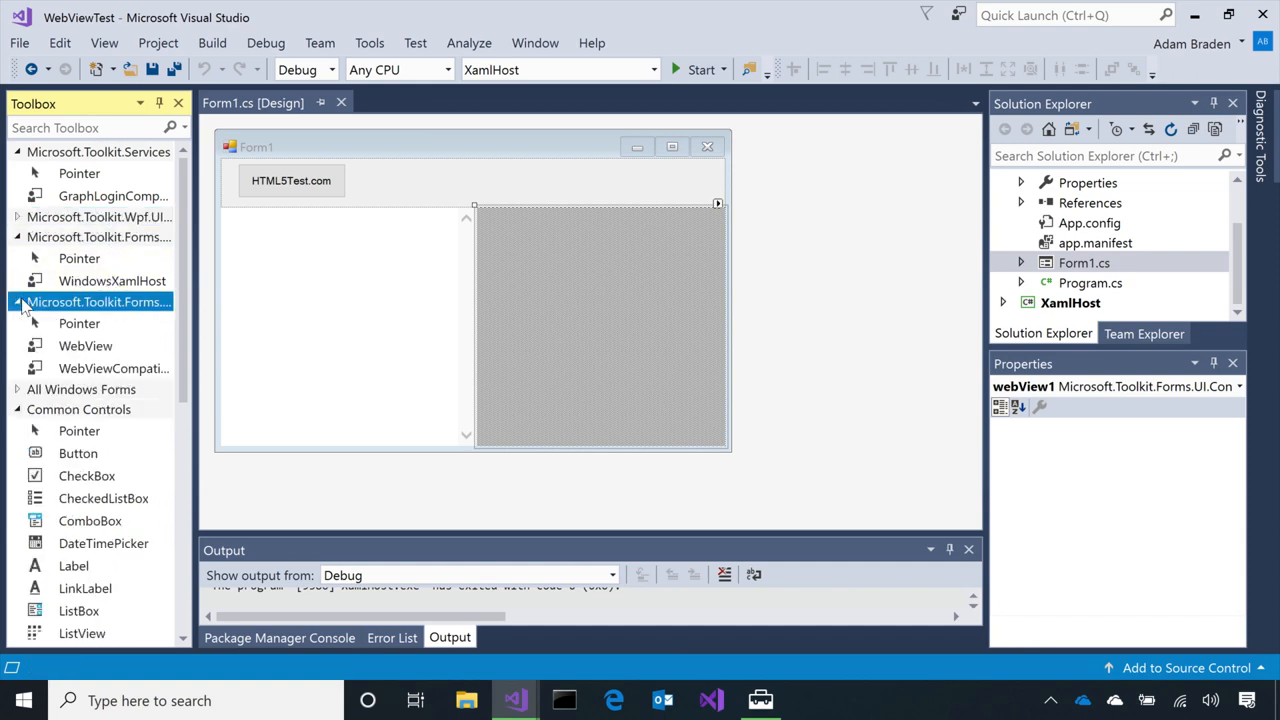
pyautogui.moveTo(85, 345)
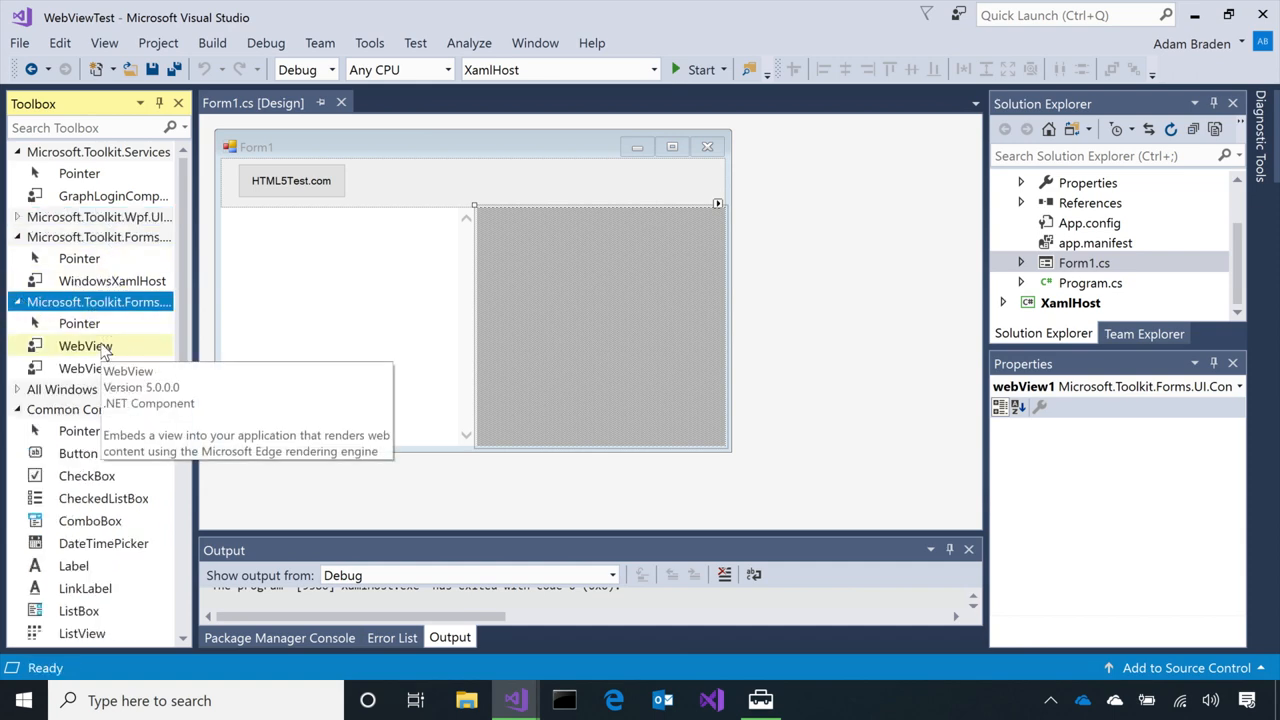
pyautogui.moveTo(85, 368)
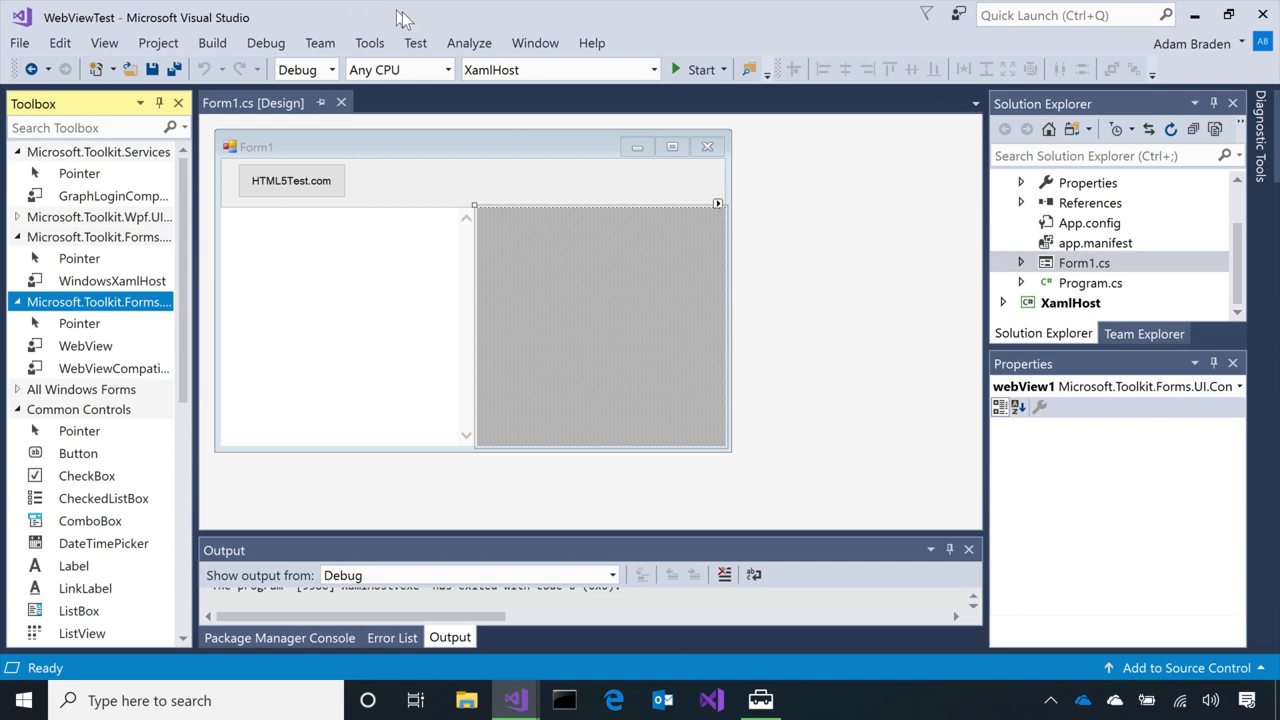
pyautogui.moveTo(515, 155)
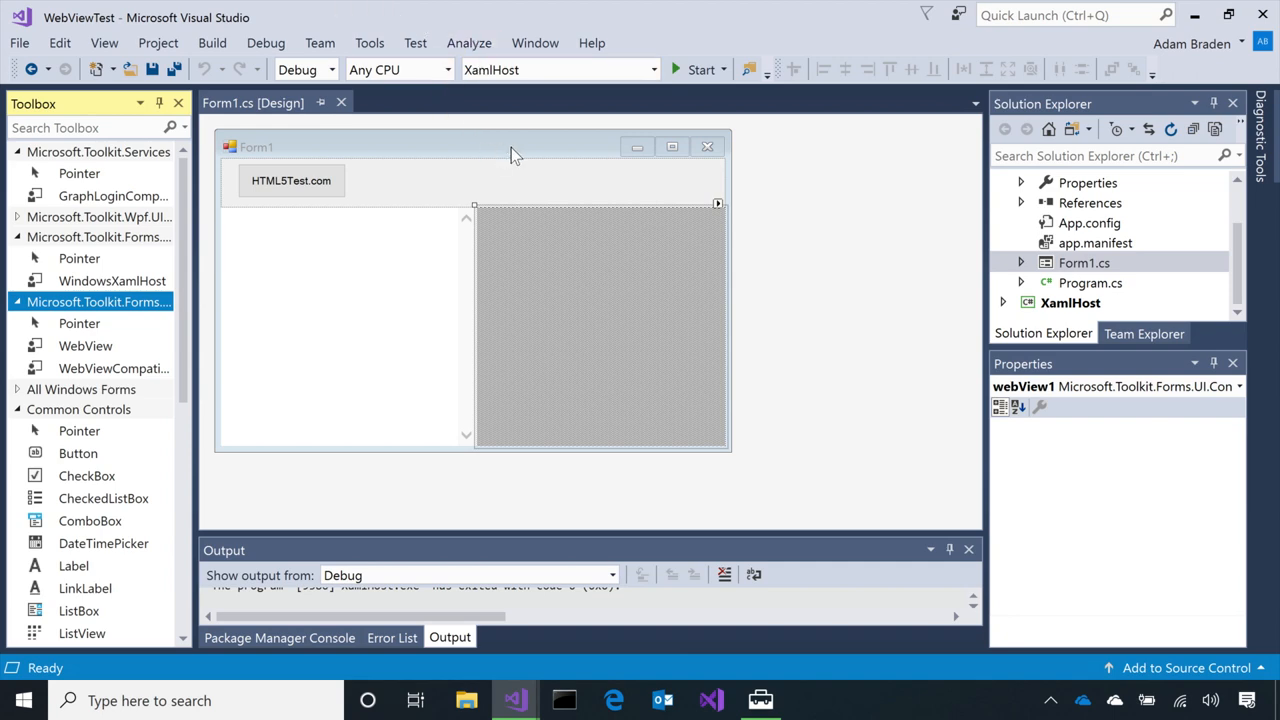
pyautogui.moveTo(510, 165)
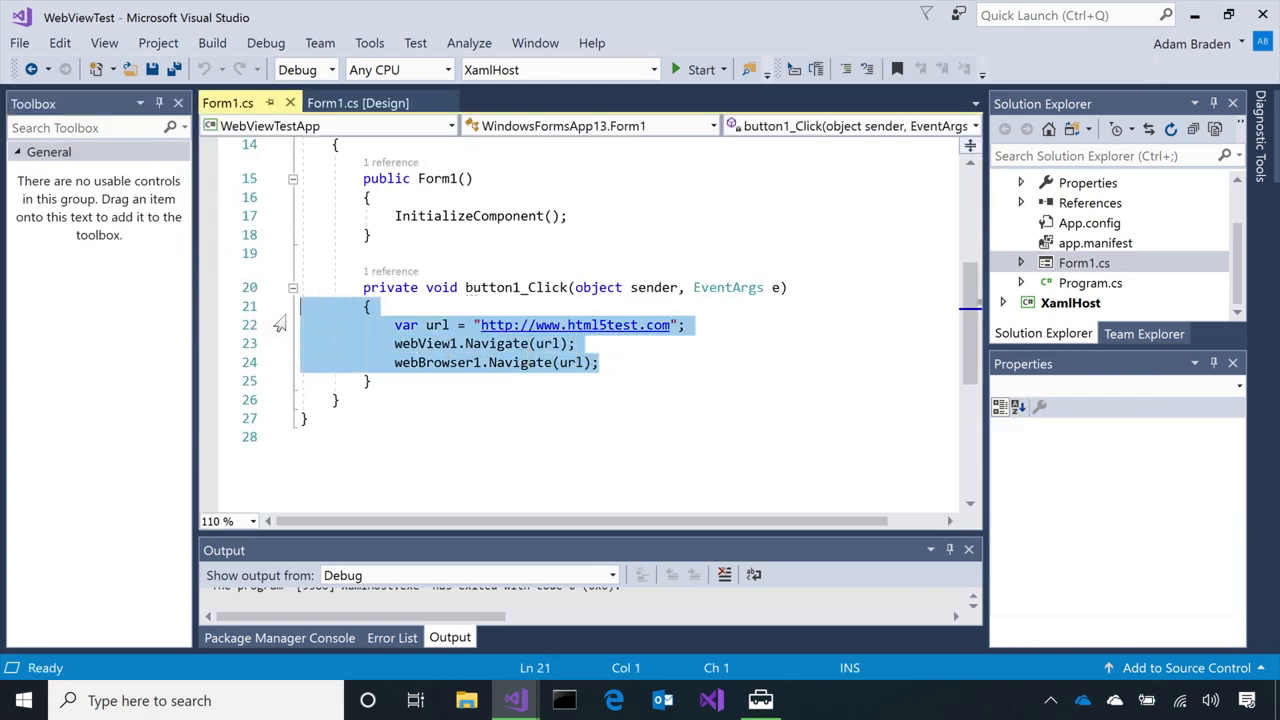
# Build the solution from the html5test.com handler code and set WebViewTestApp as the startup project
pyautogui.click(484, 362)
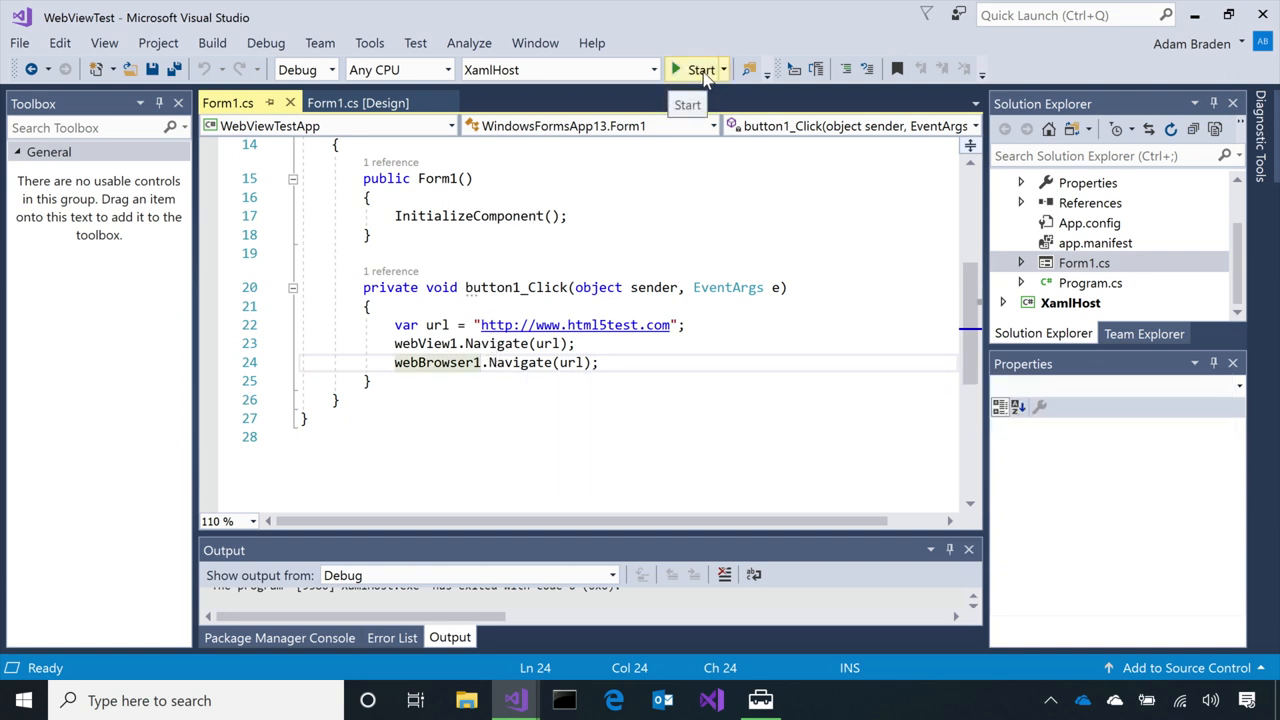
pyautogui.click(700, 69)
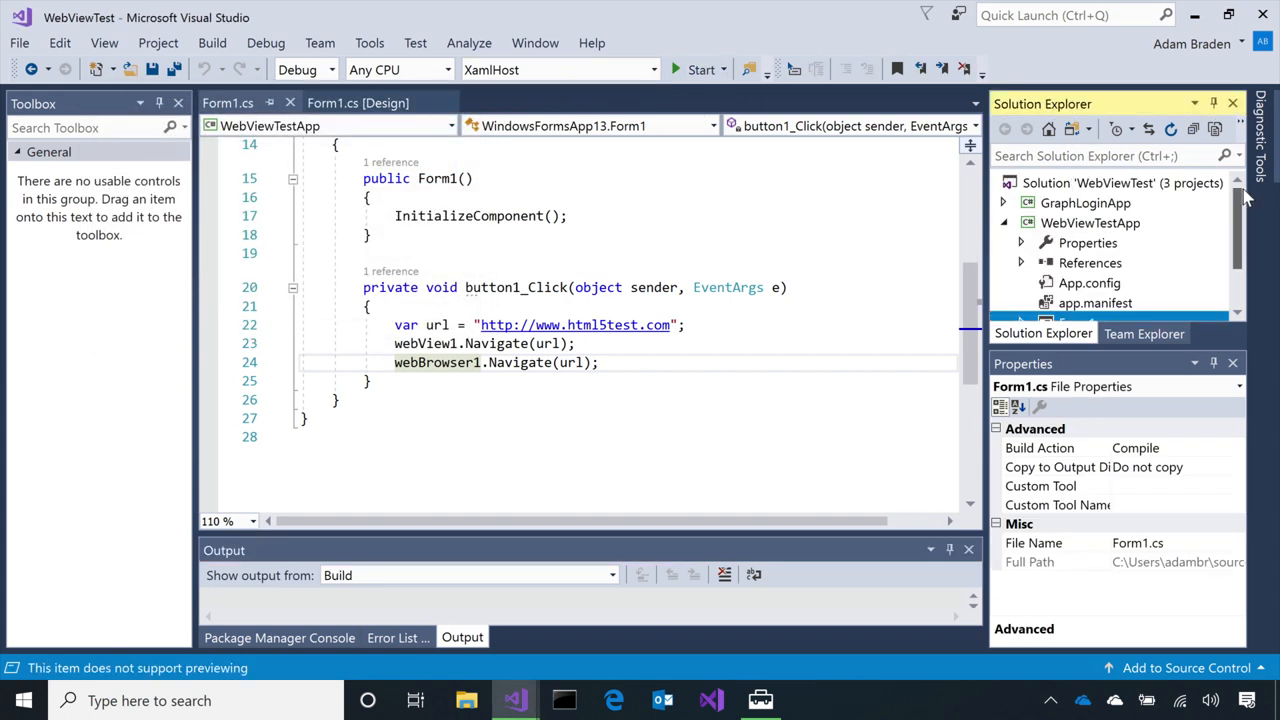
pyautogui.rightClick(1090, 222)
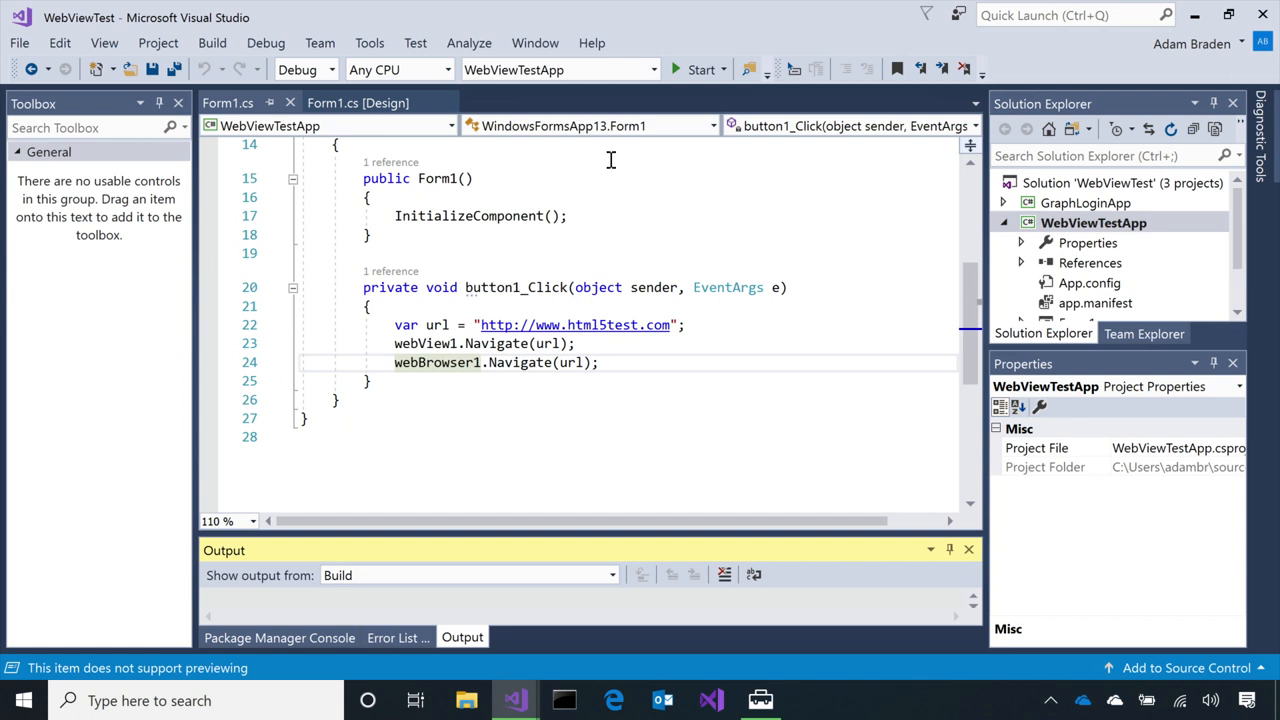
# Launch WebViewTestApp, maximize Form1, and navigate to HTML5Test.com
pyautogui.click(700, 69)
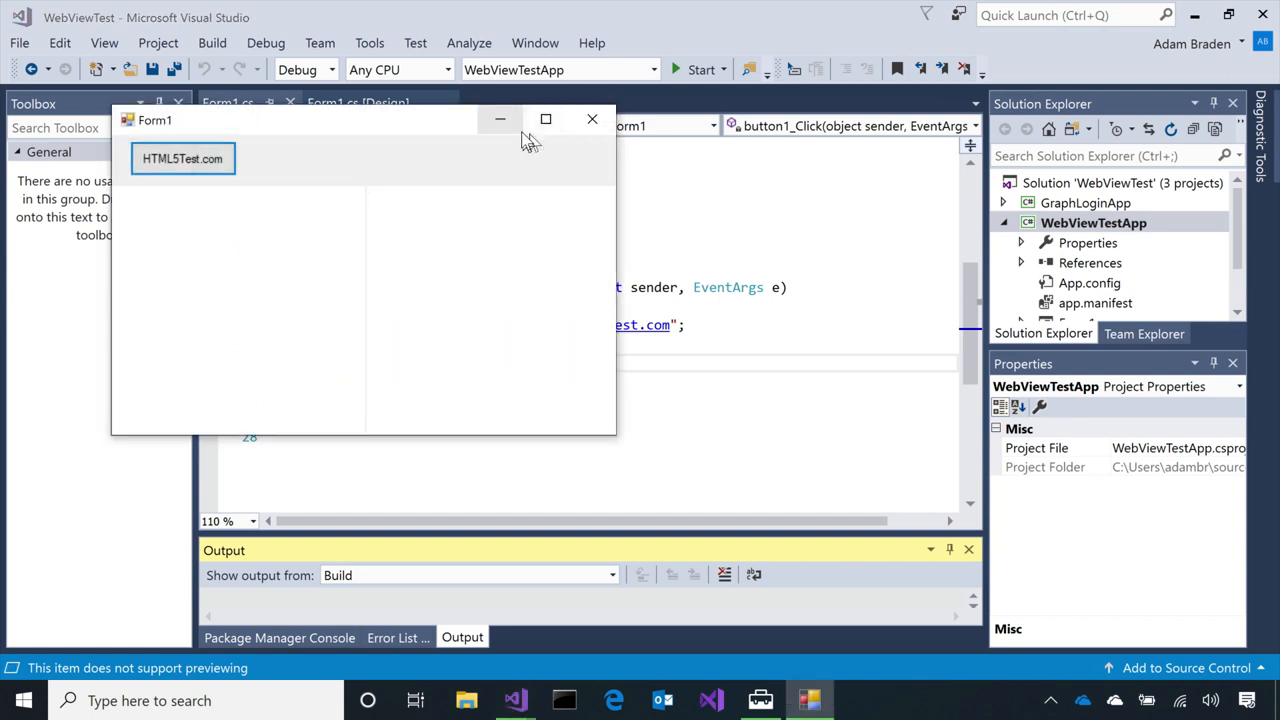
pyautogui.click(545, 119)
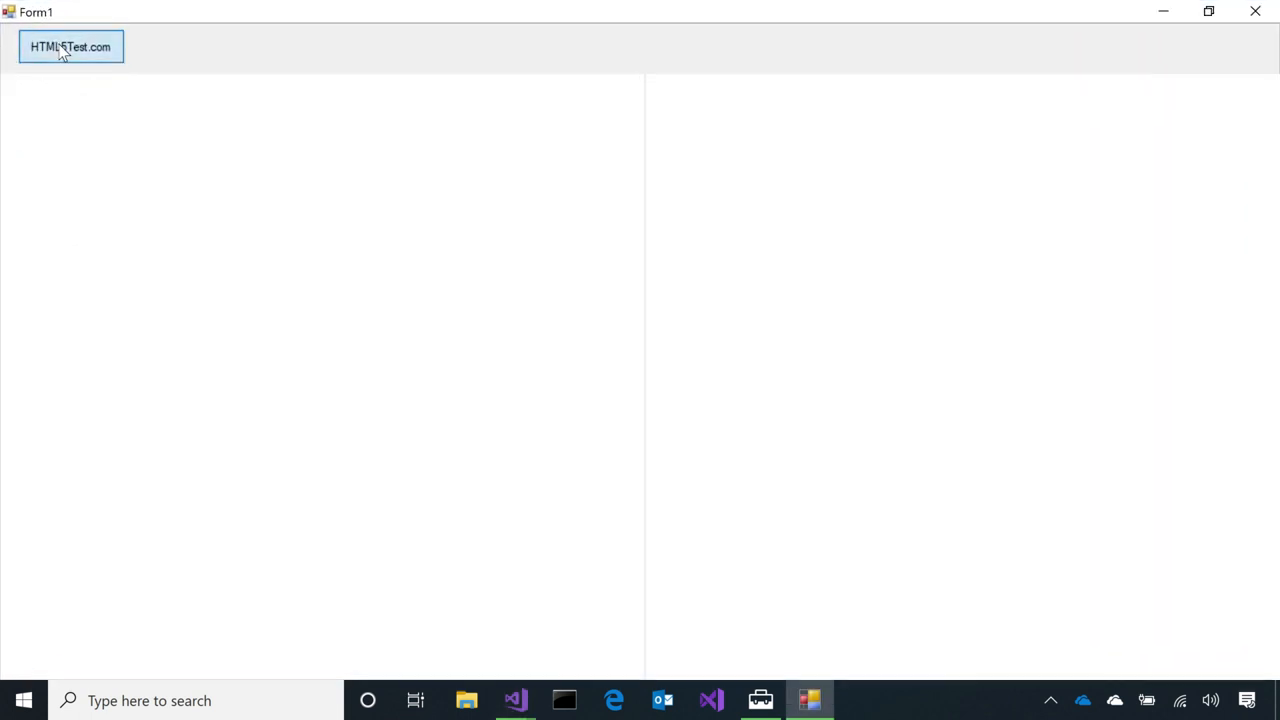
pyautogui.click(70, 47)
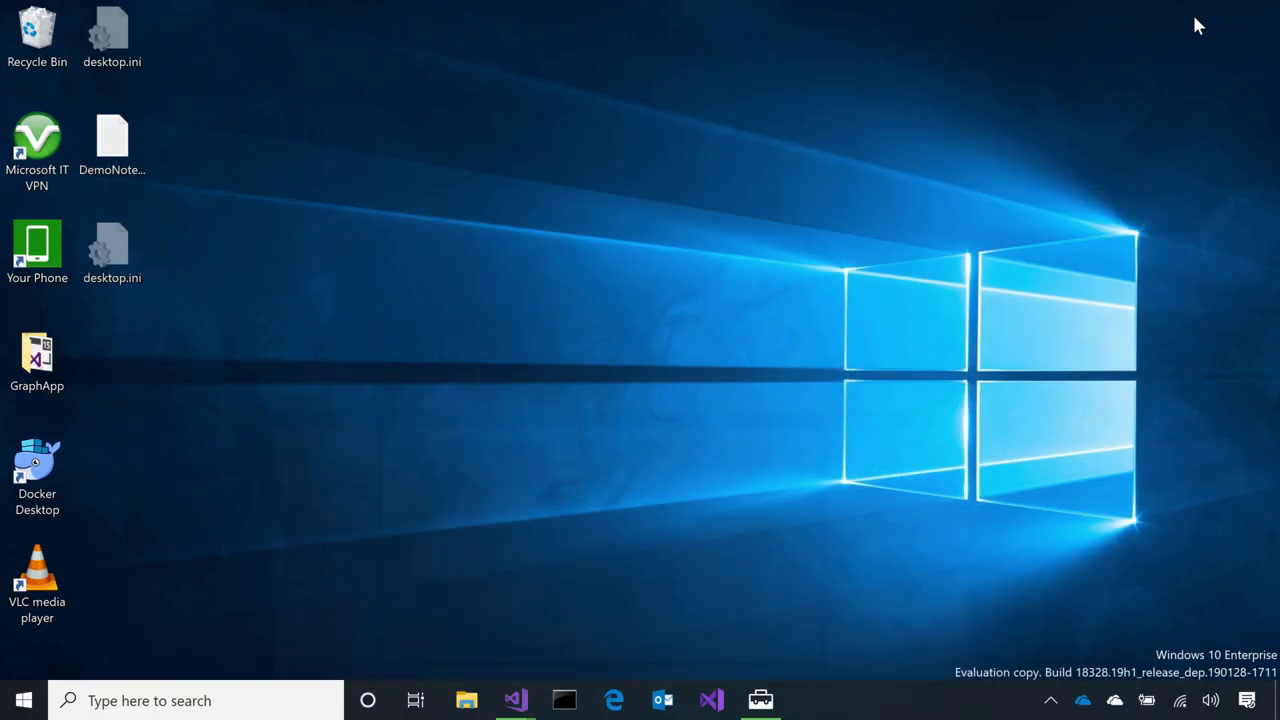
pyautogui.moveTo(1156, 83)
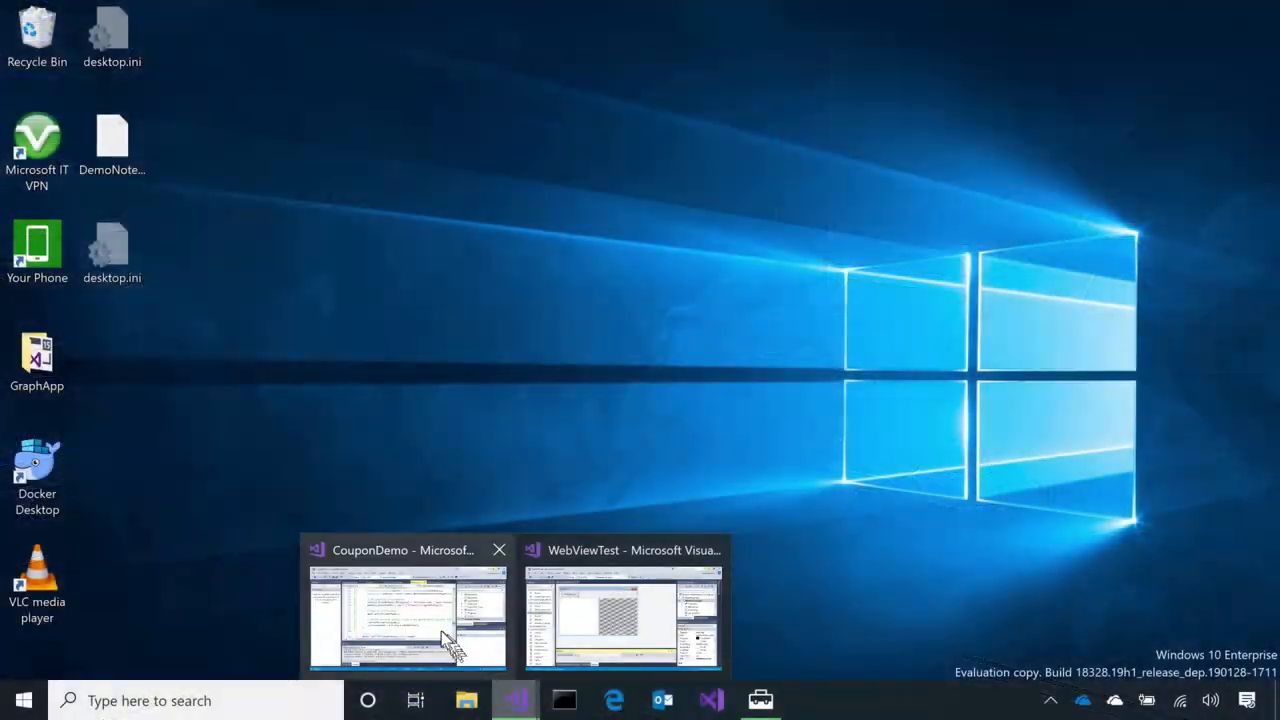
# Switch to the CouponDemo Visual Studio window from the taskbar
pyautogui.click(408, 615)
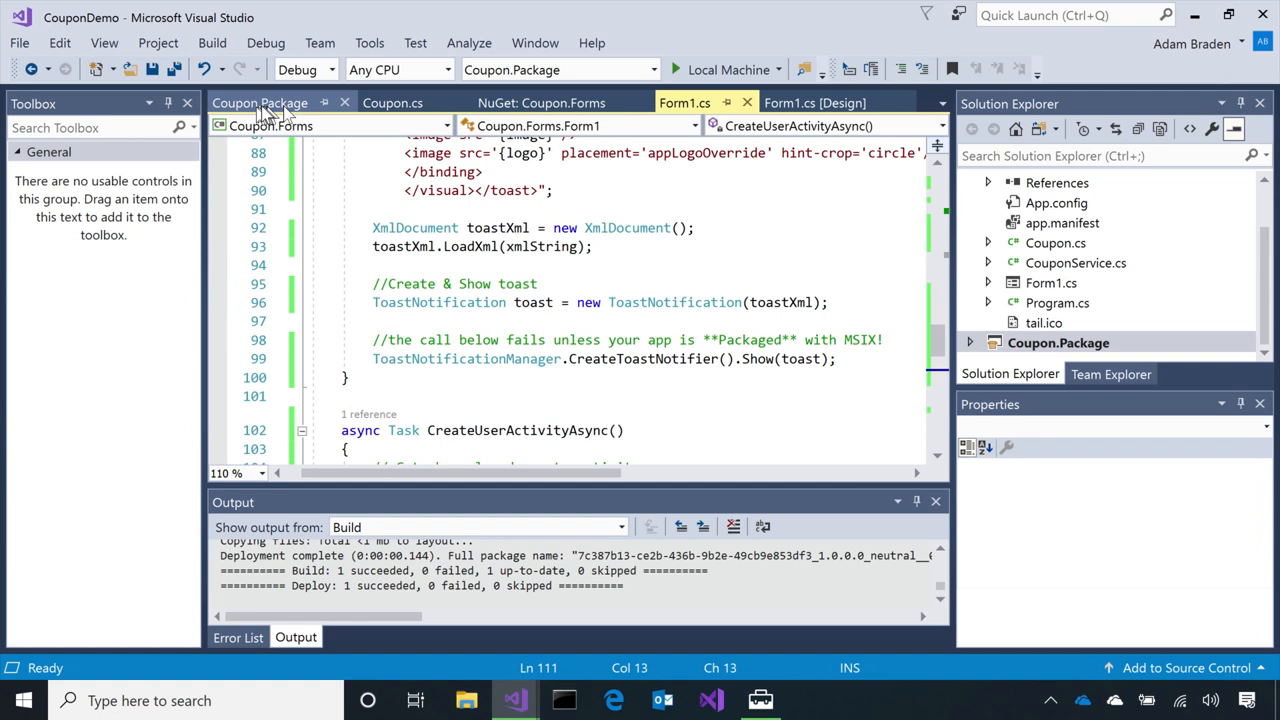
# Open the CouponDemo Form1 designer and select the inkCanvas1 Signature area to view its properties
pyautogui.click(815, 102)
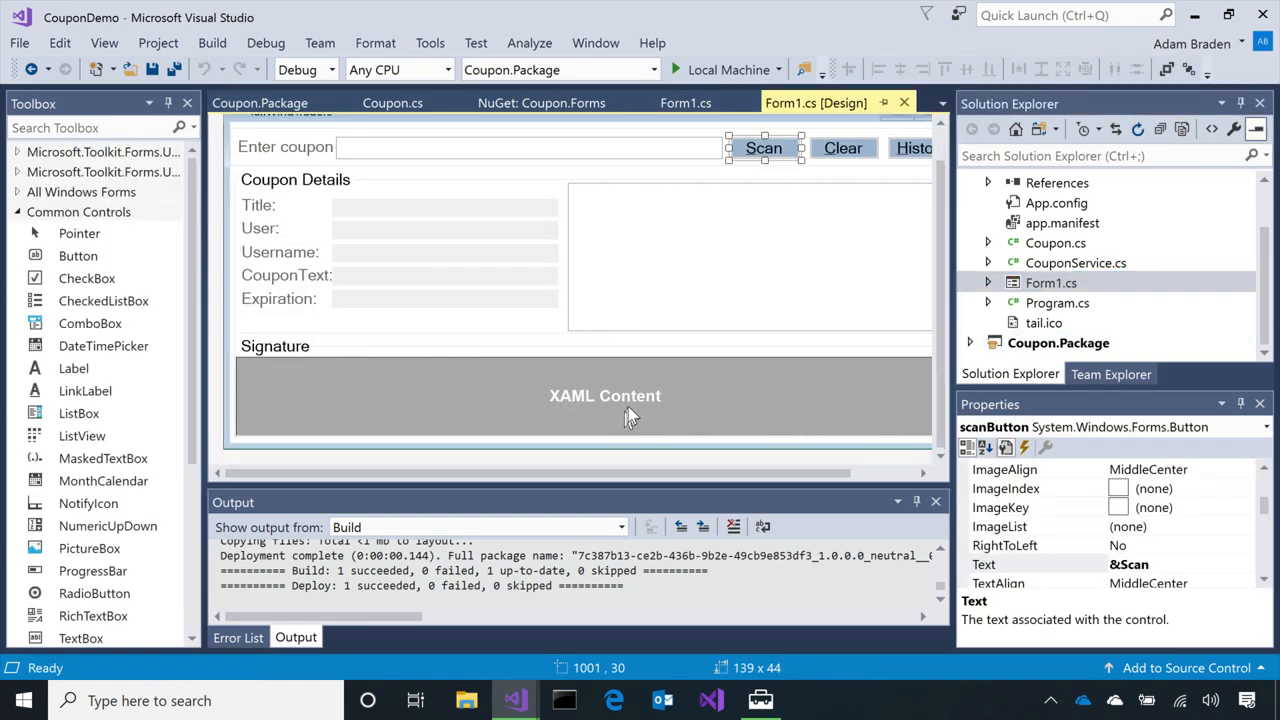
pyautogui.click(604, 395)
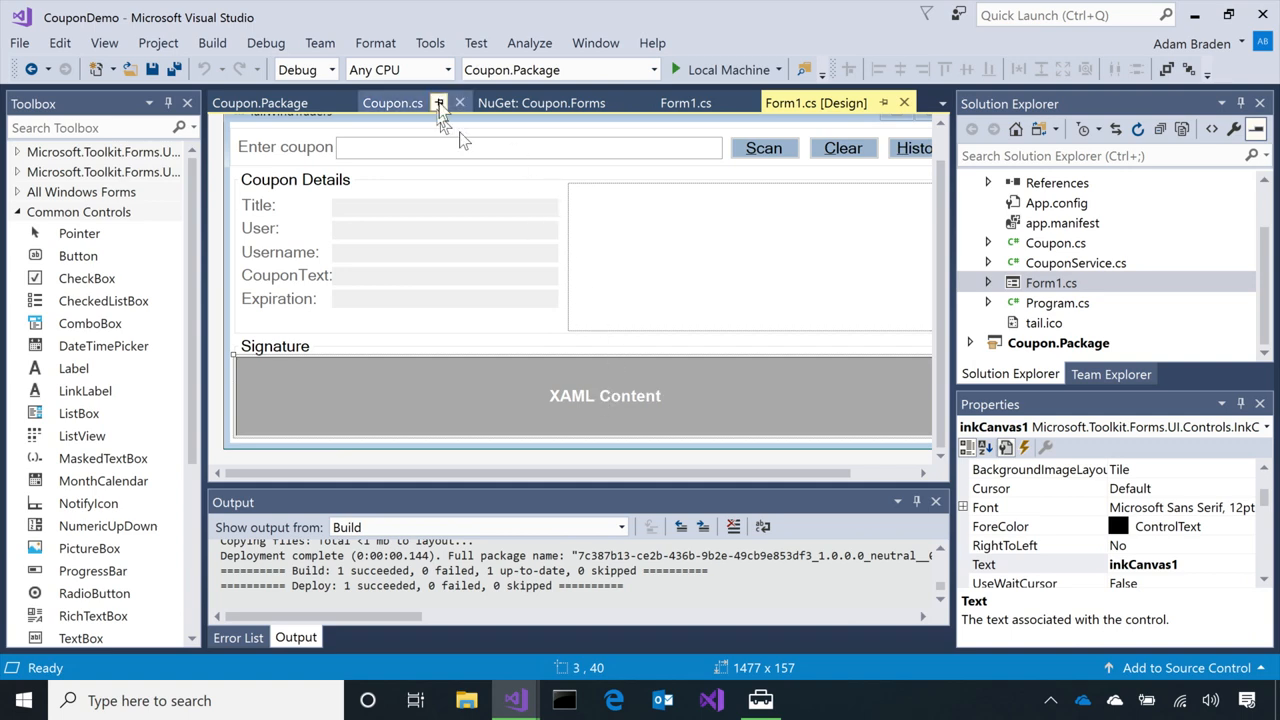
# In Form1 code, uncomment the inkCanvas1 mouse, pen and touch input device lines
pyautogui.click(684, 102)
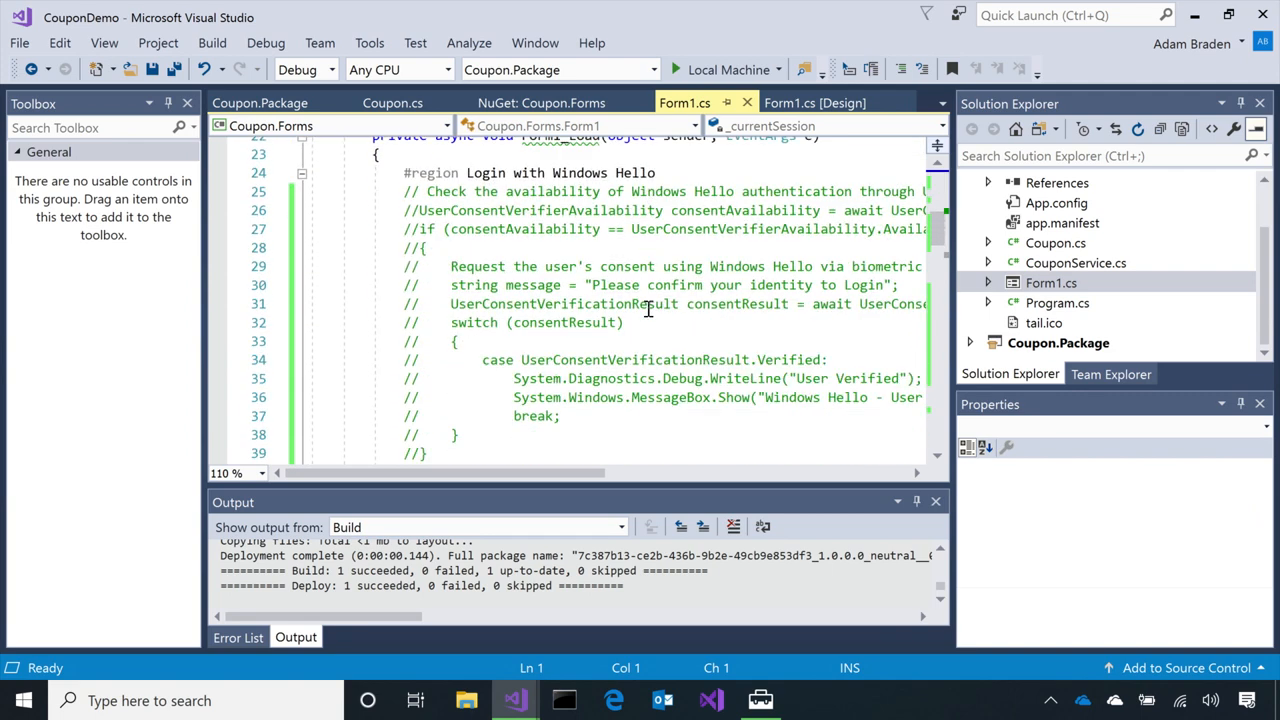
pyautogui.scroll(-3)
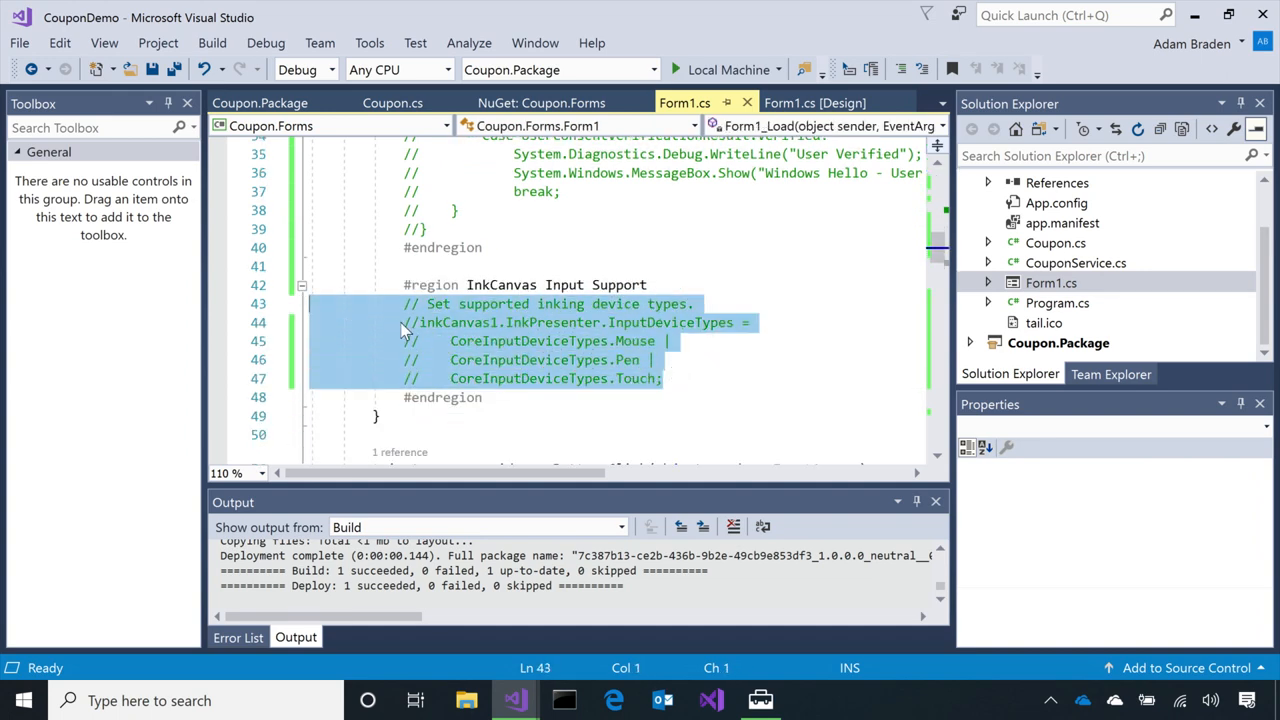
pyautogui.click(402, 322)
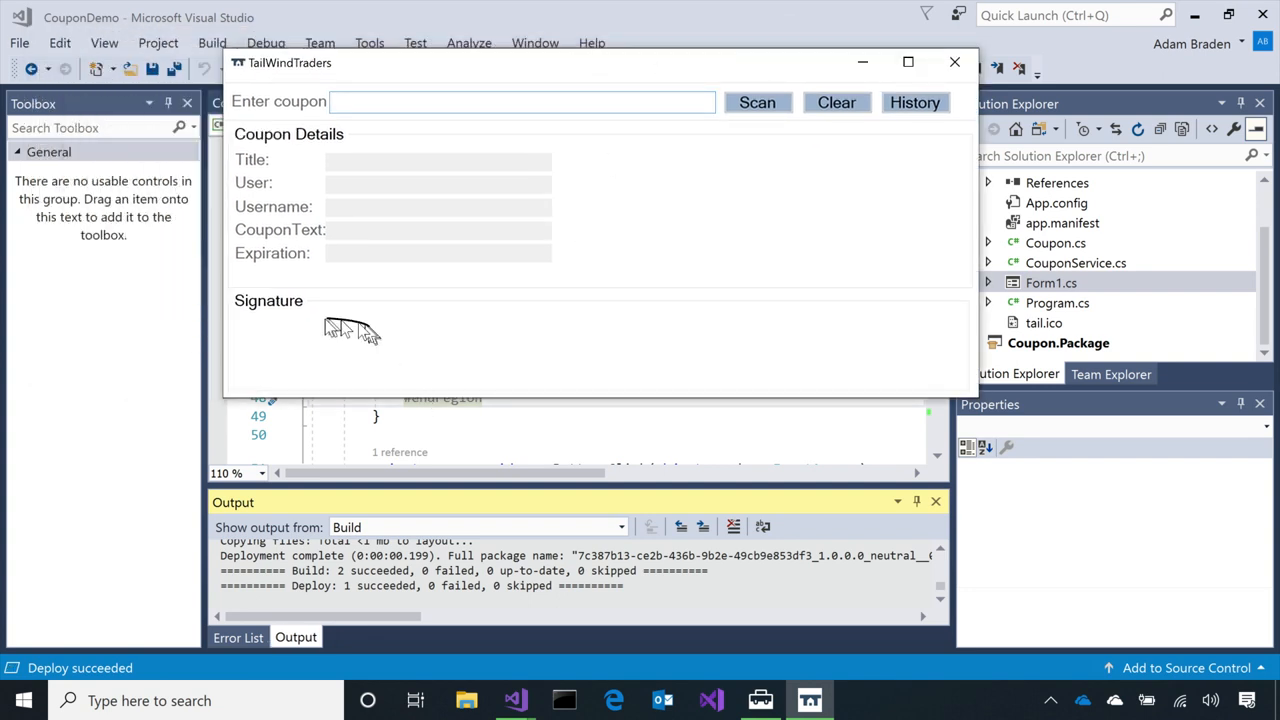
# Draw a signature across the Signature ink canvas, then close the coupon app
pyautogui.moveTo(320, 330); pyautogui.dragTo(960, 345)
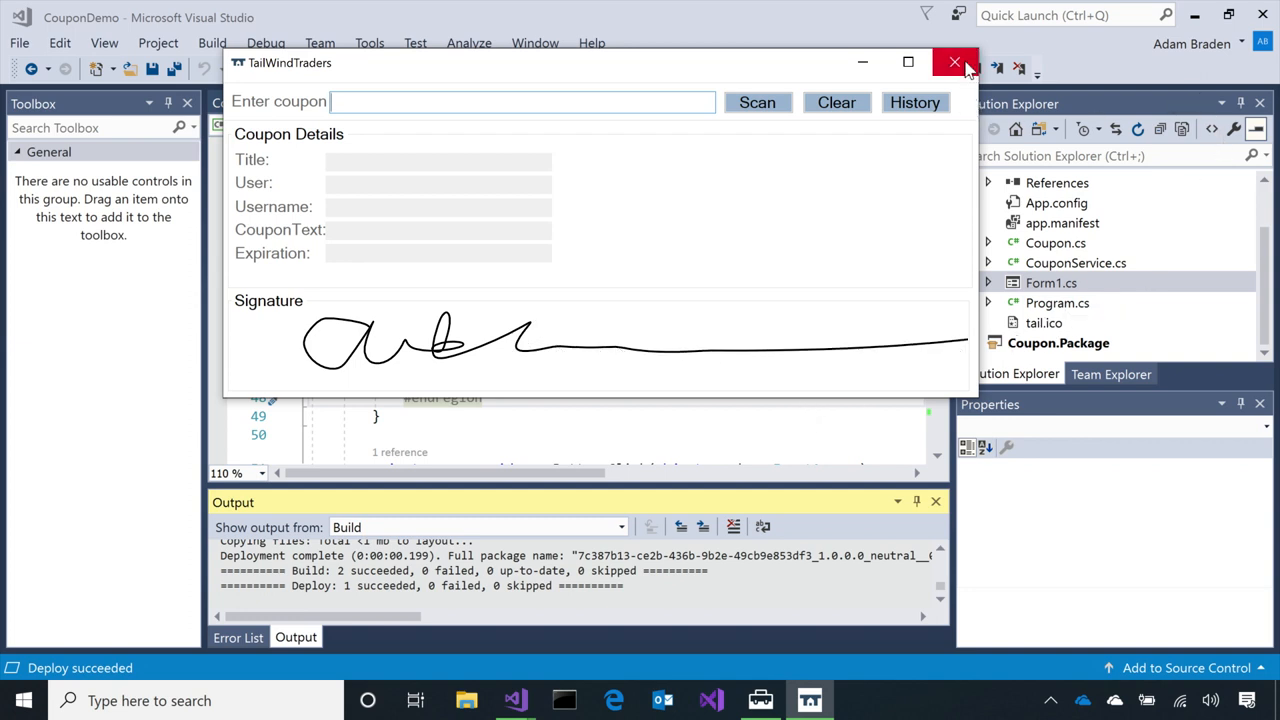
pyautogui.moveTo(954, 63)
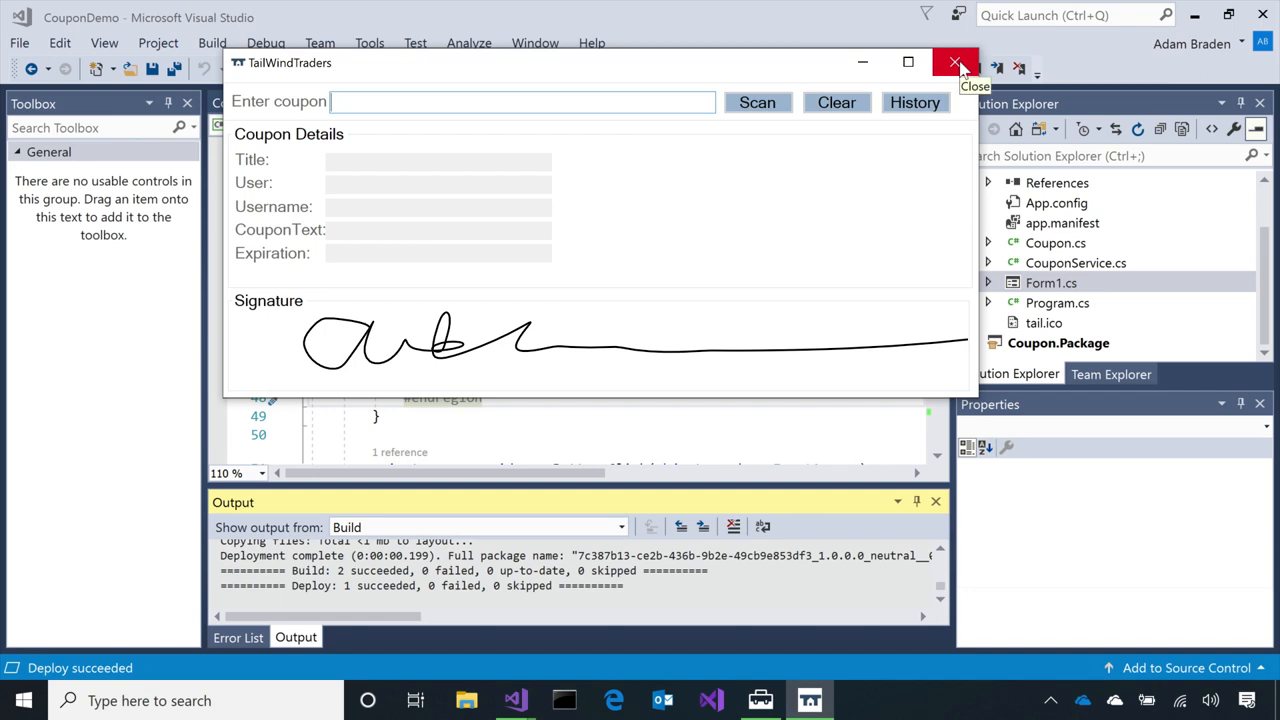
pyautogui.click(955, 63)
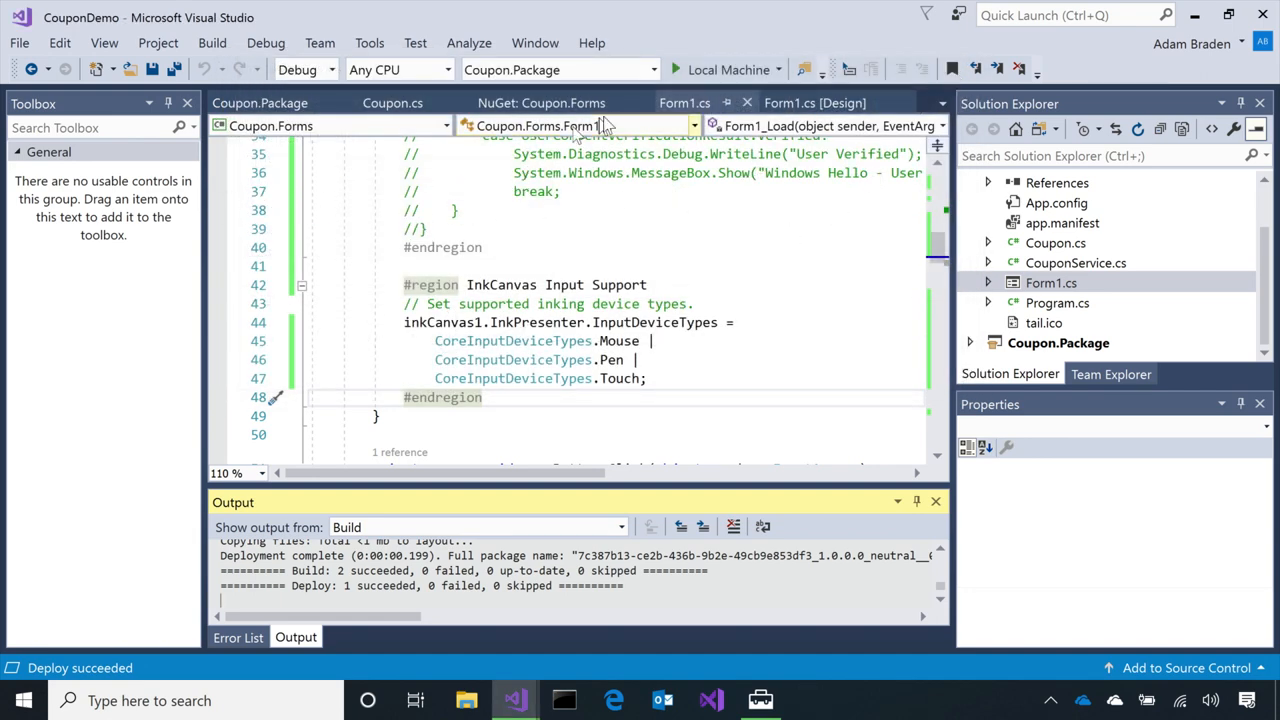
# Open Form1.cs in the designer and expand the Microsoft.Toolkit.Forms.UI.Controls Toolbox group
pyautogui.click(1051, 282)
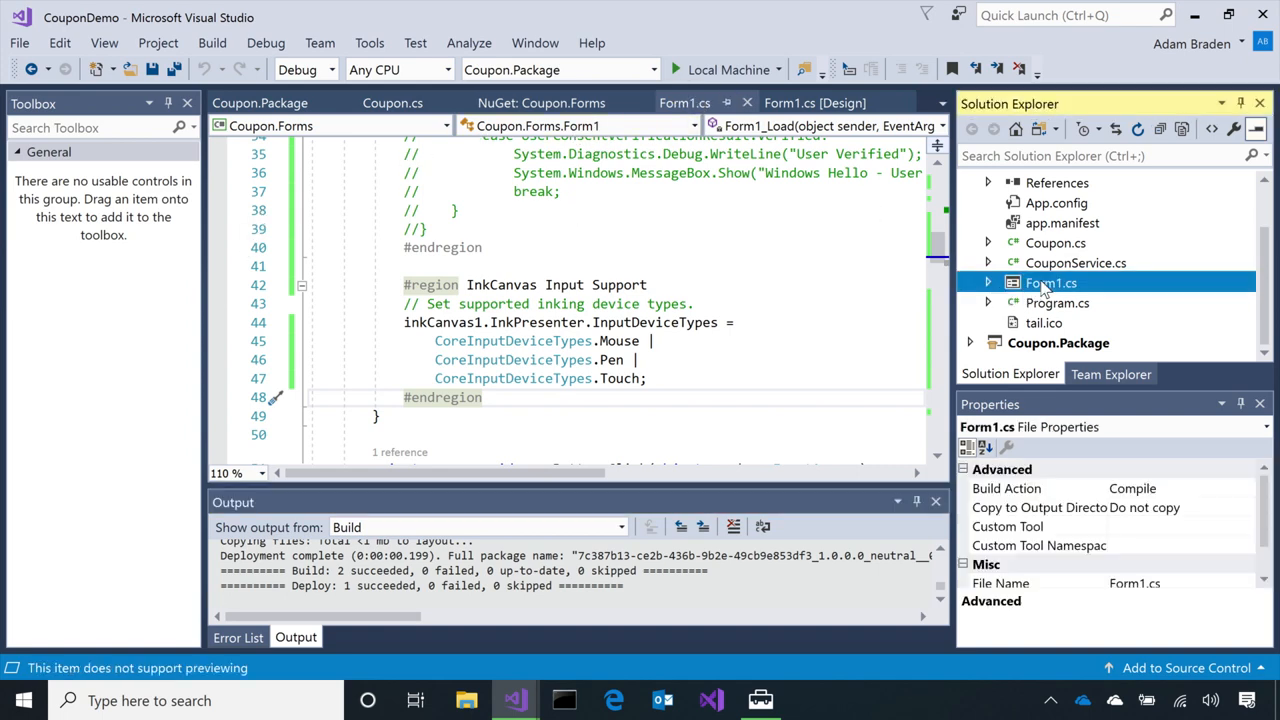
pyautogui.click(815, 102)
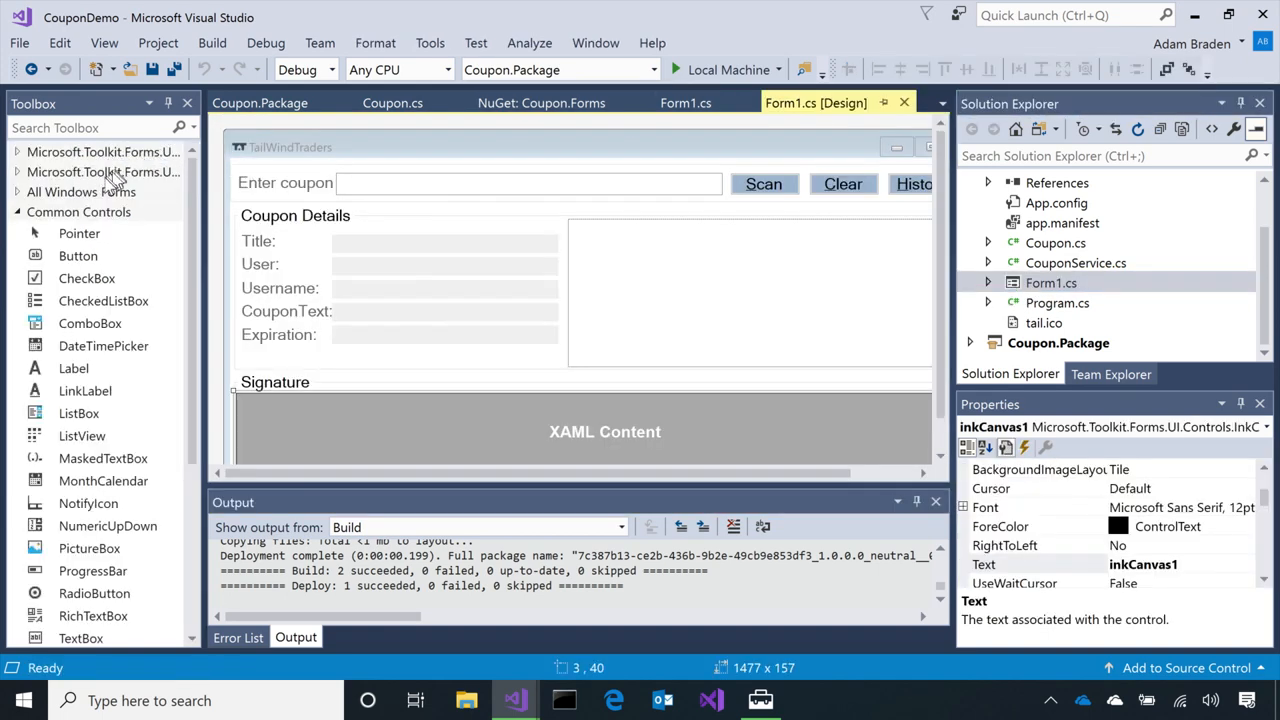
pyautogui.click(17, 171)
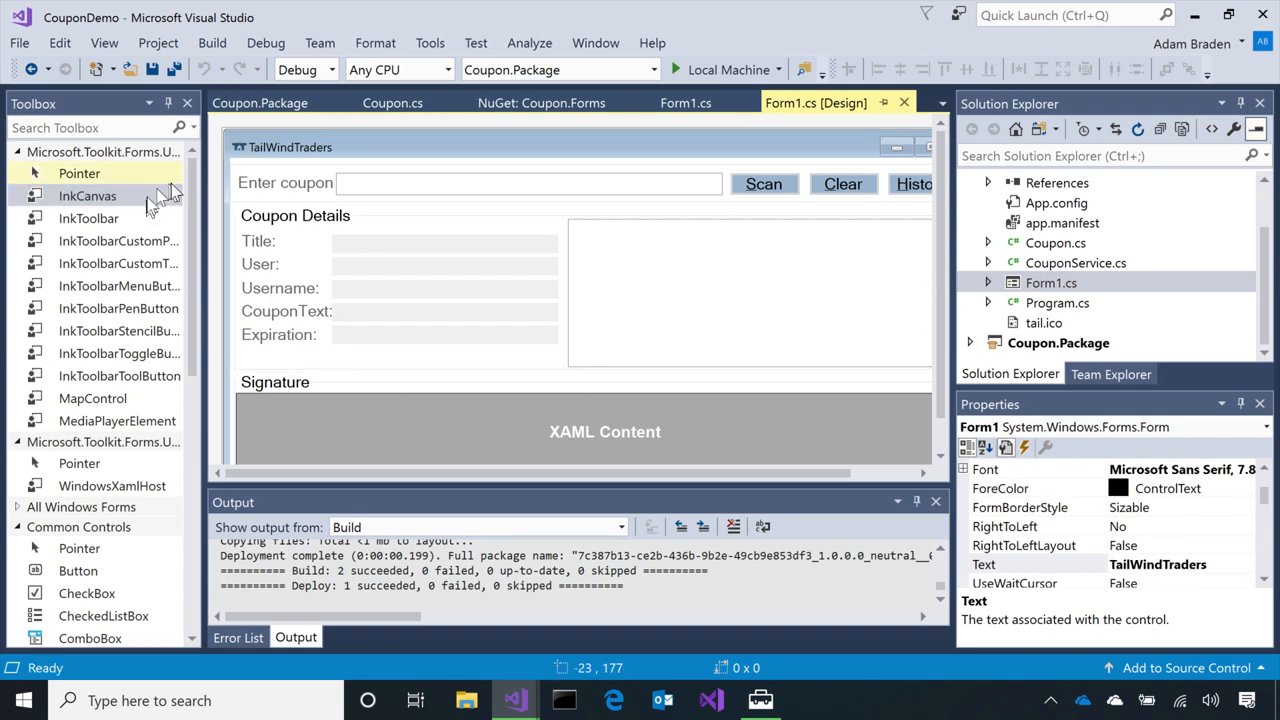
pyautogui.moveTo(155, 200)
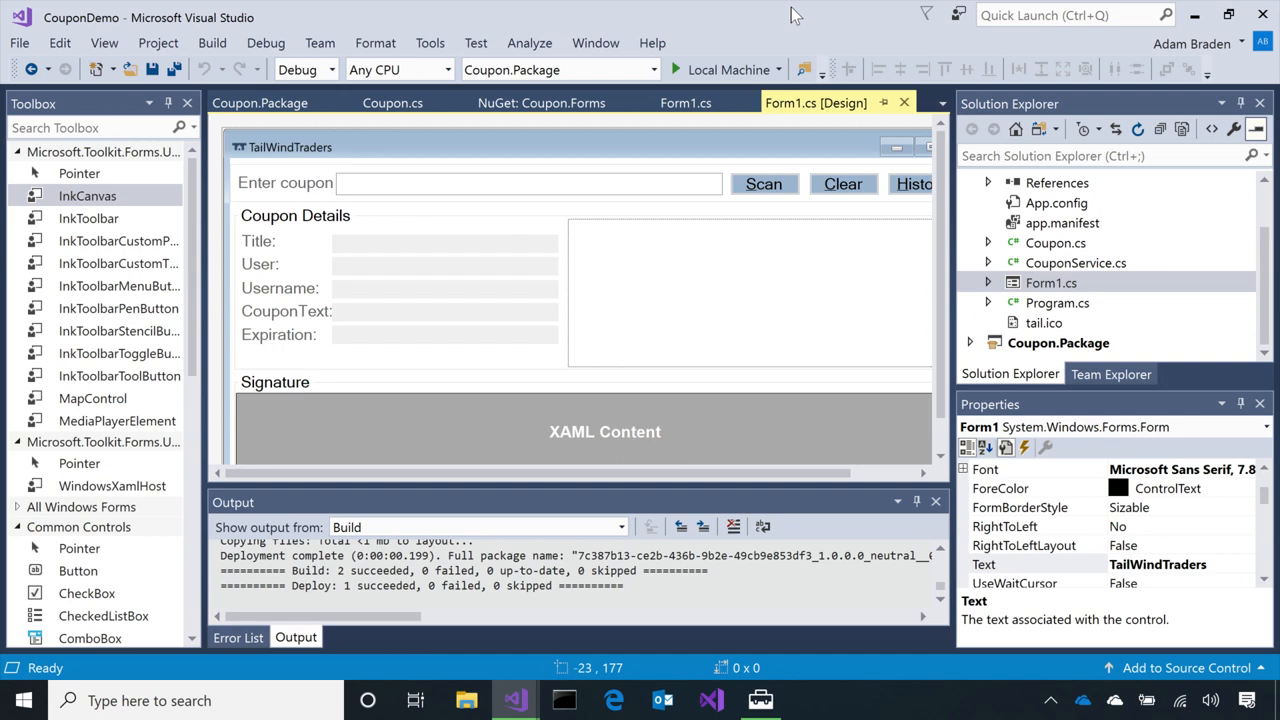
pyautogui.moveTo(1196, 17)
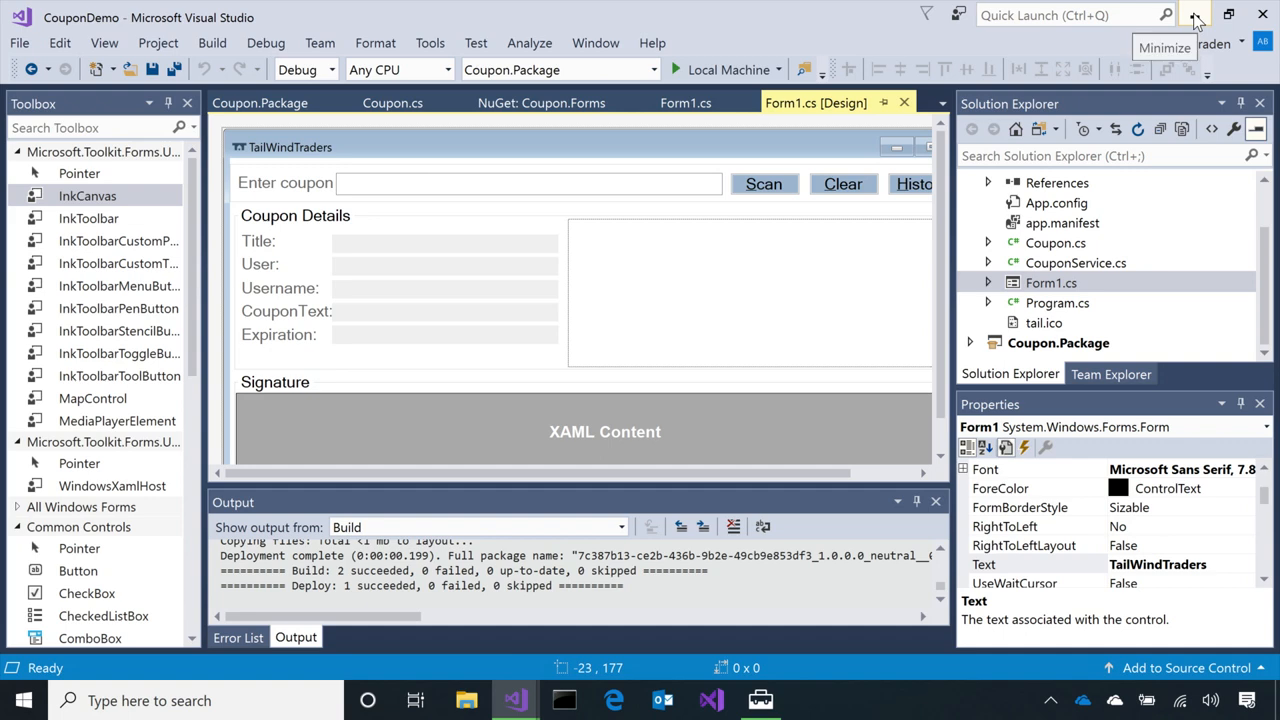
pyautogui.click(1194, 17)
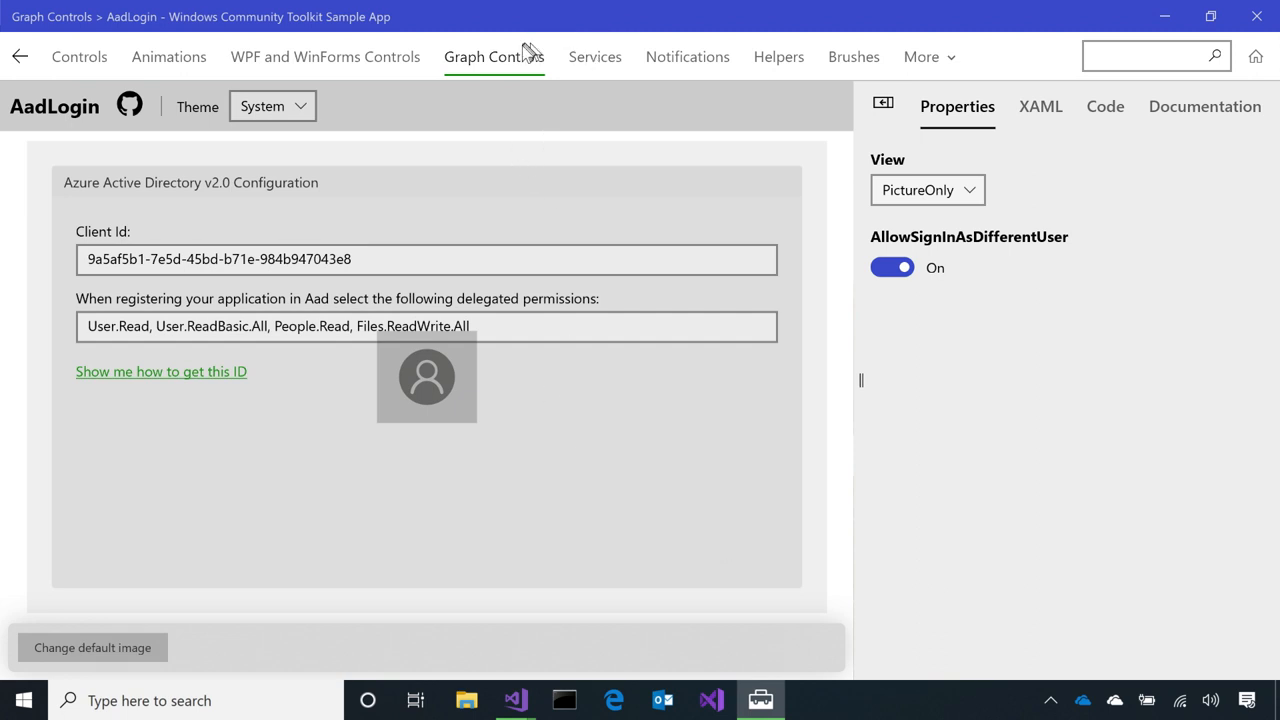
pyautogui.moveTo(520, 62)
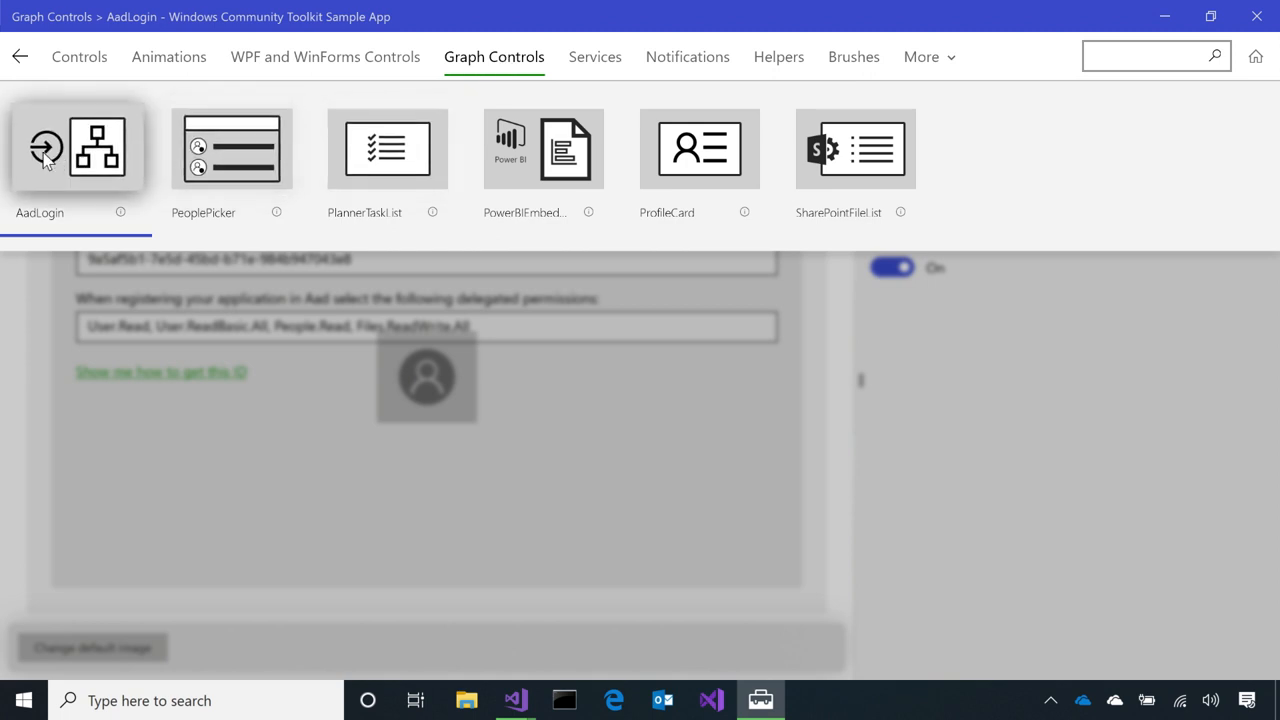
pyautogui.moveTo(68, 167)
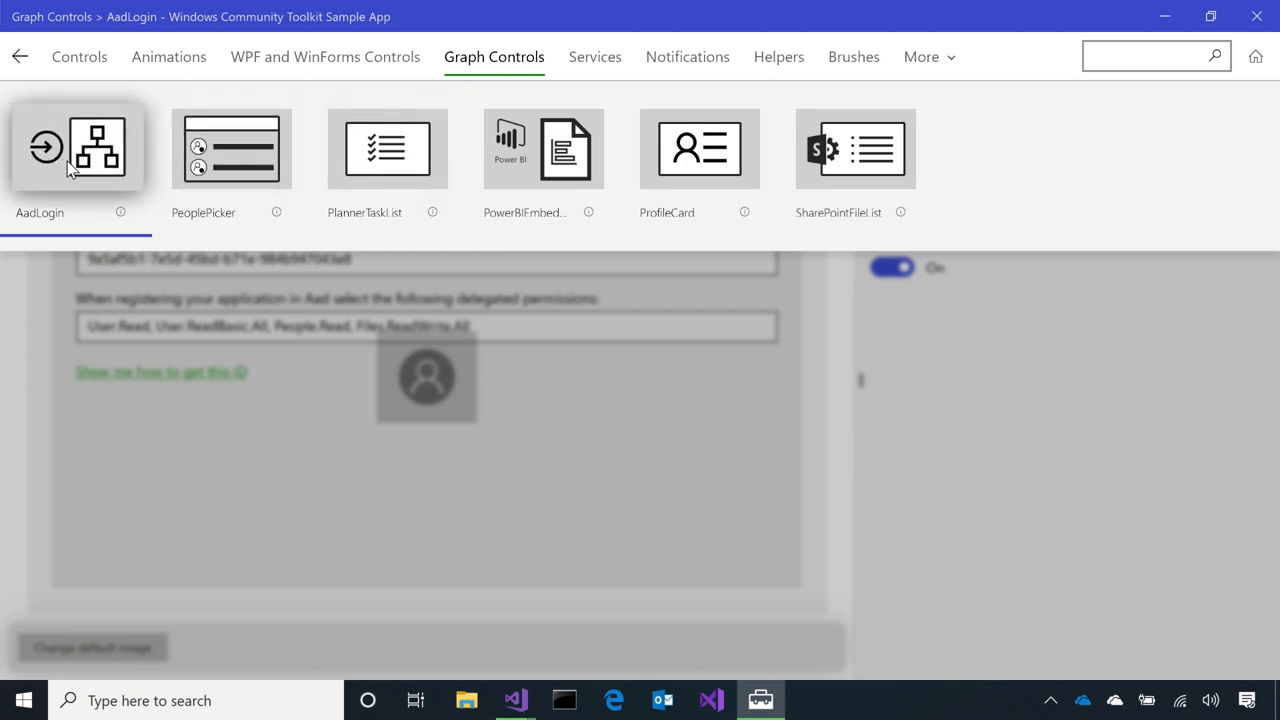
pyautogui.moveTo(175, 178)
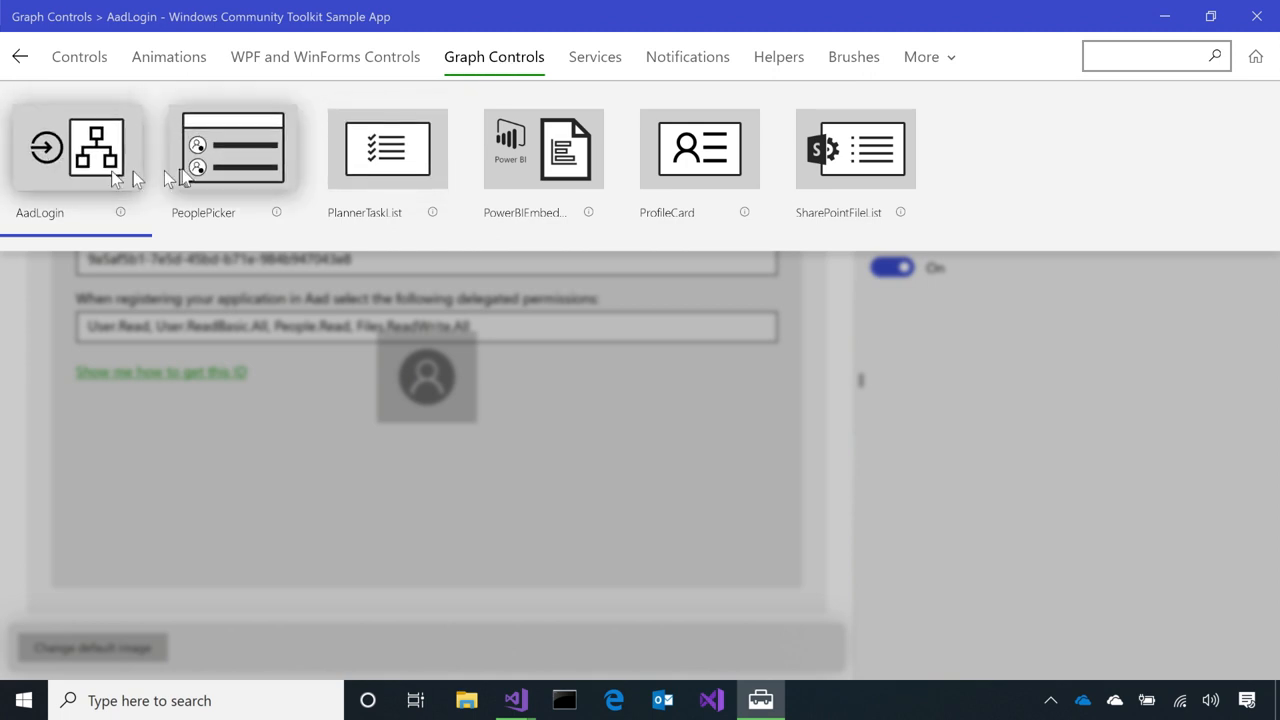
pyautogui.moveTo(232, 150)
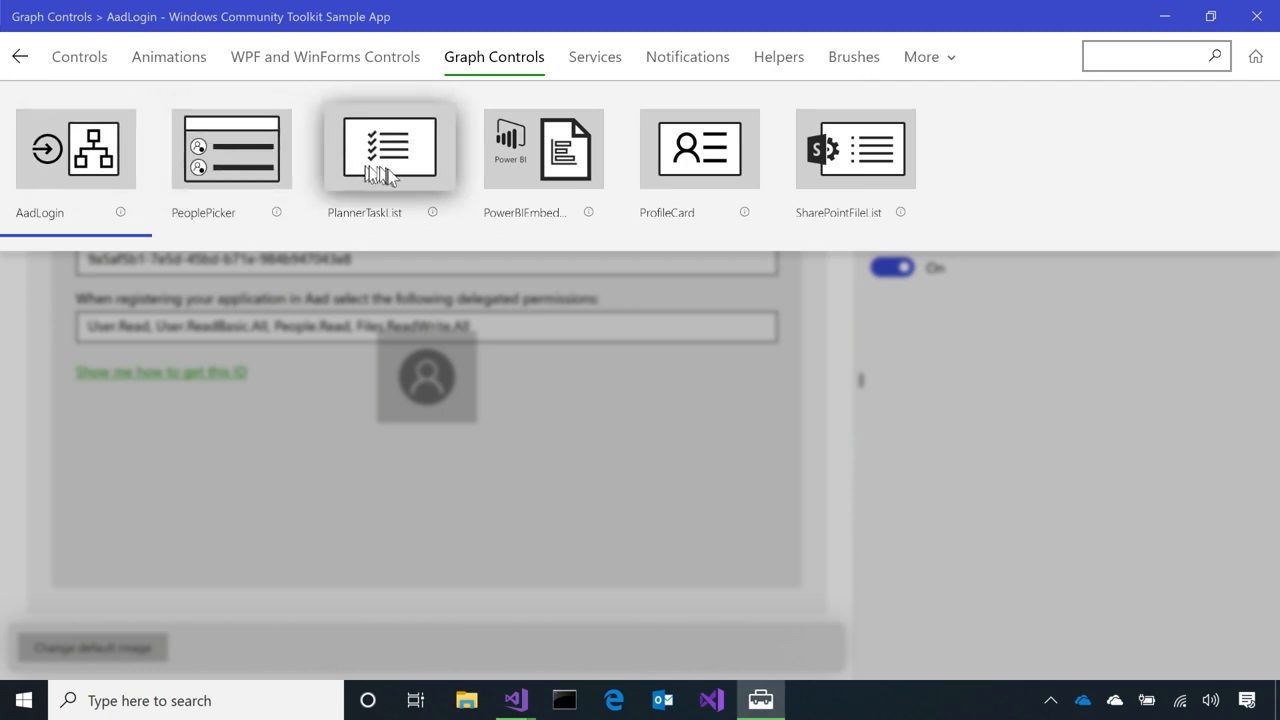
pyautogui.moveTo(543, 148)
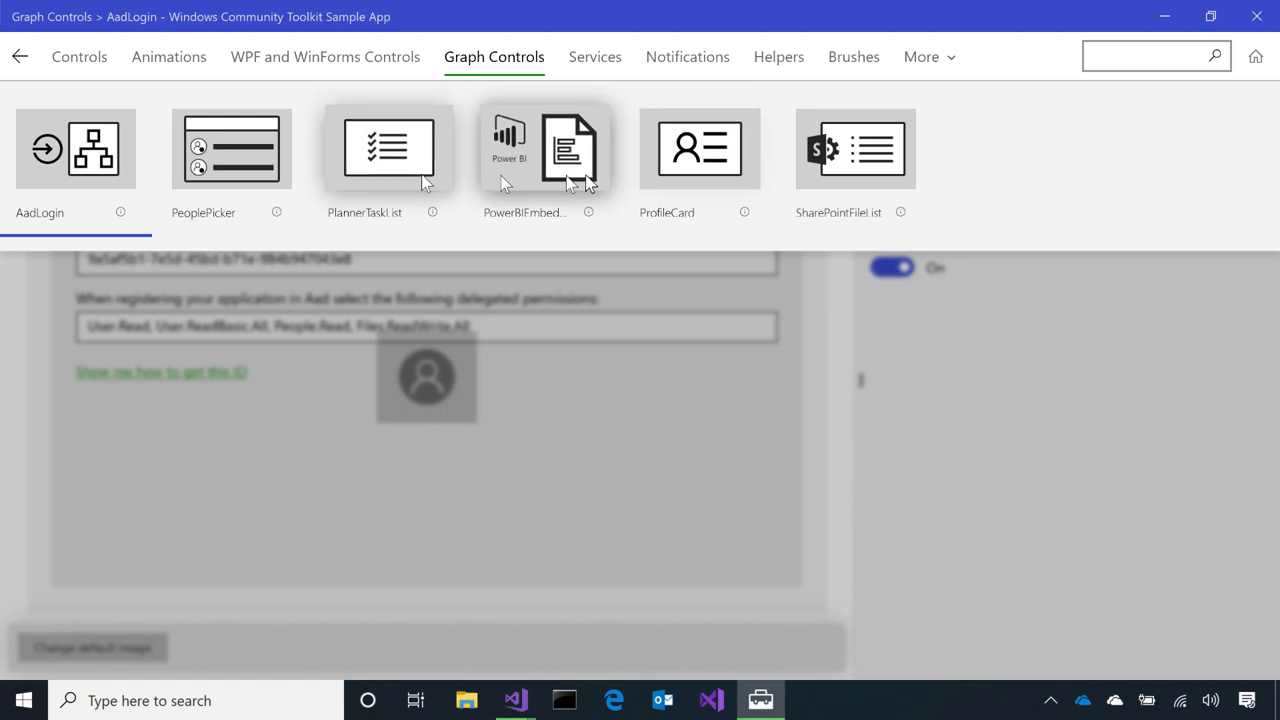
pyautogui.moveTo(854, 148)
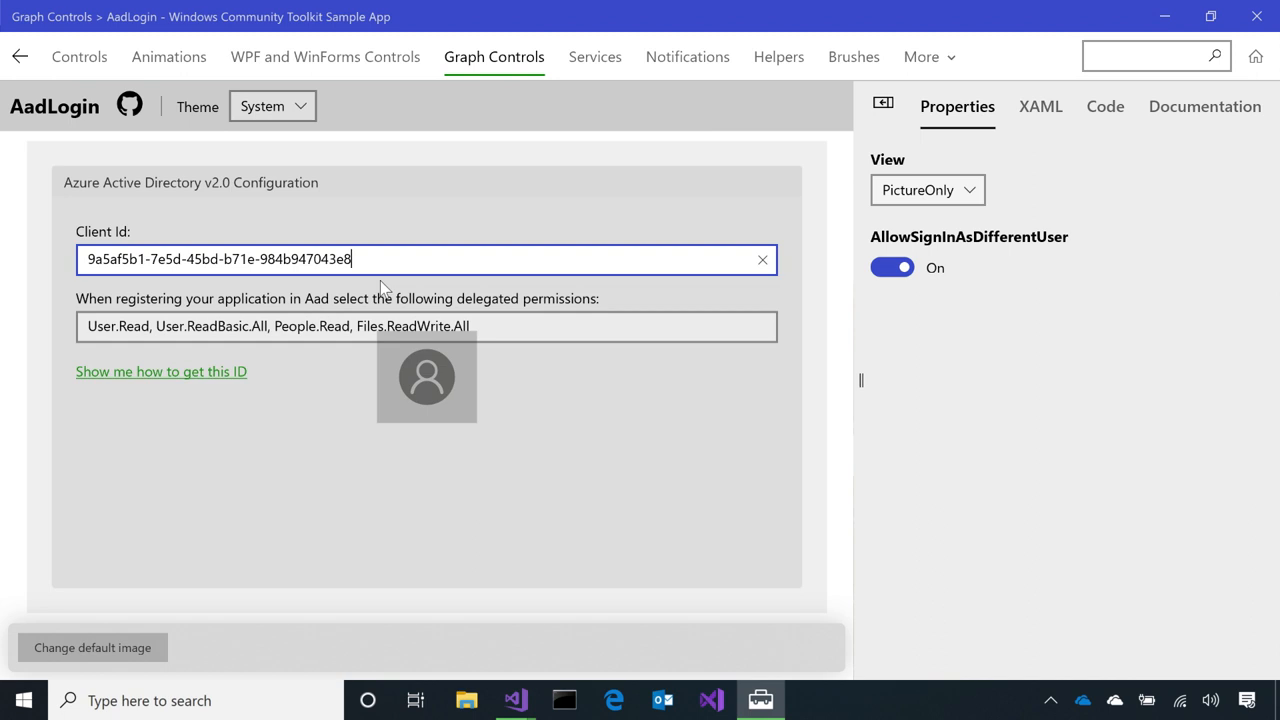
pyautogui.moveTo(346, 215)
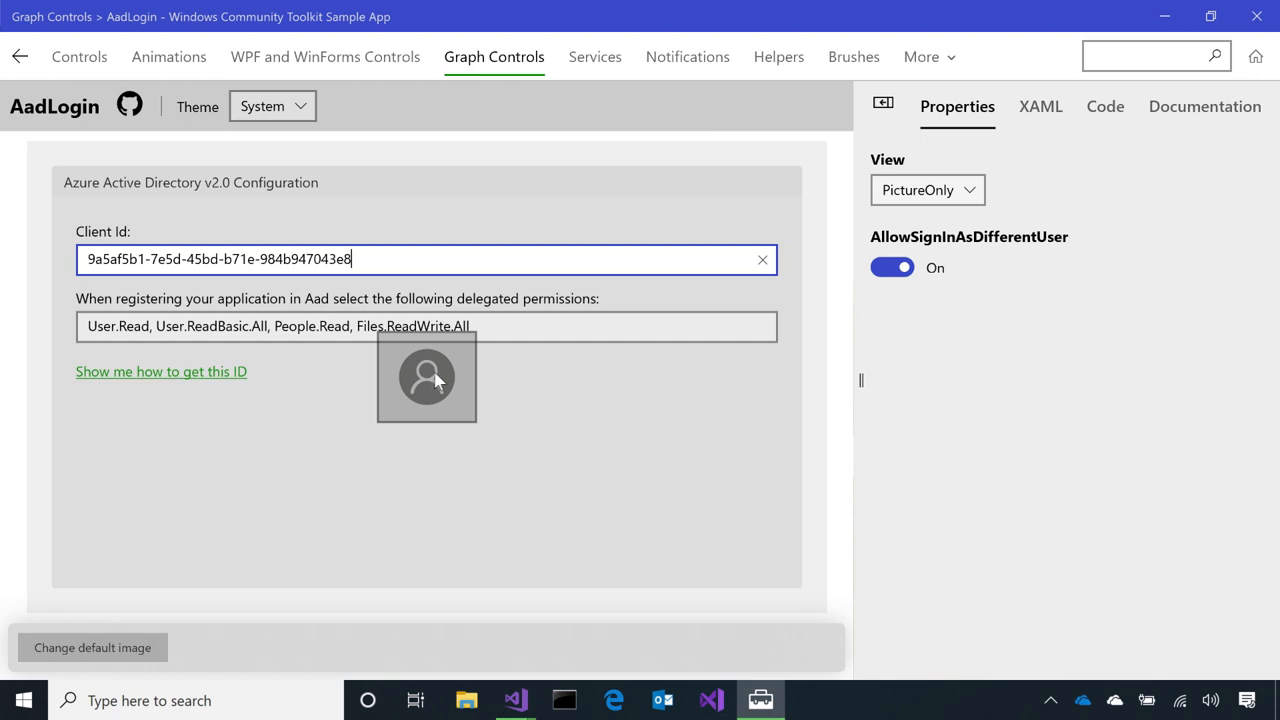
pyautogui.moveTo(440, 377)
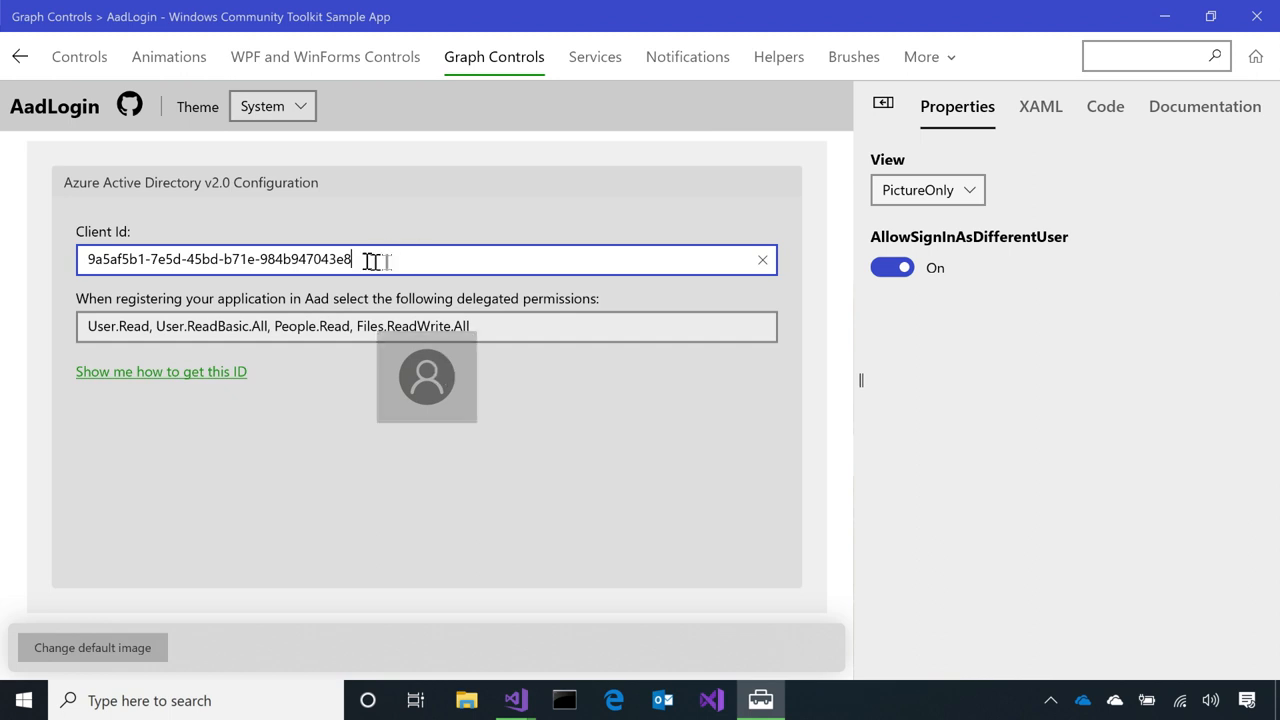
pyautogui.moveTo(418, 393)
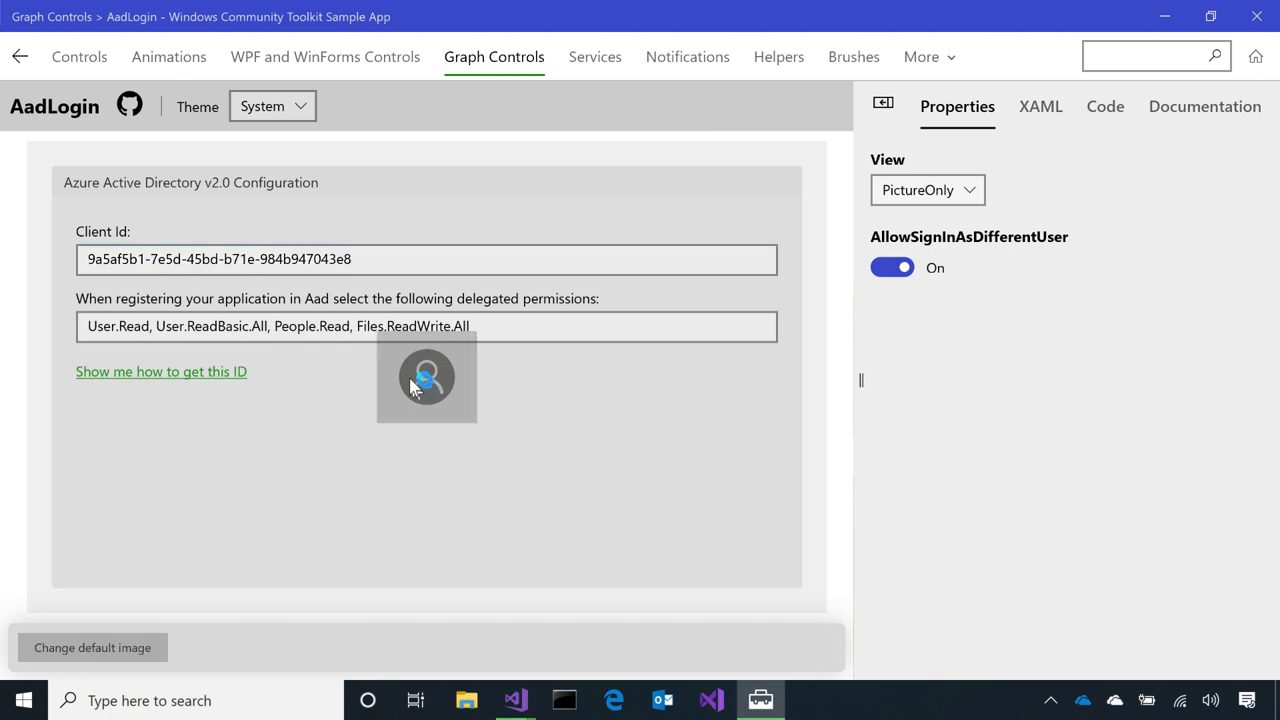
# Sign in to the AadLogin sample with the meganb@m365 demo account and its password
pyautogui.click(426, 377)
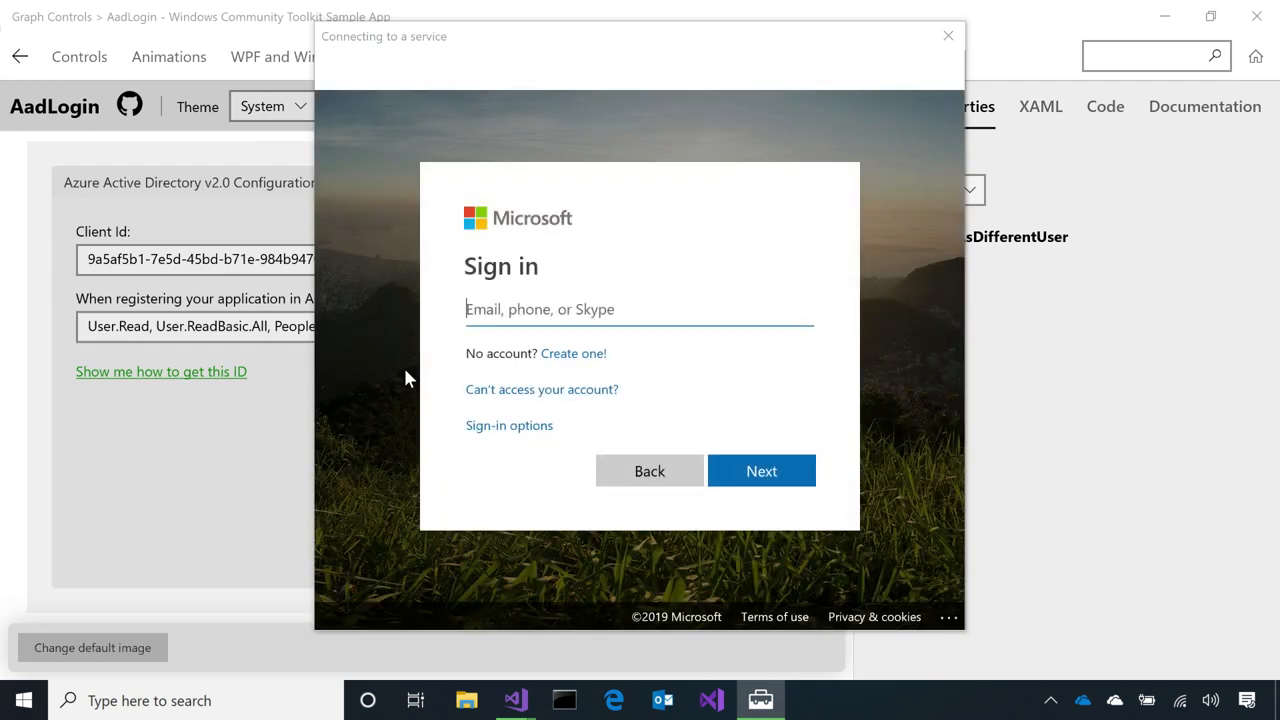
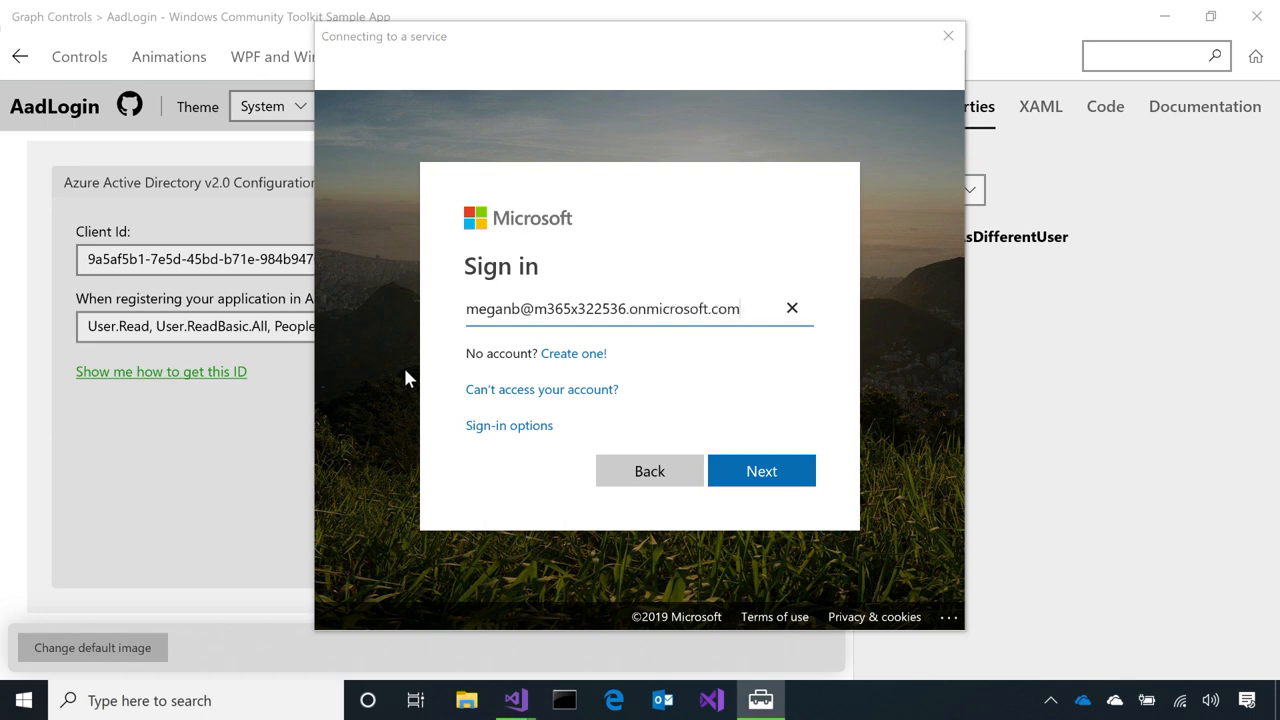
pyautogui.click(761, 471)
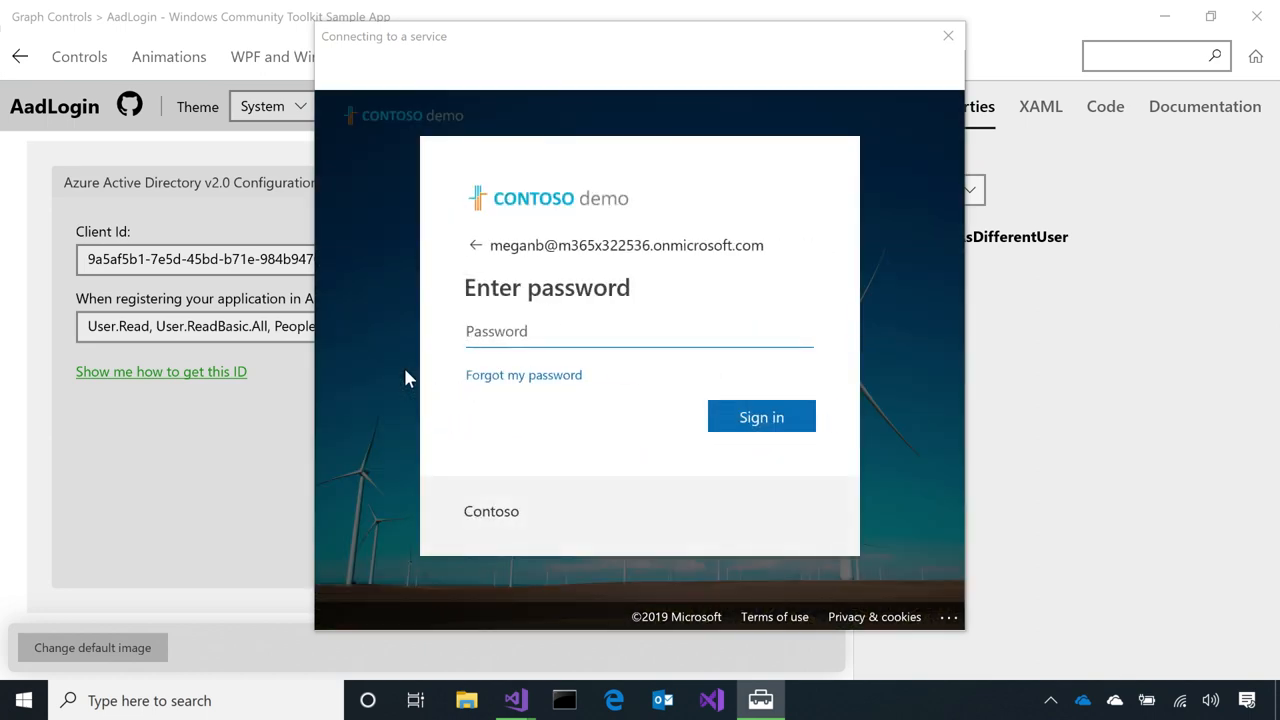
pyautogui.write('password')
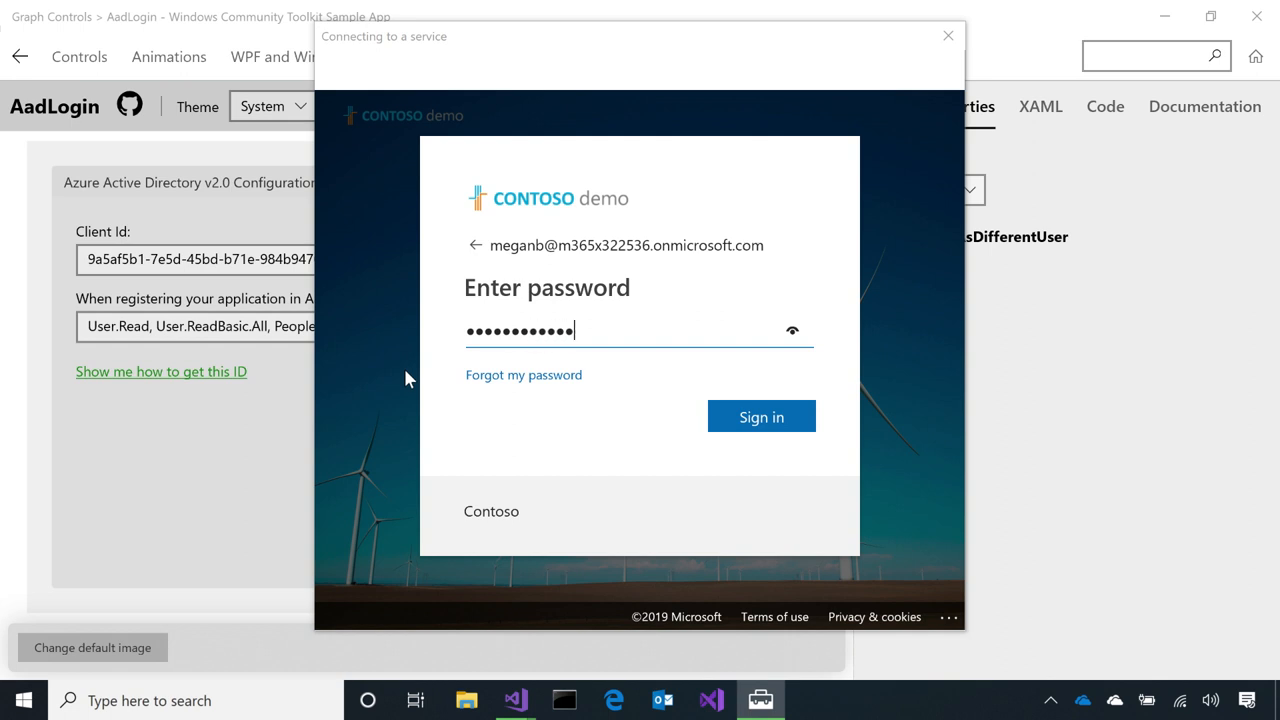
pyautogui.click(761, 416)
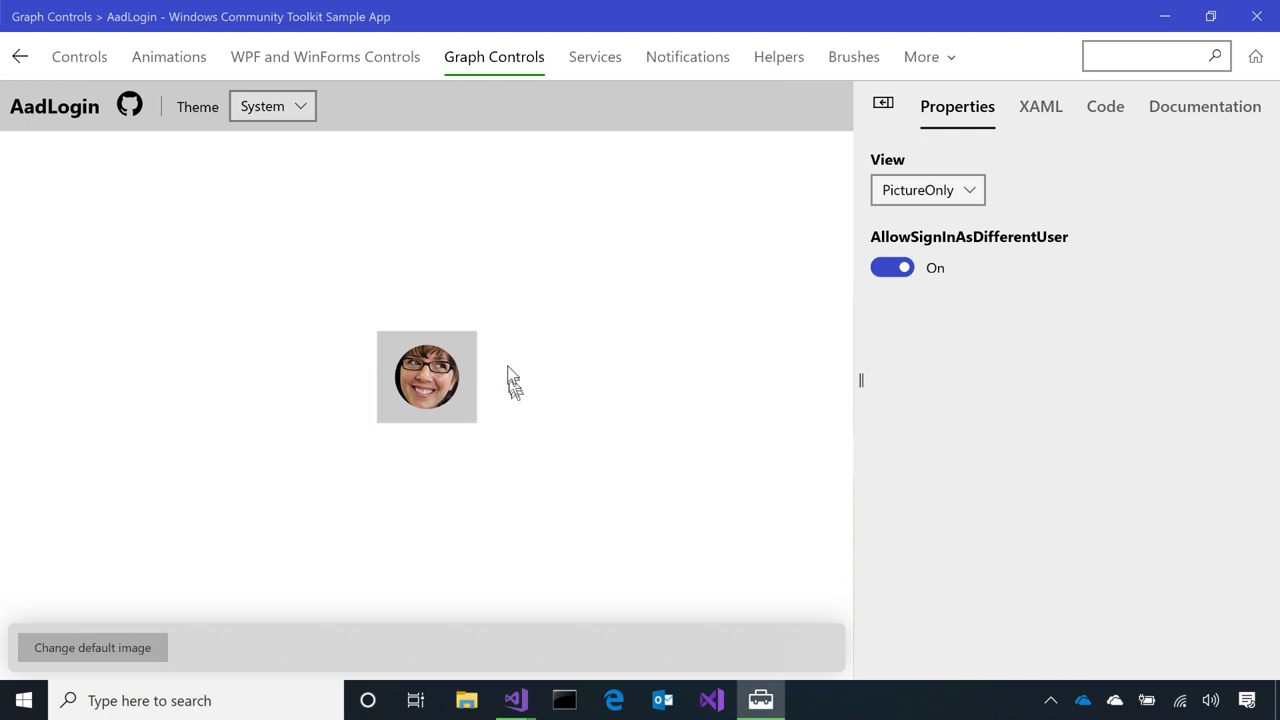
pyautogui.moveTo(511, 374)
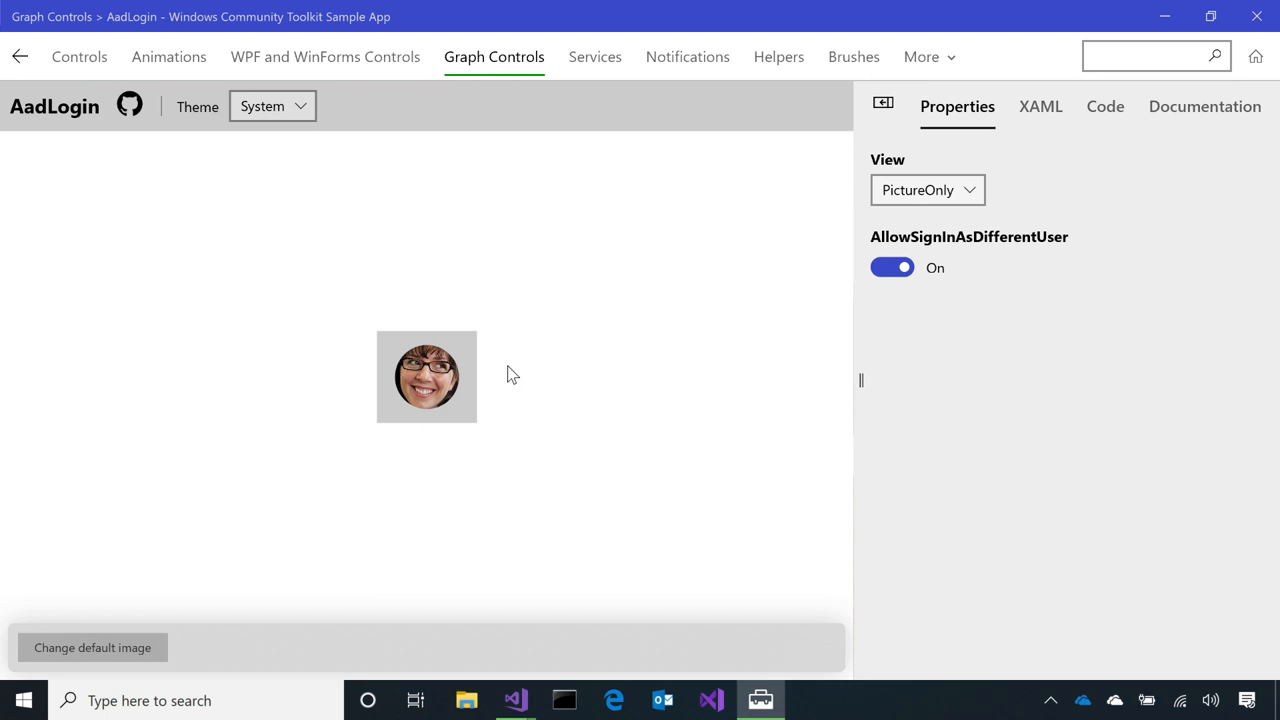
# Try the LargeProfilePhotoLeft and SmallProfilePhotoLeft views, ending on SmallProfilePhotoRight
pyautogui.click(926, 190)
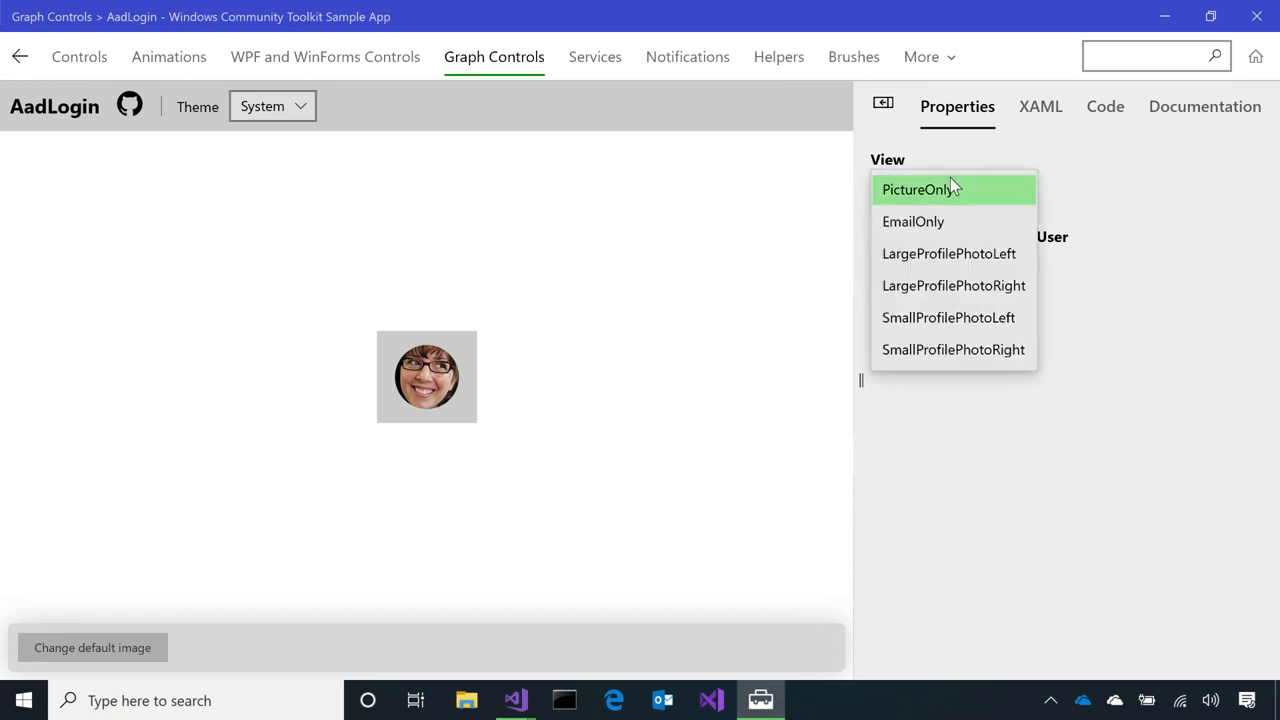
pyautogui.moveTo(948, 253)
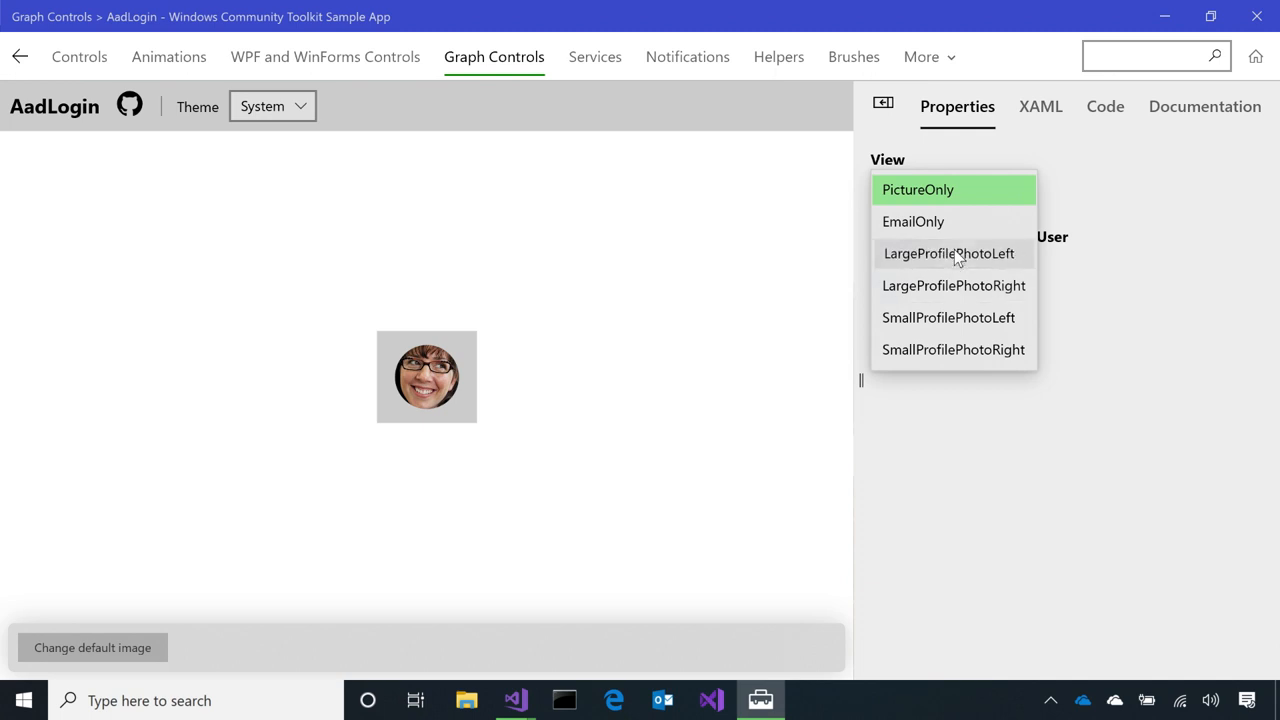
pyautogui.click(948, 253)
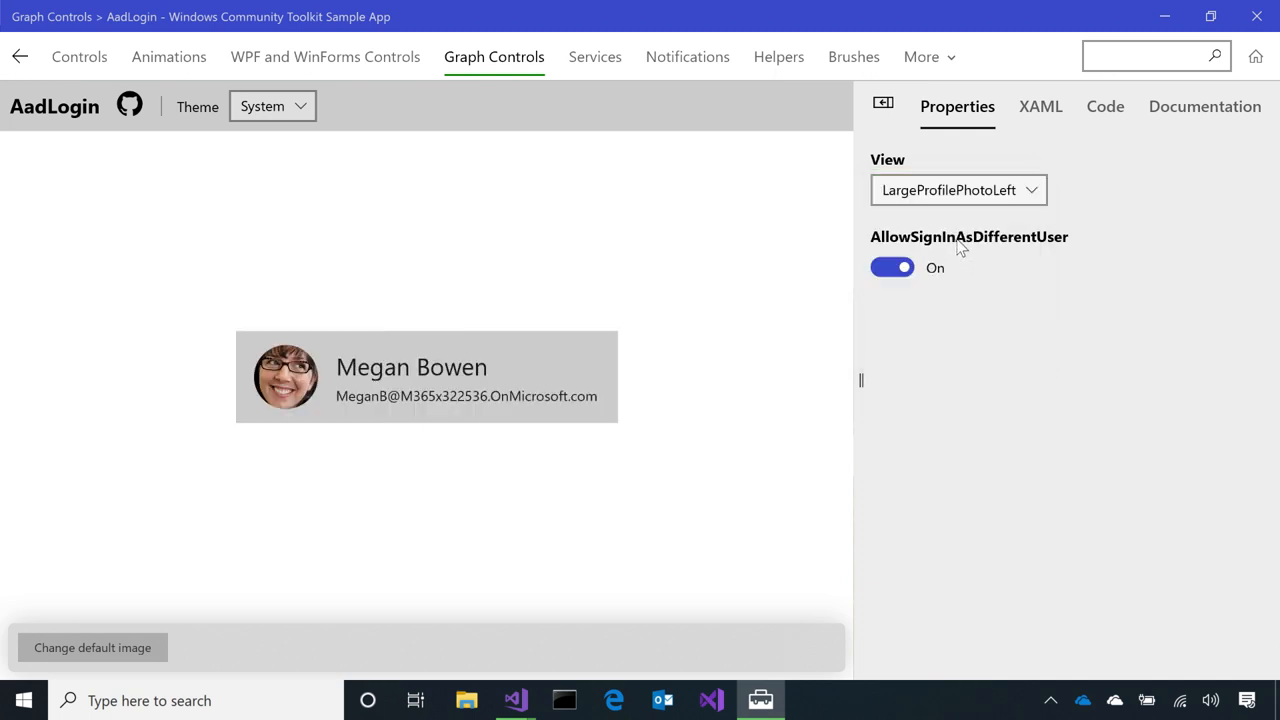
pyautogui.click(957, 190)
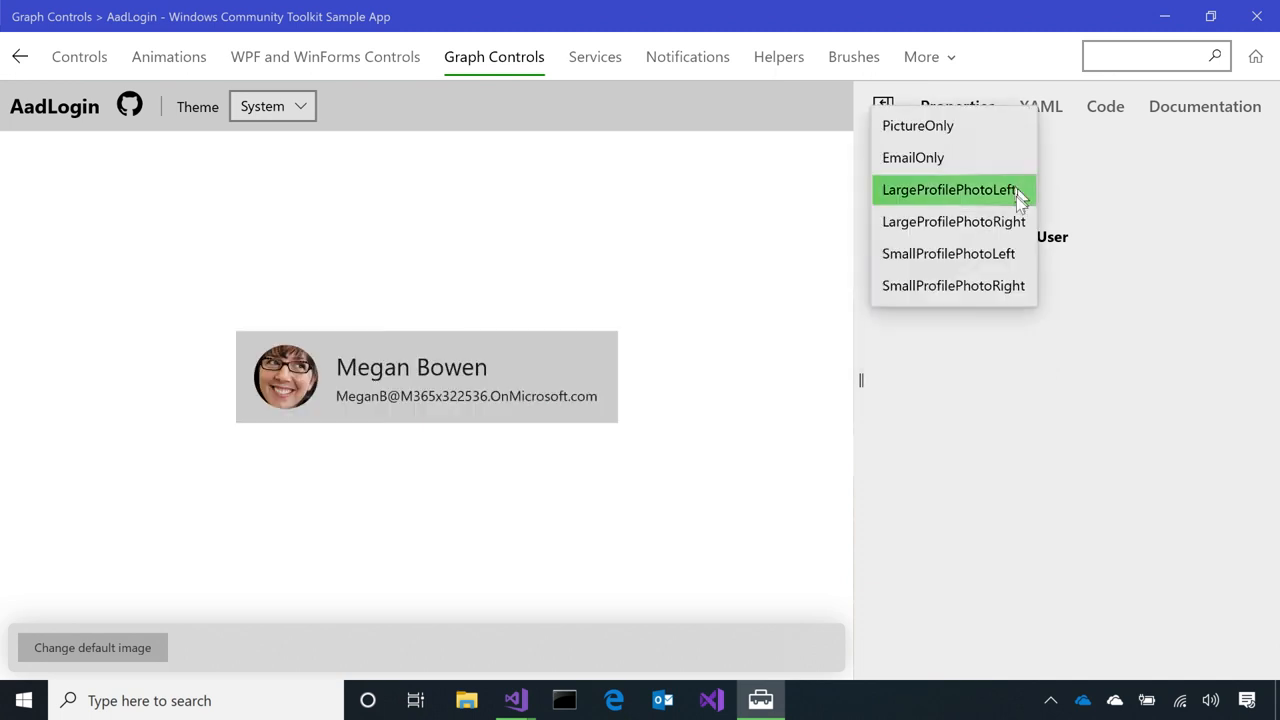
pyautogui.click(948, 253)
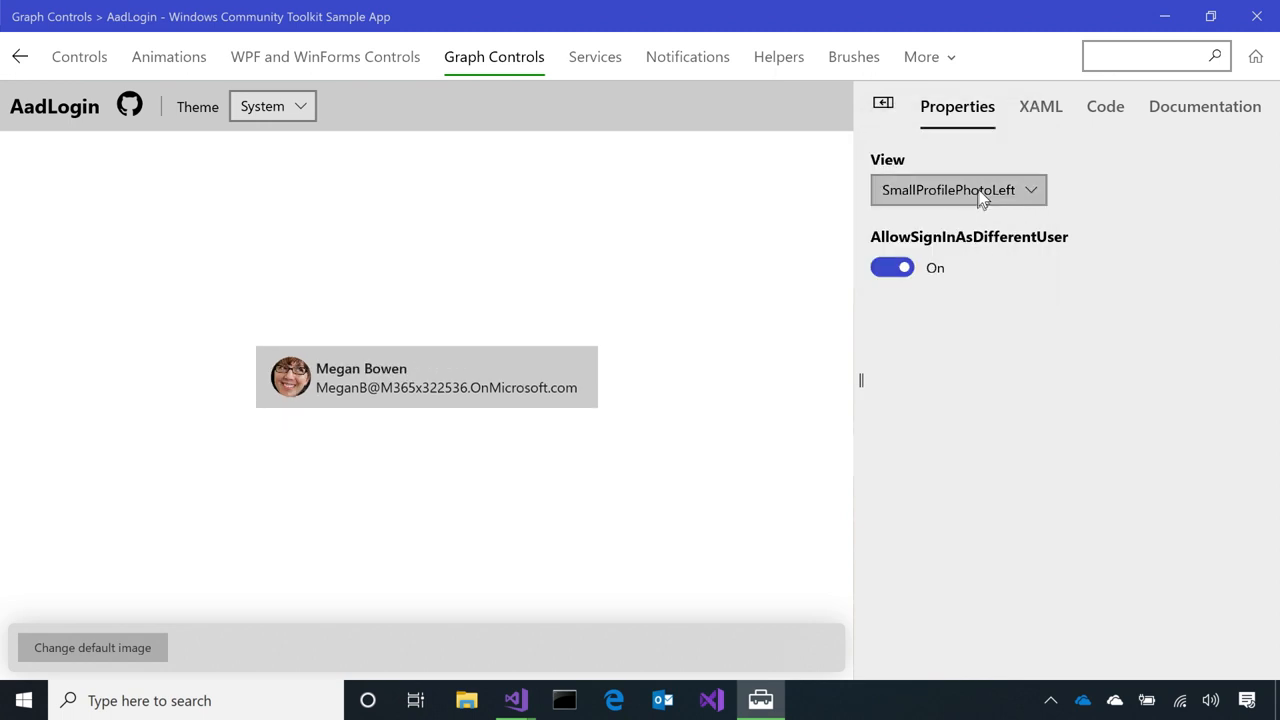
pyautogui.click(957, 189)
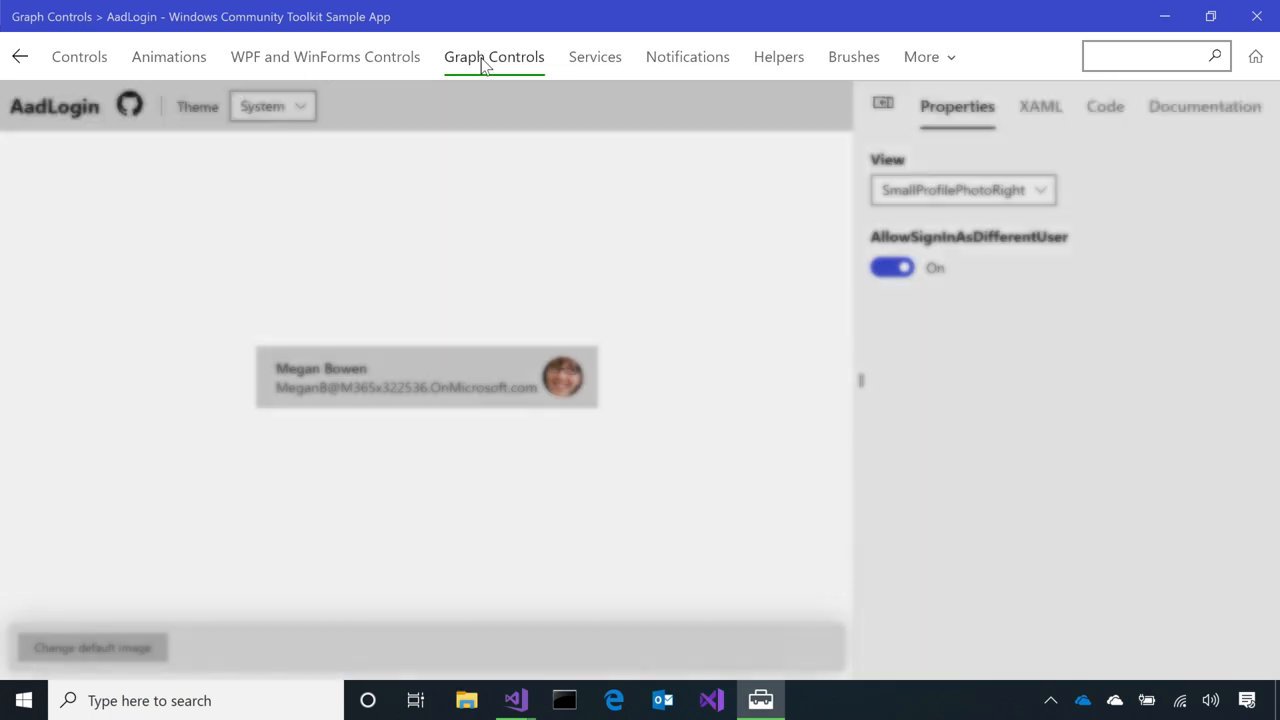
# Open the PeoplePicker sample, search for 'a', and add the first matching person
pyautogui.click(493, 56)
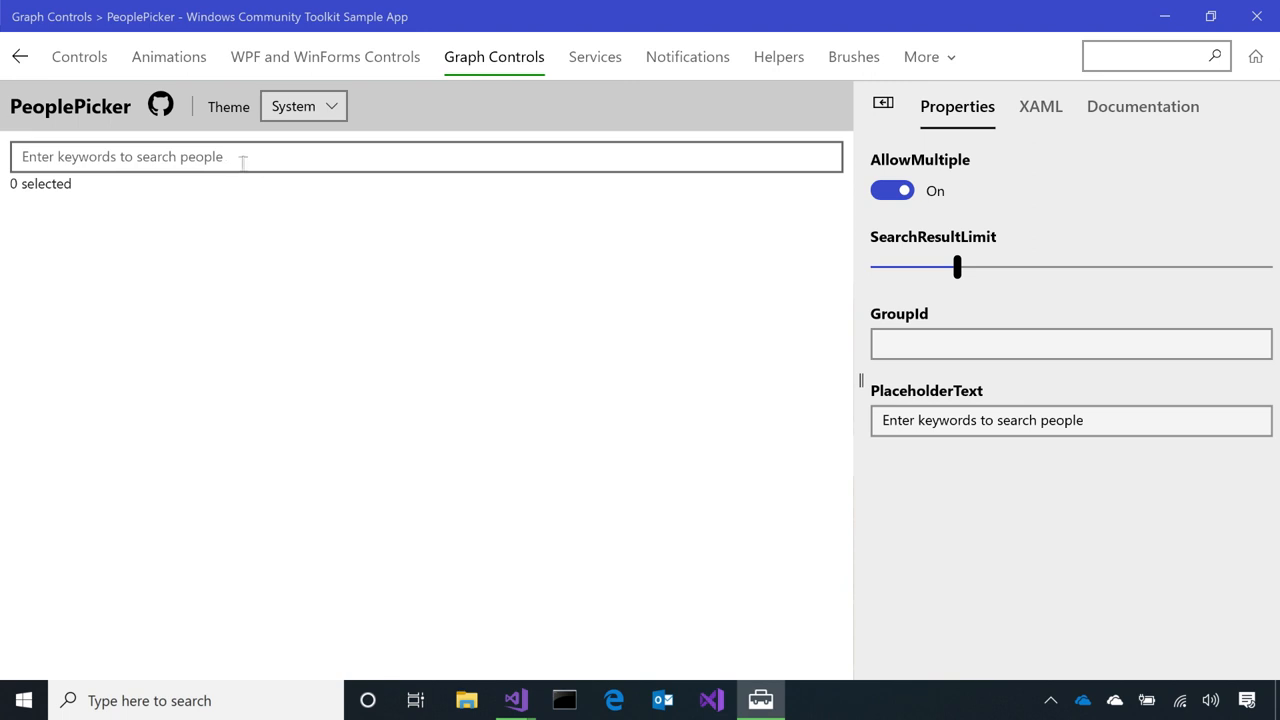
pyautogui.write('a')
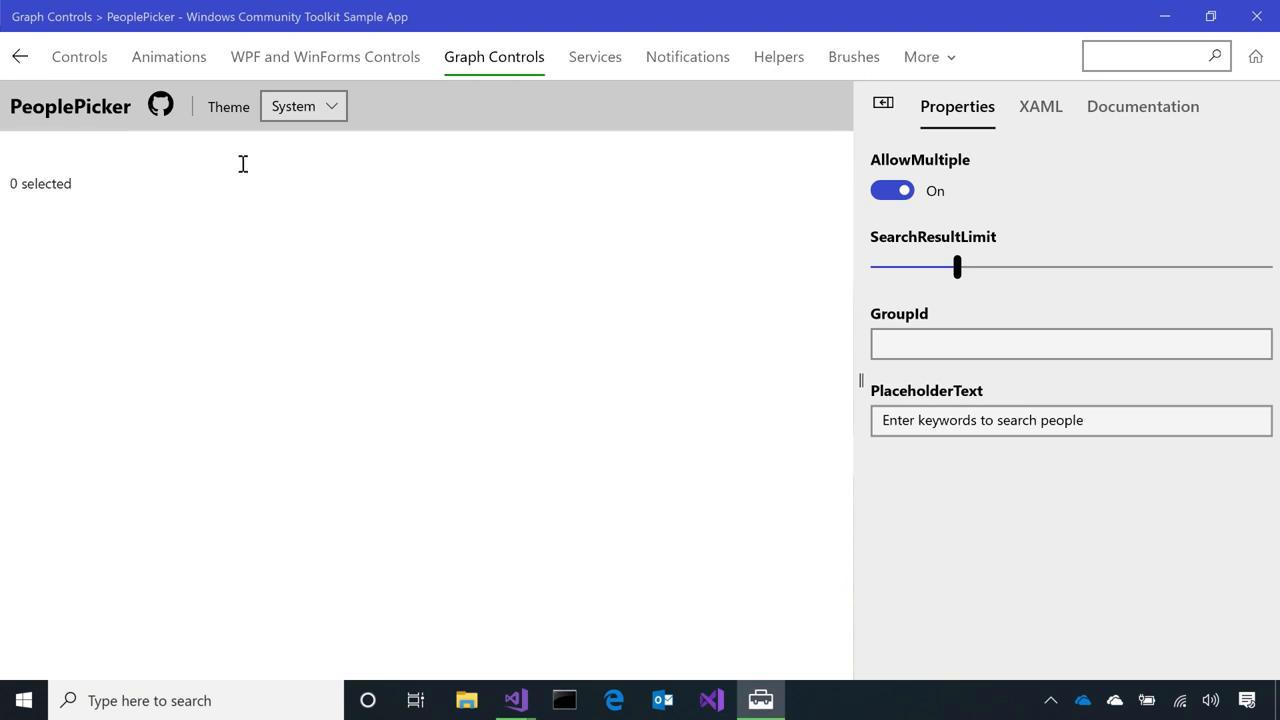
pyautogui.write('a')
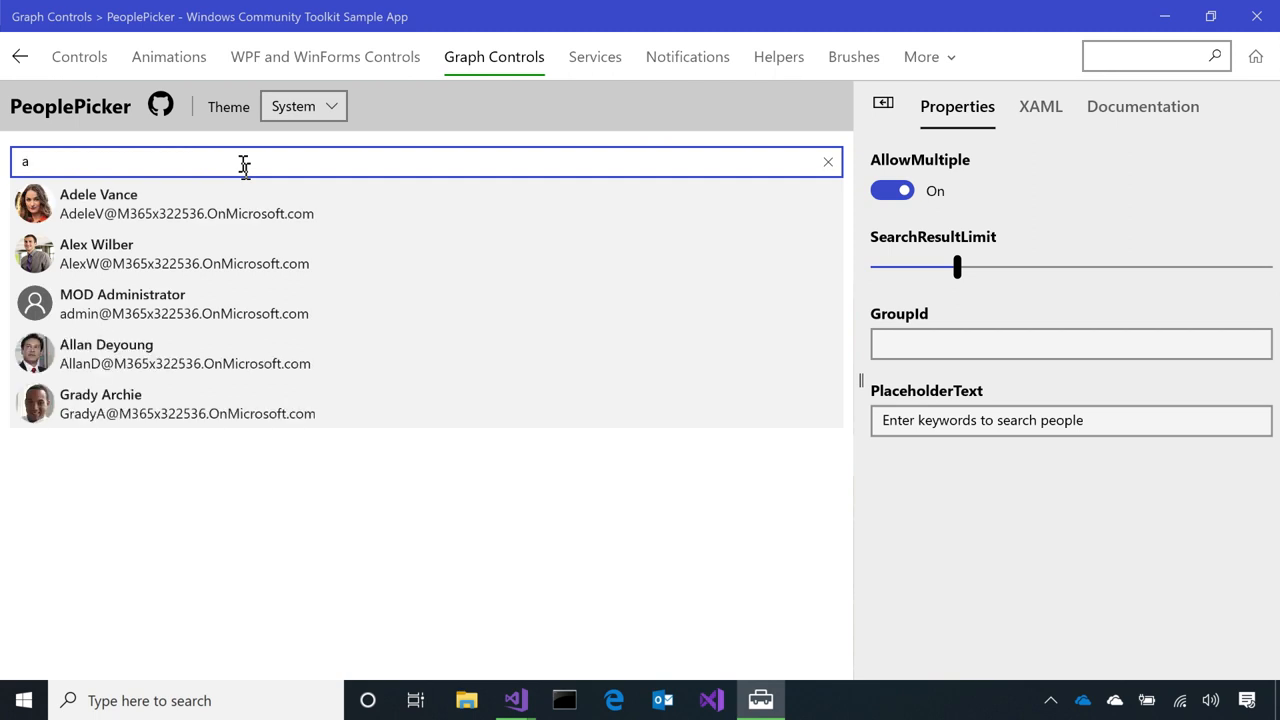
pyautogui.click(98, 203)
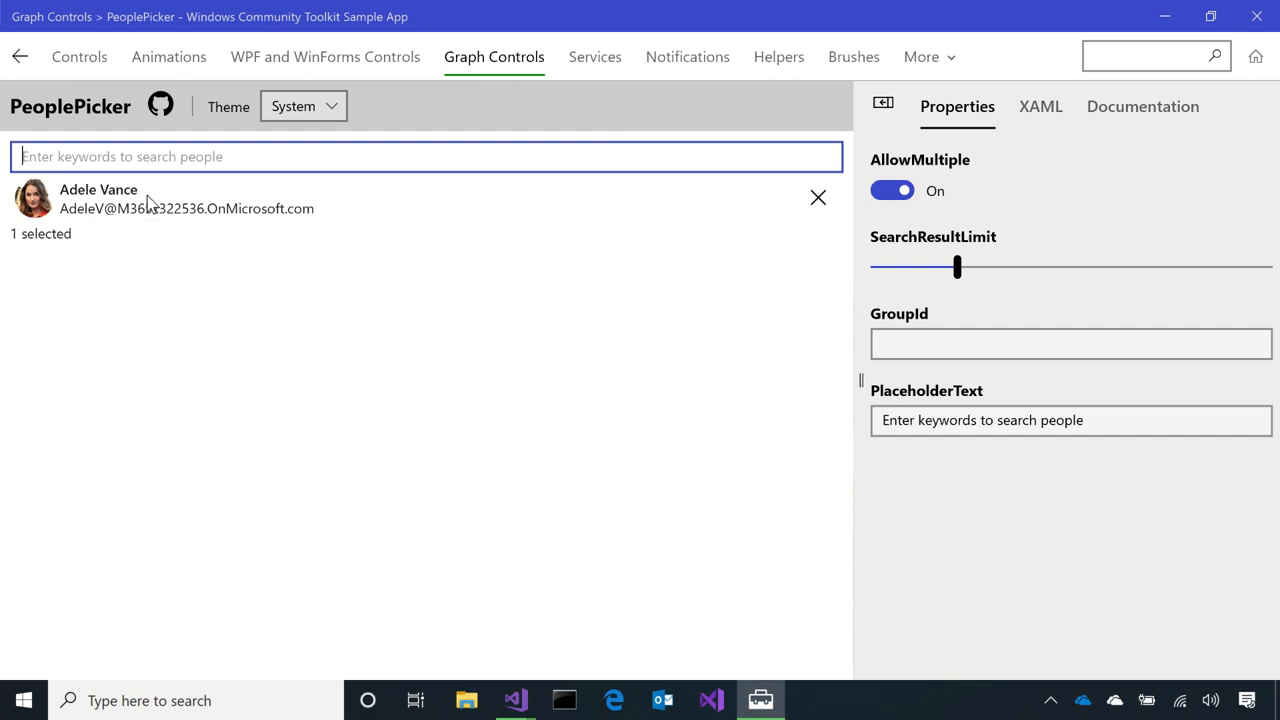
pyautogui.write('i')
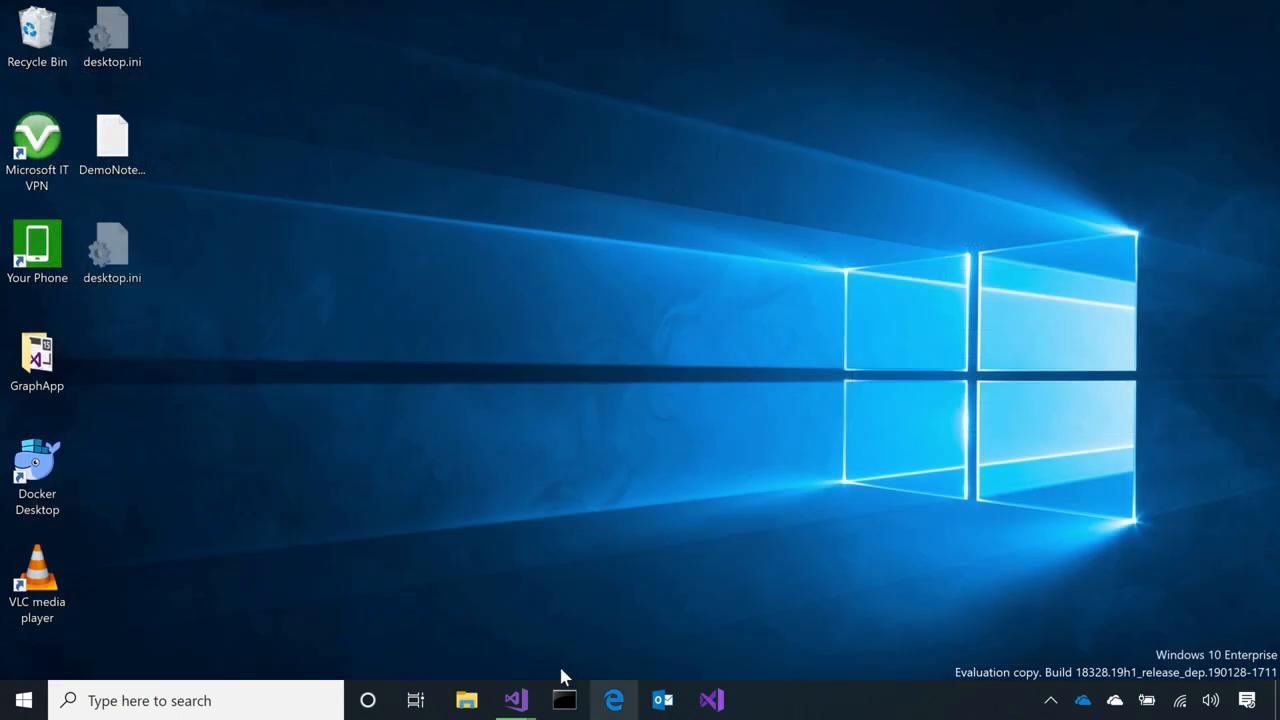
pyautogui.moveTo(515, 700)
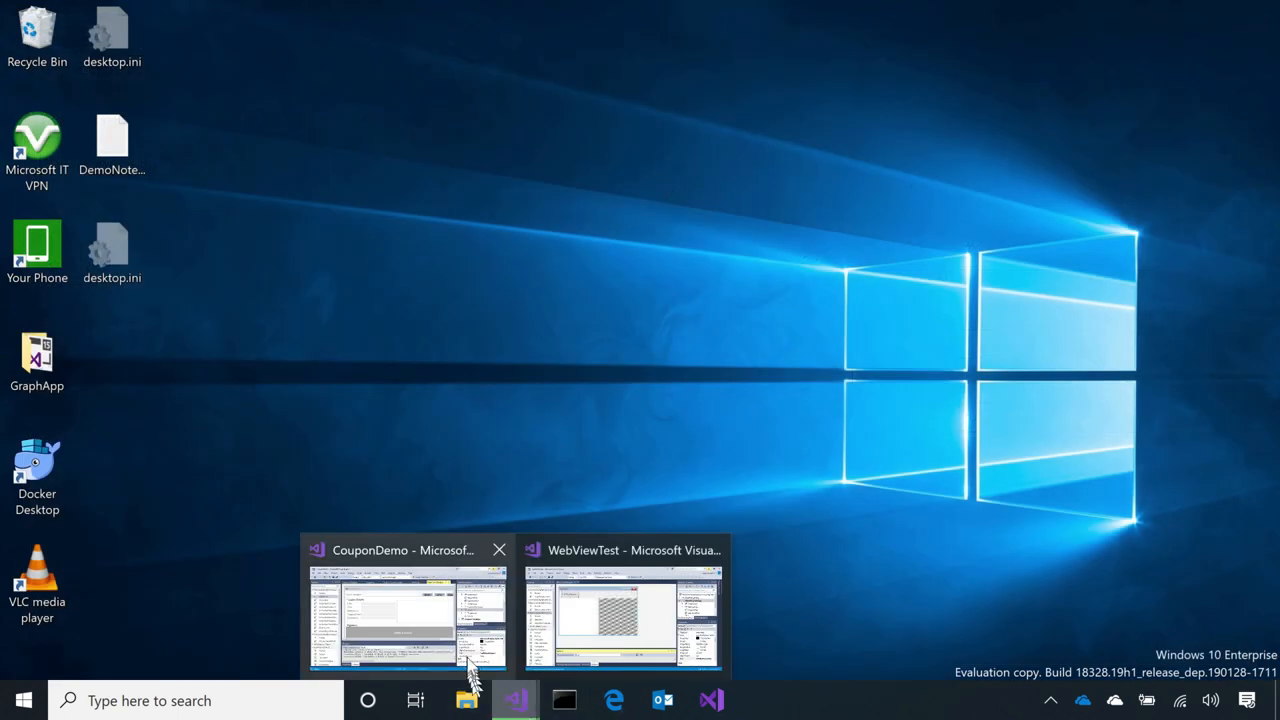
# Return to the WebViewTest solution and set GraphLoginApp as the startup project
pyautogui.click(622, 615)
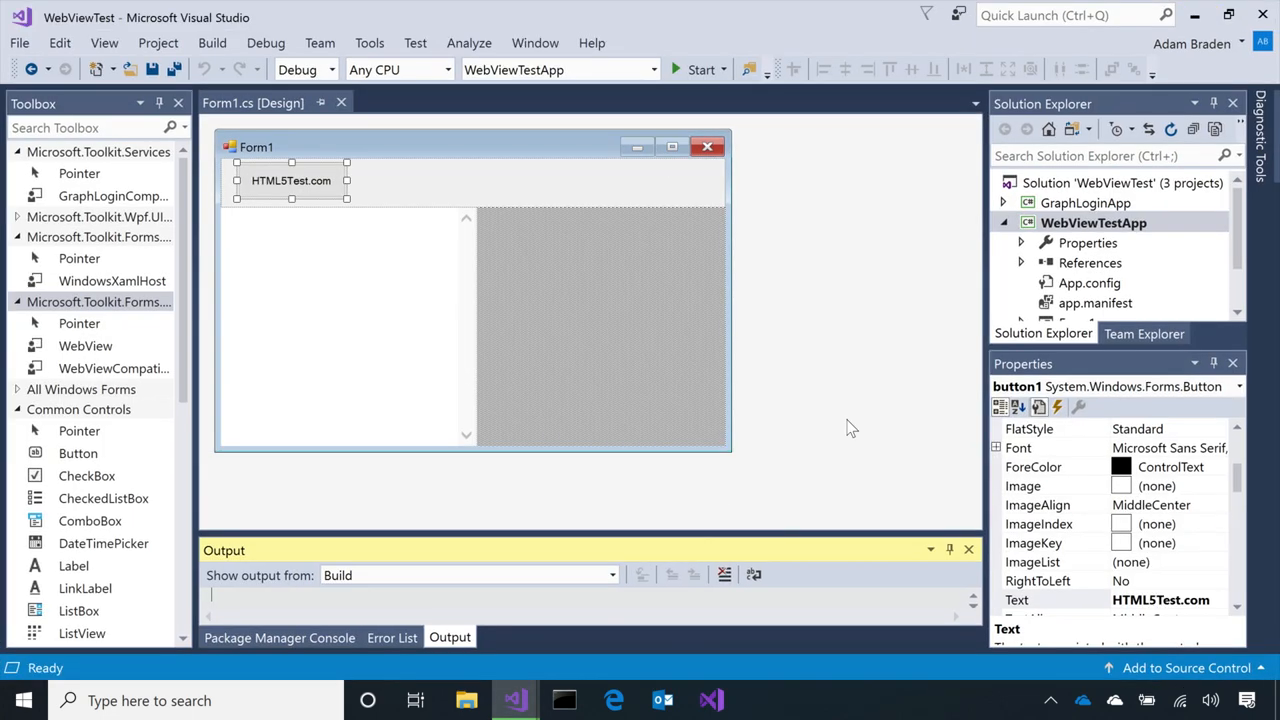
pyautogui.click(1093, 222)
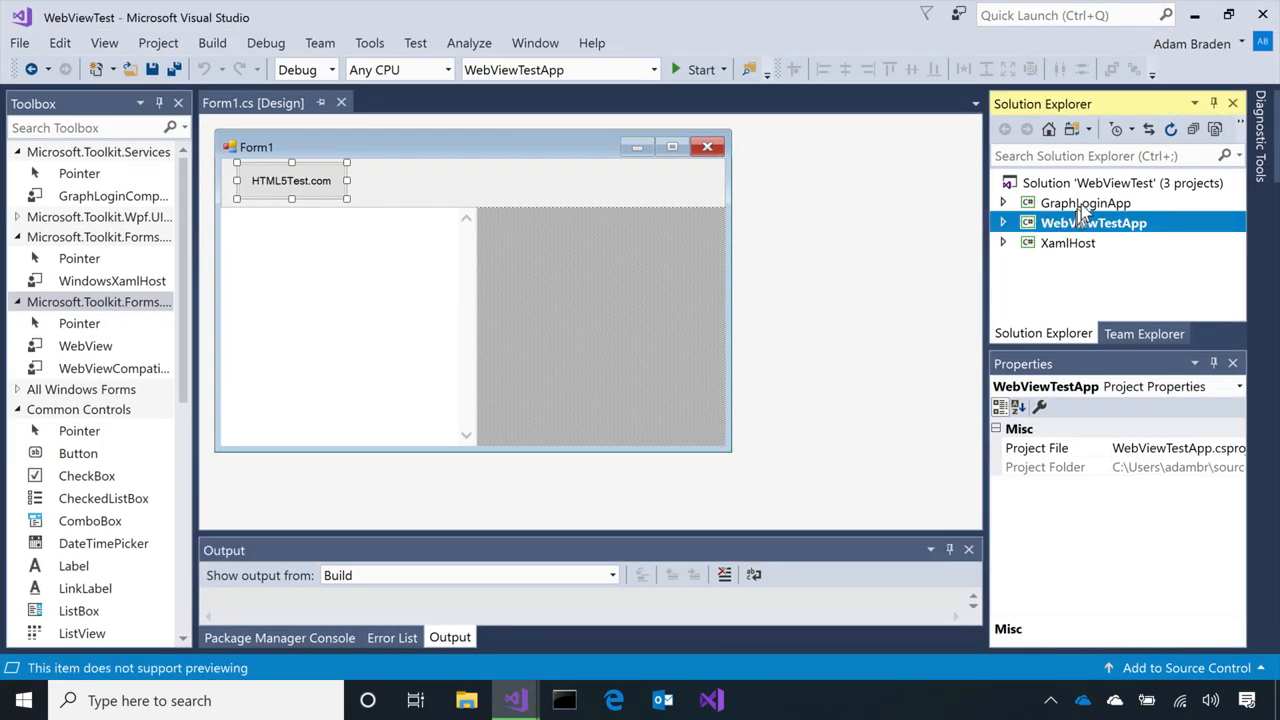
pyautogui.rightClick(1093, 222)
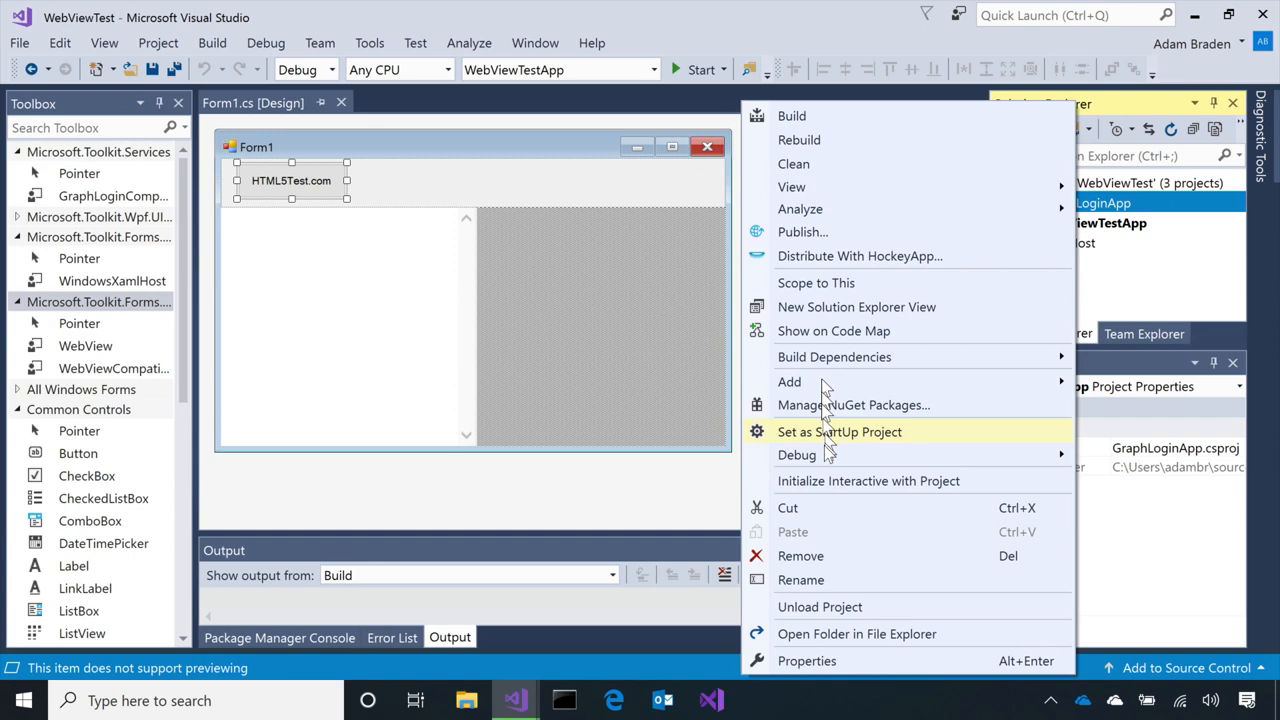
pyautogui.click(839, 431)
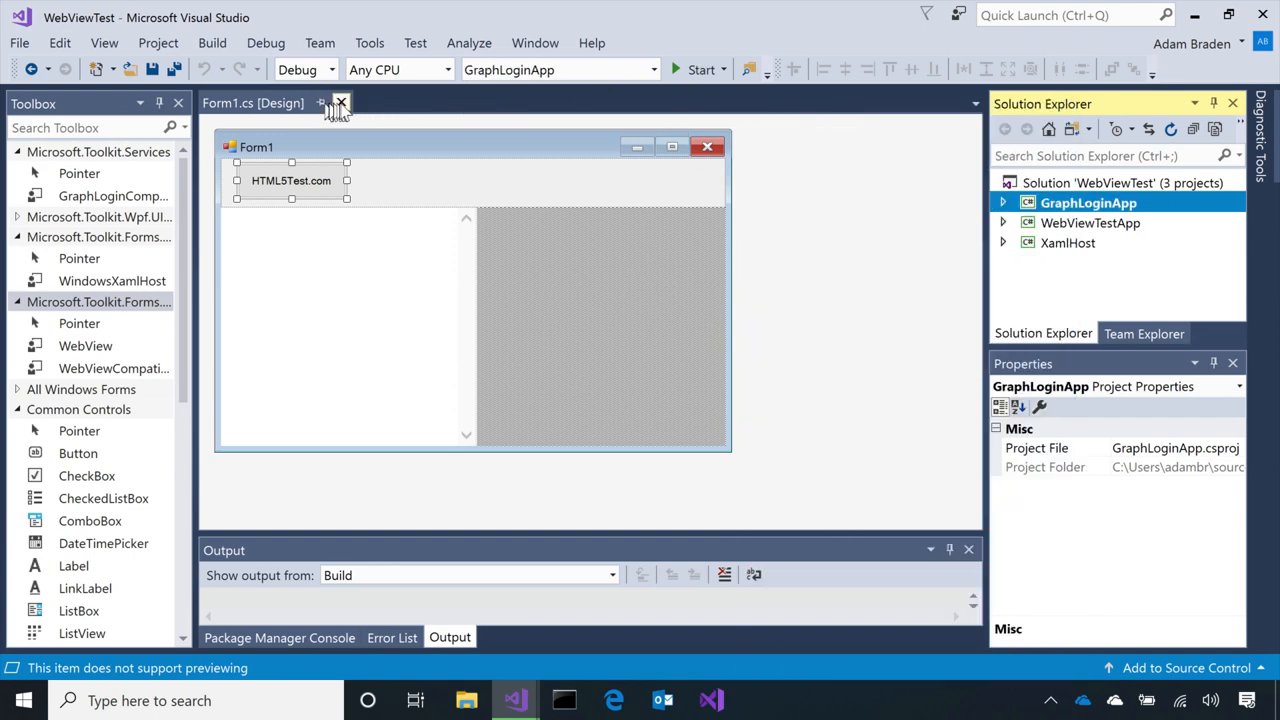
# Close the Form1 designer and expand GraphLoginApp to bring up its References options
pyautogui.click(341, 103)
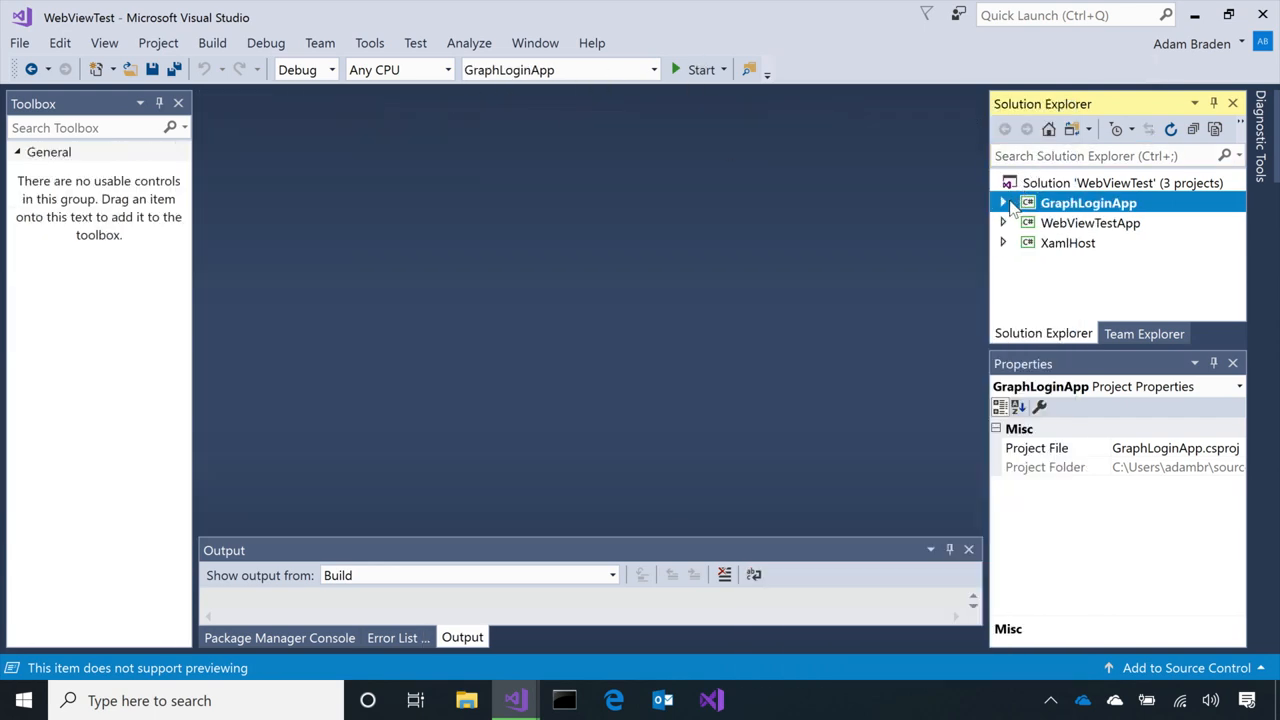
pyautogui.click(1003, 202)
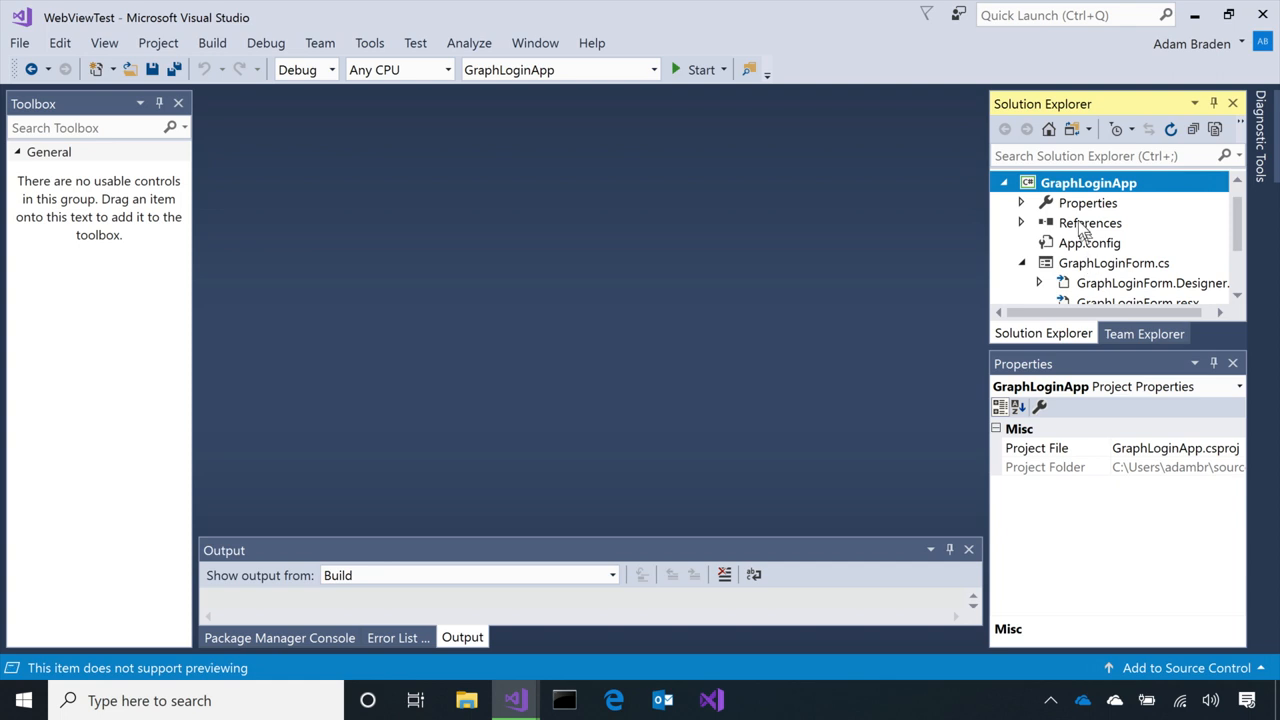
pyautogui.rightClick(1090, 222)
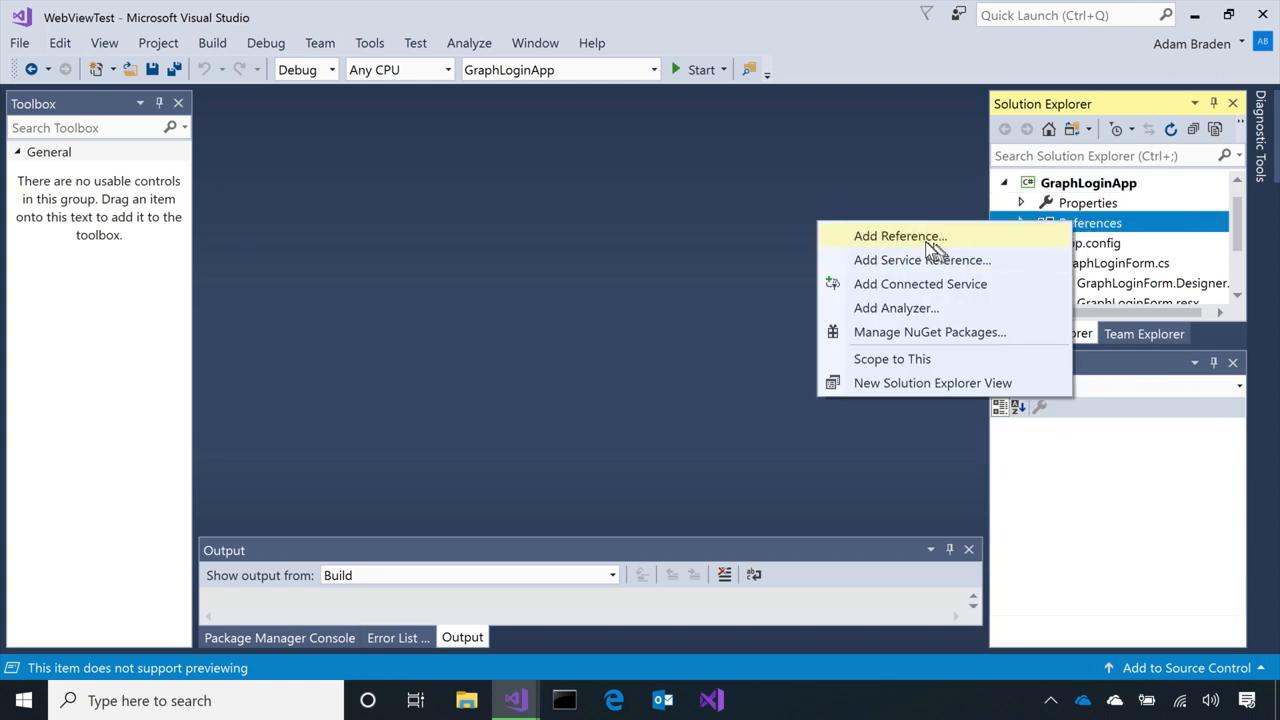
# Confirm Microsoft.Toolkit.Services 5.0.0 among GraphLoginApp's installed NuGet packages, then close the package manager
pyautogui.click(929, 331)
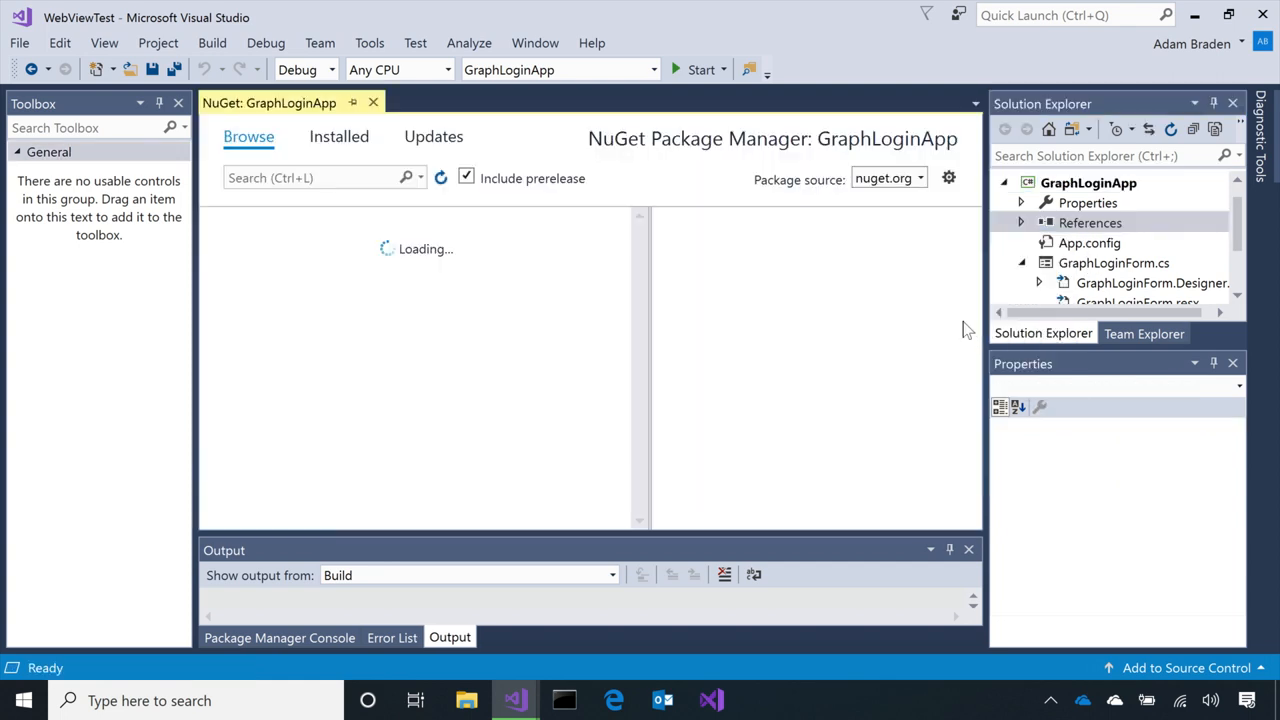
pyautogui.click(339, 137)
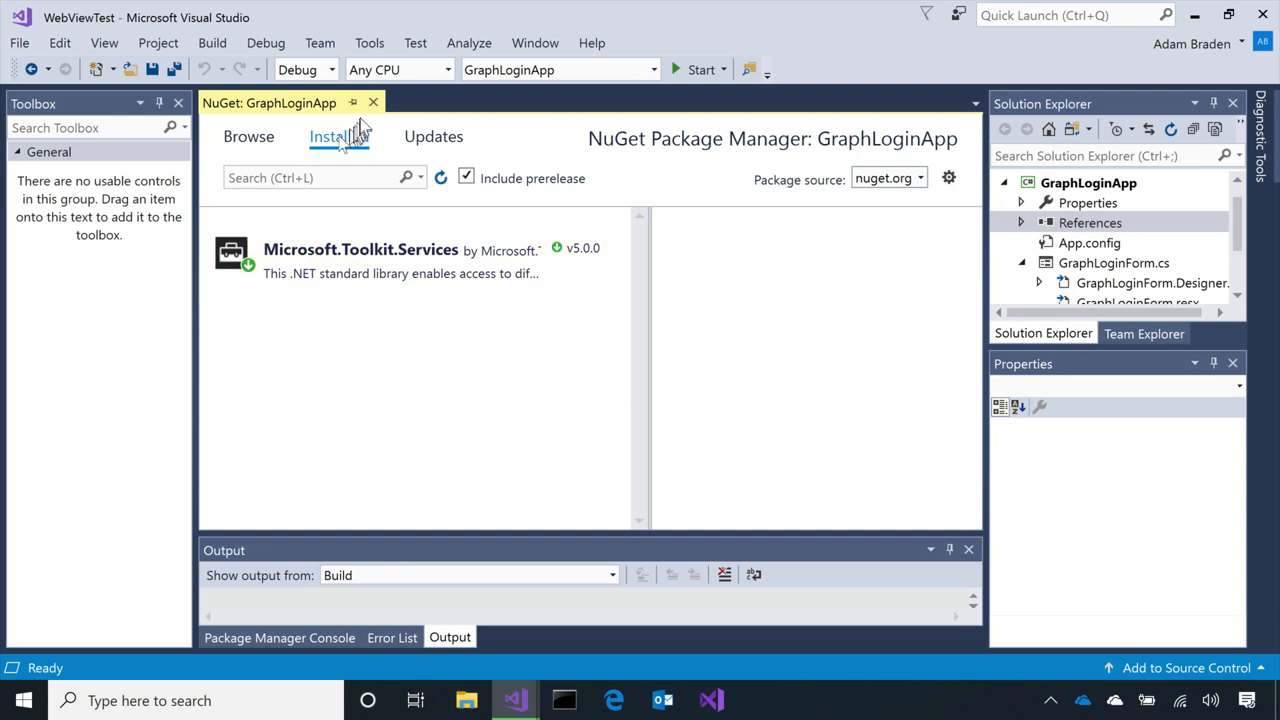
pyautogui.click(1090, 222)
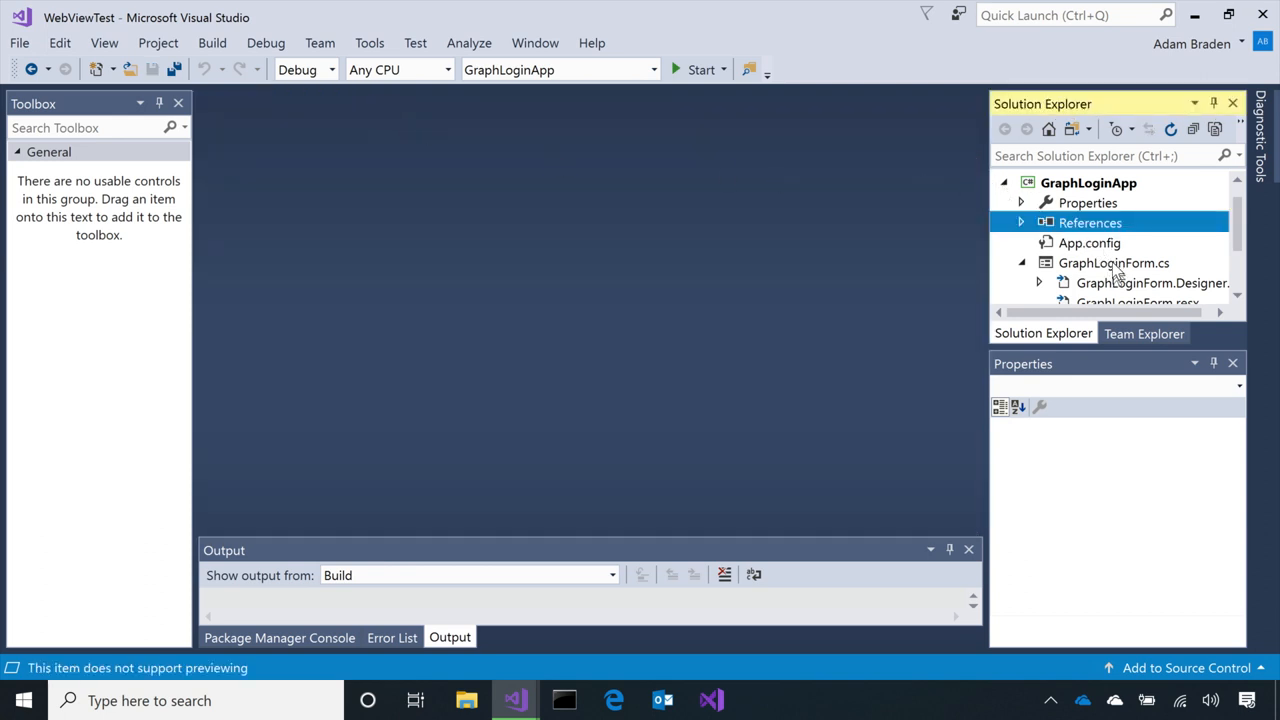
# Open GraphLoginForm, check the login component's properties, and view the button1_Click code
pyautogui.doubleClick(1113, 262)
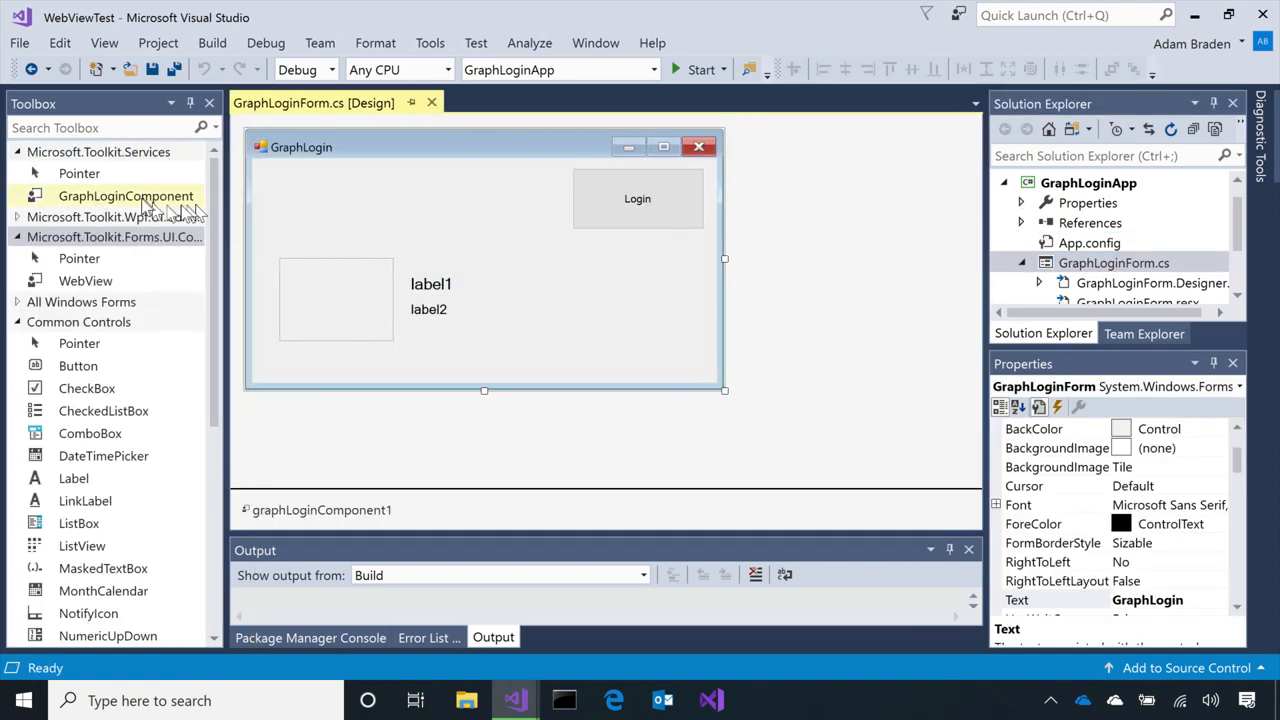
pyautogui.moveTo(126, 195)
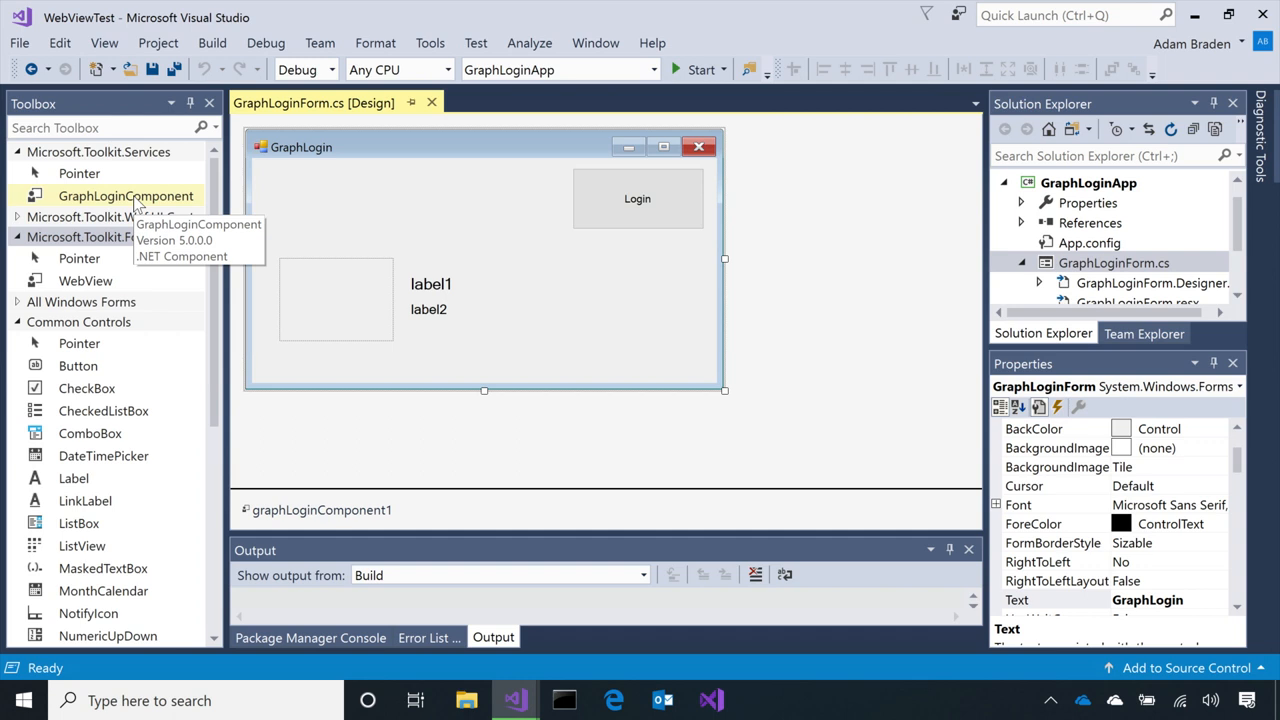
pyautogui.click(321, 509)
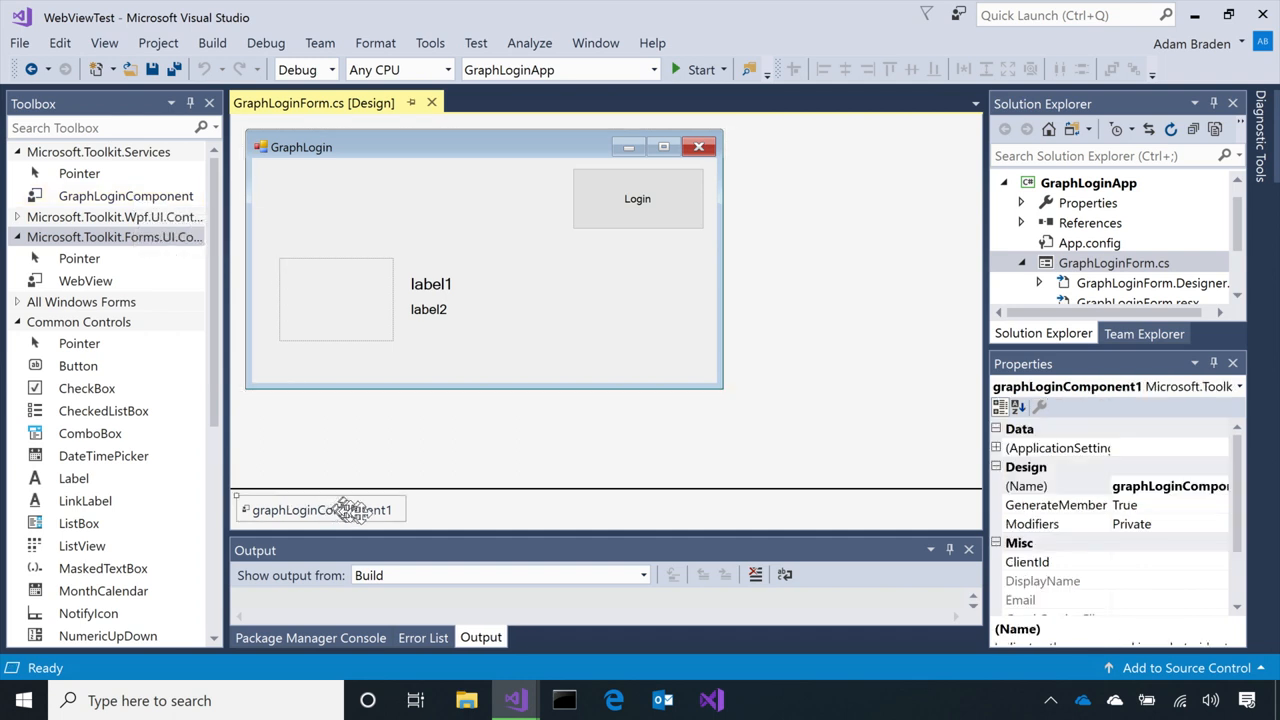
pyautogui.moveTo(360, 255)
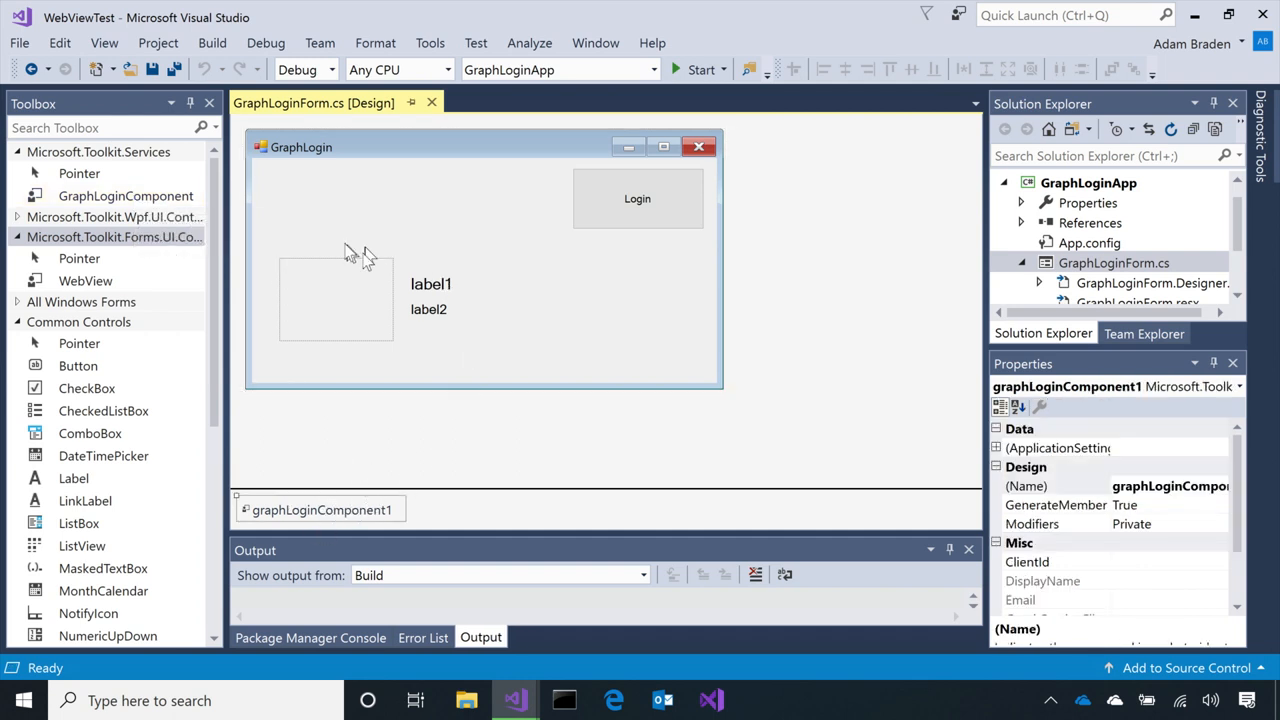
pyautogui.moveTo(340, 245)
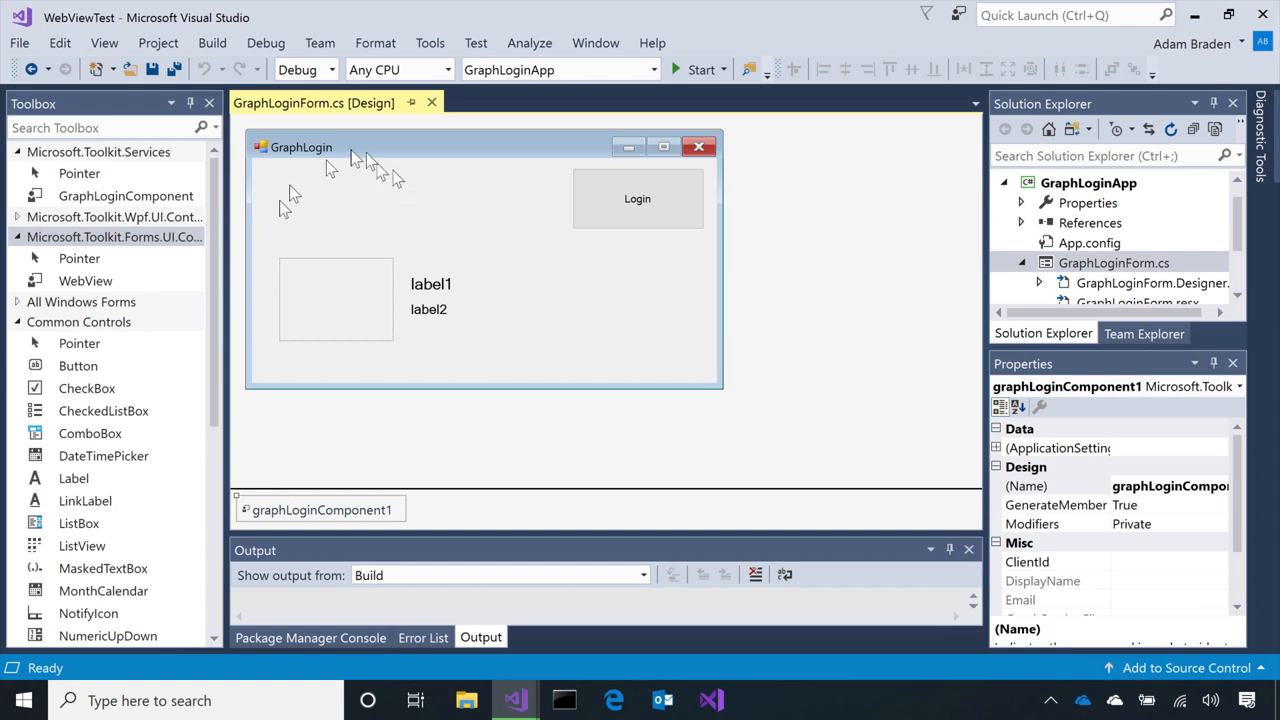
pyautogui.click(431, 284)
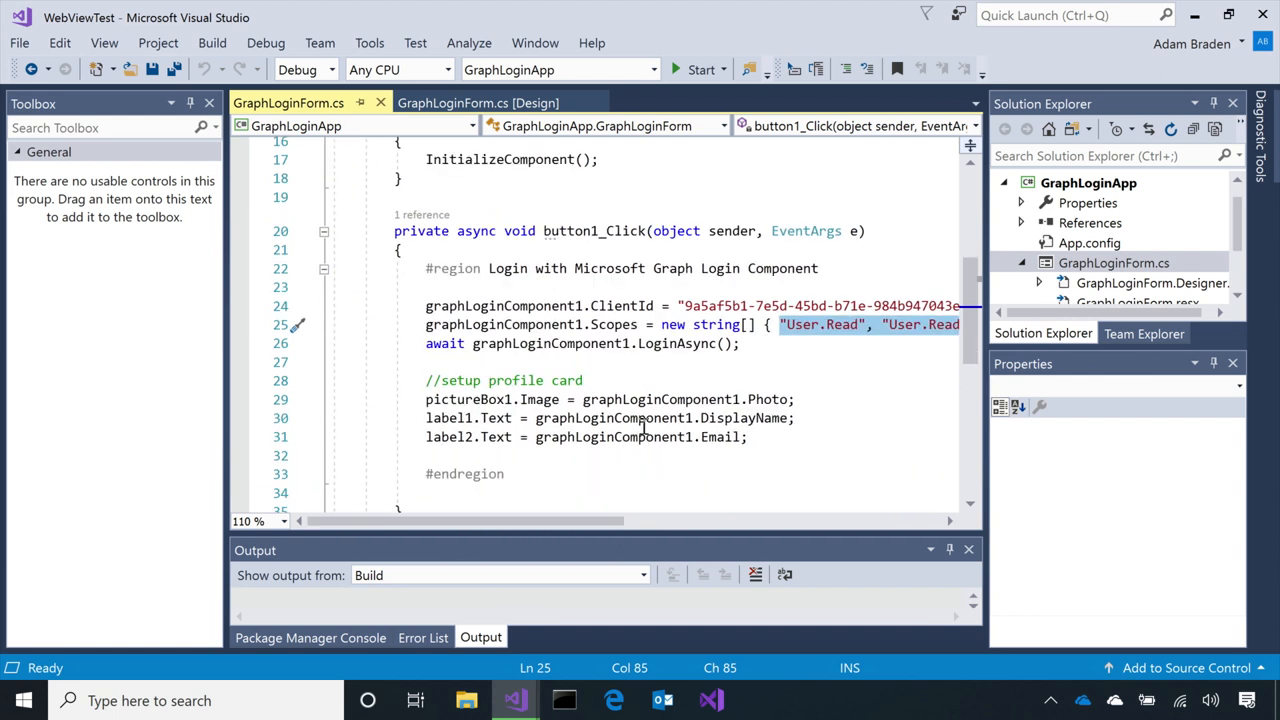
# Launch GraphLoginApp from the toolbar Start button to test the login
pyautogui.moveTo(425, 399); pyautogui.dragTo(747, 437)
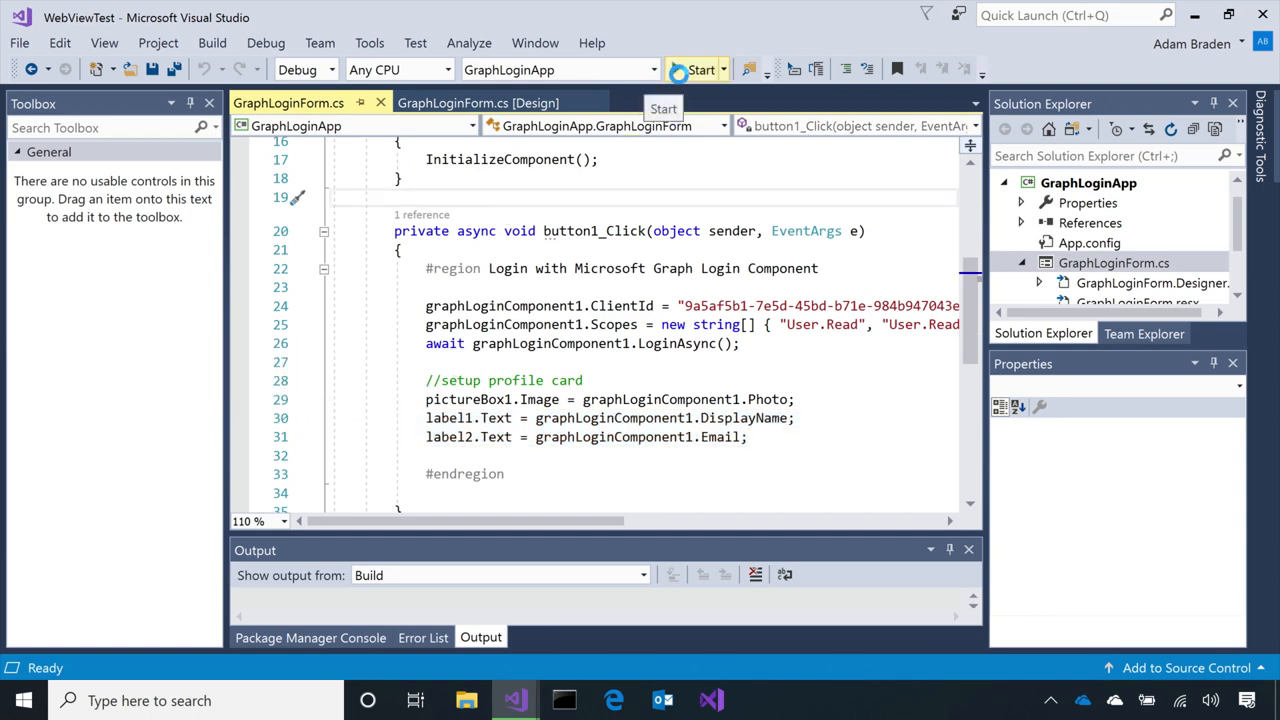
pyautogui.click(700, 69)
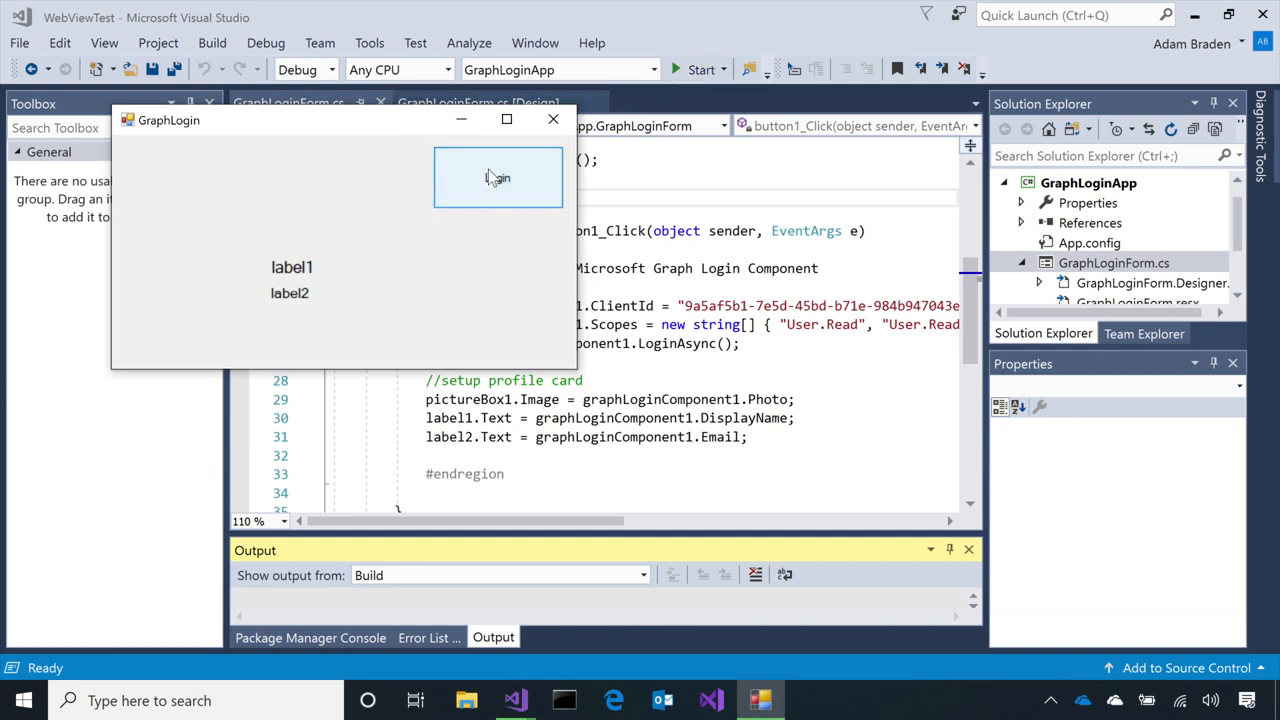
# Sign in from the GraphLogin form using the Contoso demo tenant account and password
pyautogui.click(498, 177)
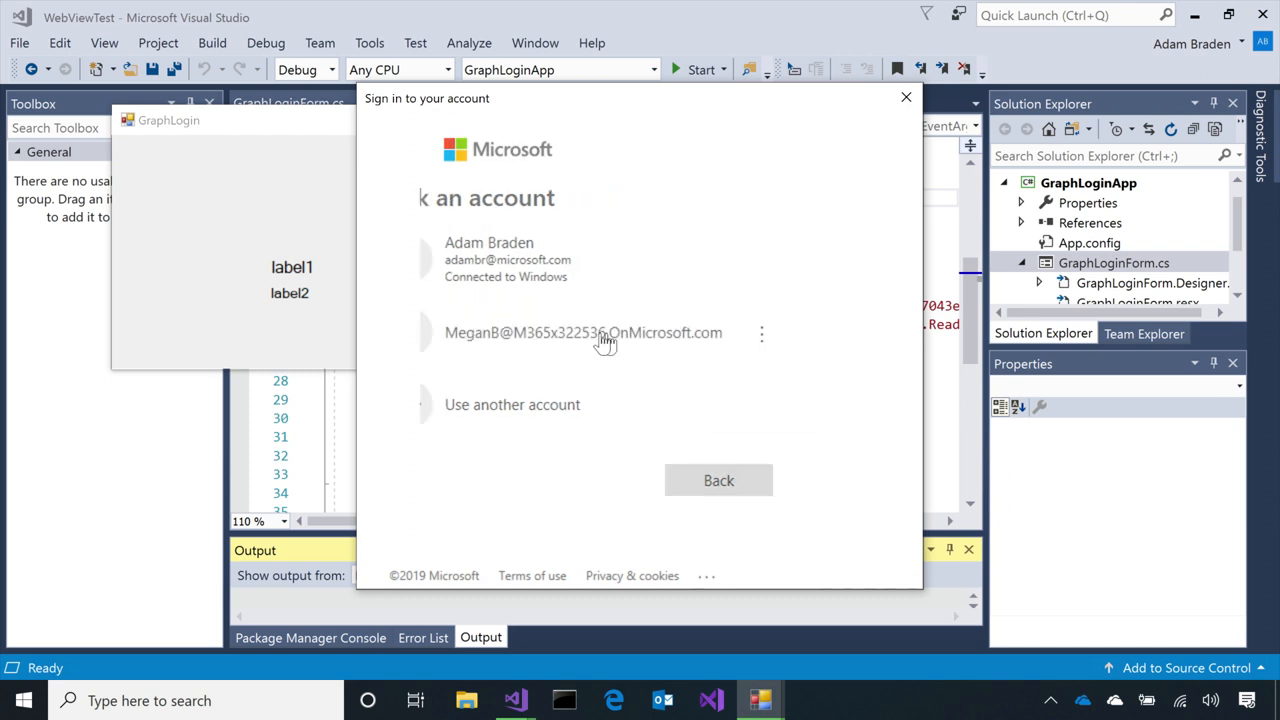
pyautogui.click(583, 332)
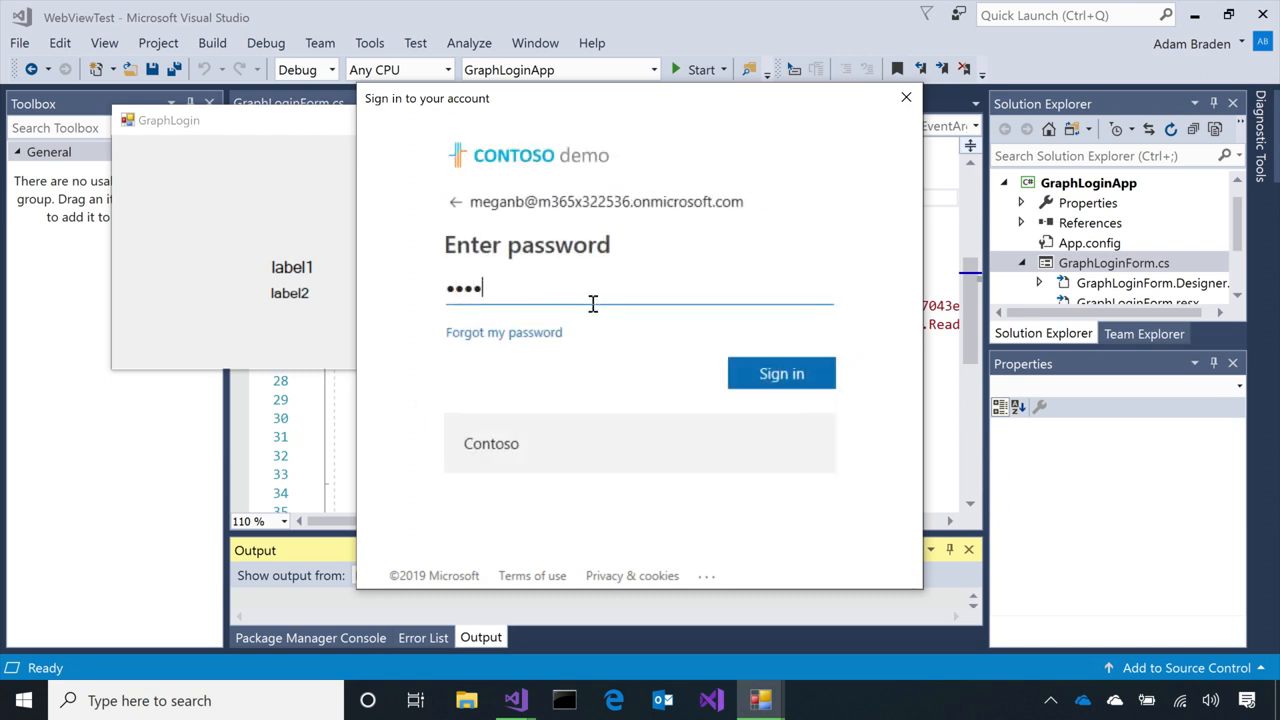
pyautogui.write('••')
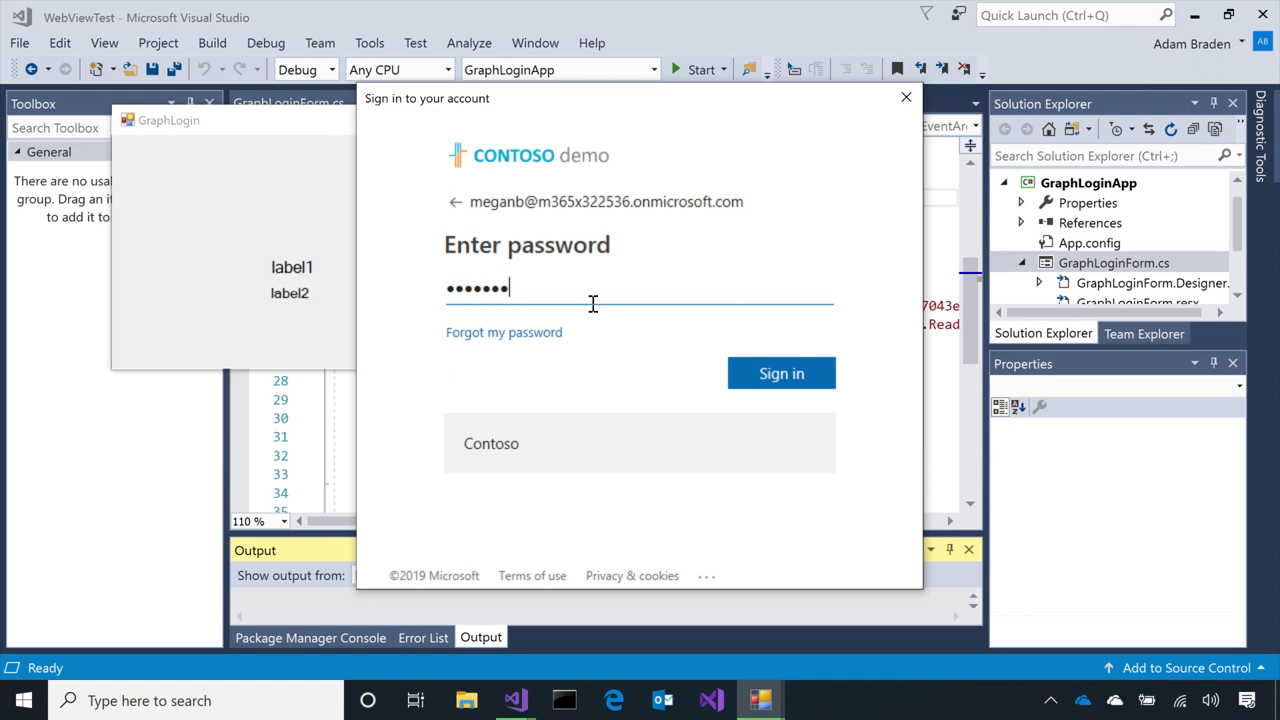
pyautogui.write('••••')
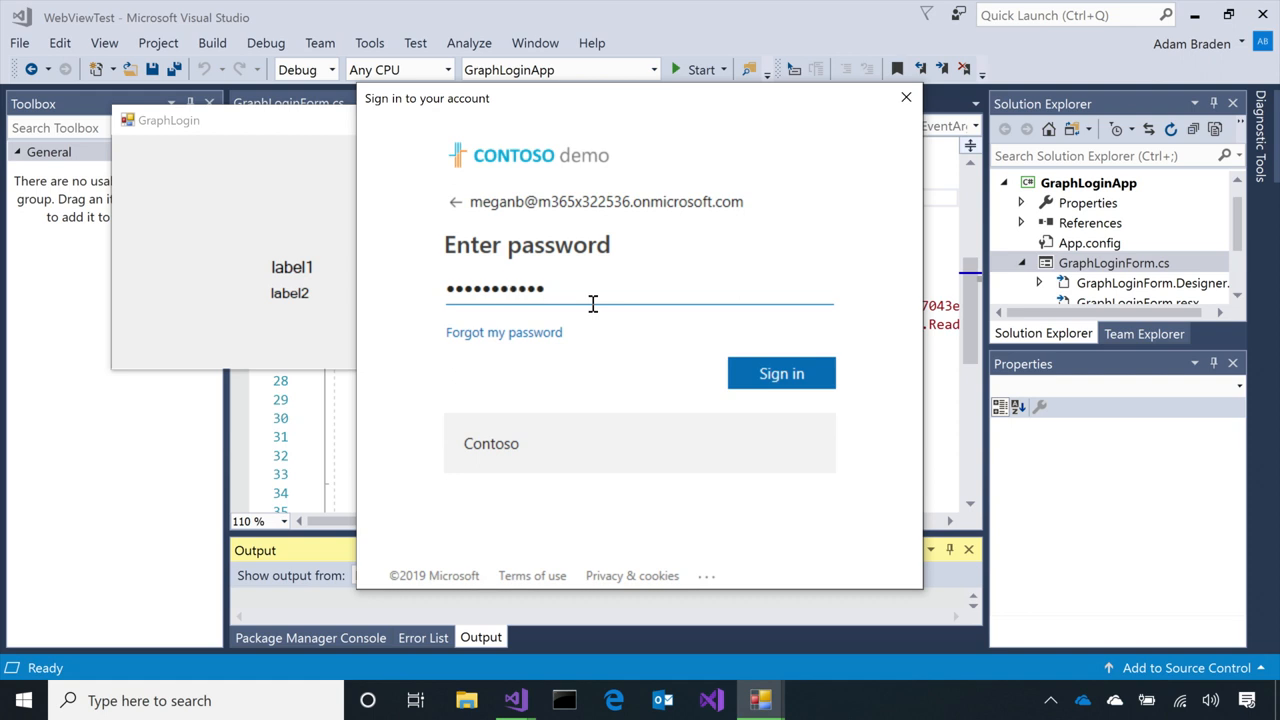
pyautogui.click(781, 373)
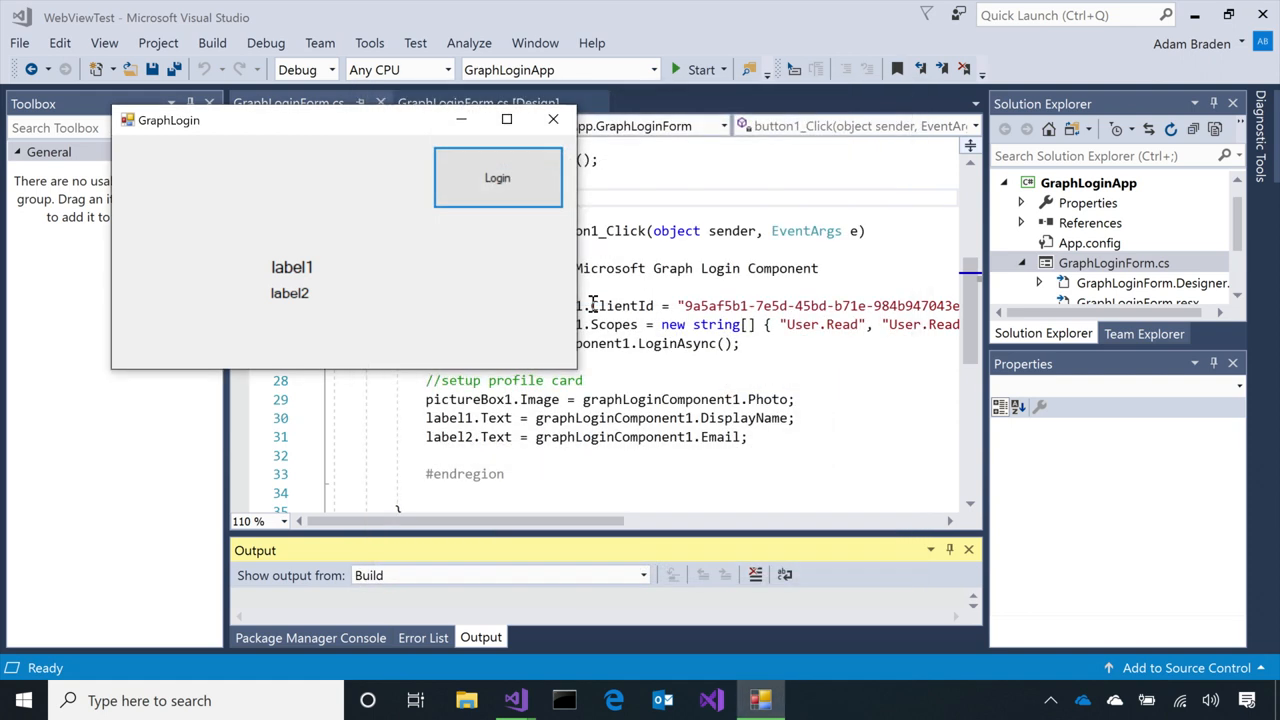
# Review Megan Bowen's photo, name and email on the profile card, then close the app
pyautogui.click(497, 177)
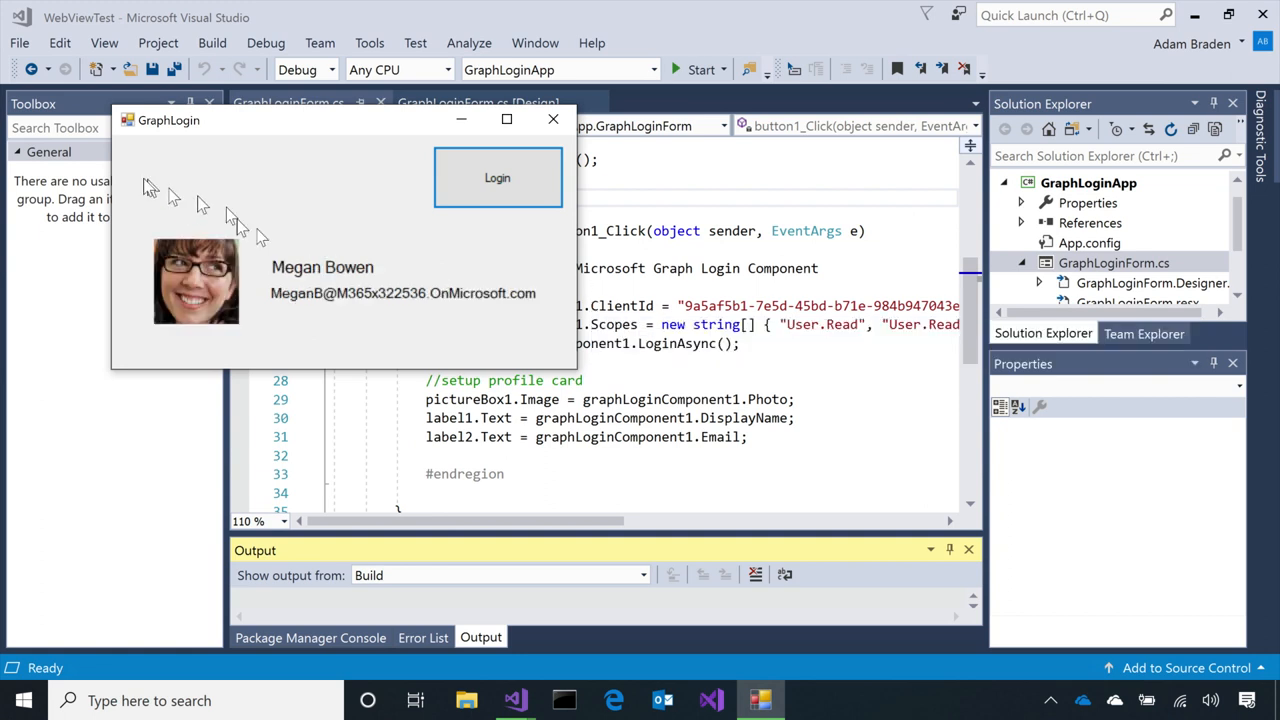
pyautogui.moveTo(168, 119); pyautogui.dragTo(473, 203)
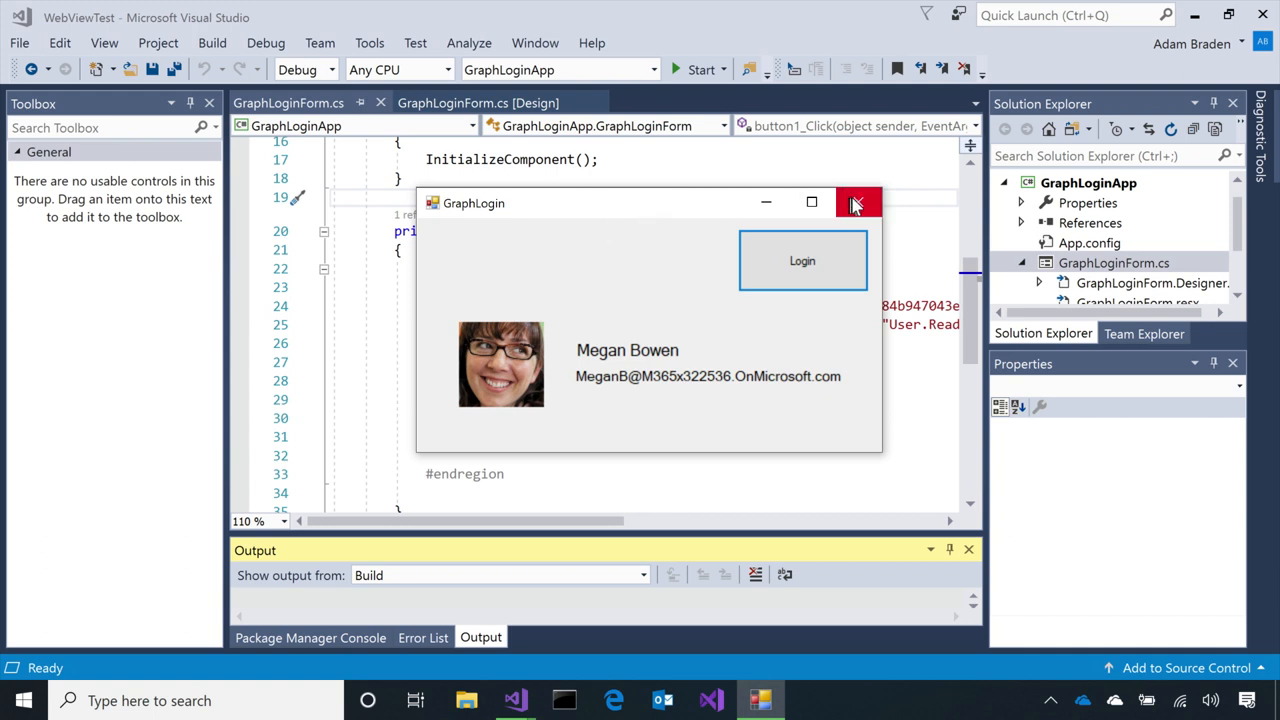
pyautogui.click(855, 203)
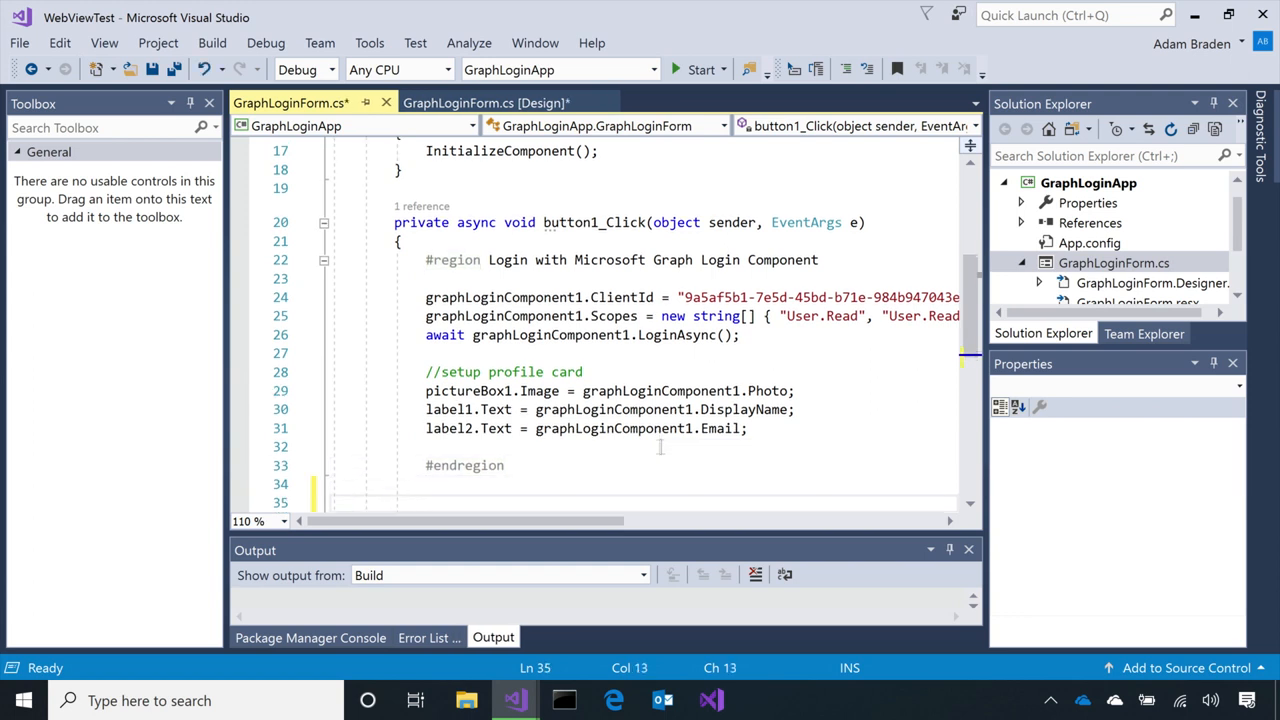
# Add 'var gsclient = graphLoginComponent1.GraphServiceClient;' below #endregion and begin a gsclient line
pyautogui.write('var g')
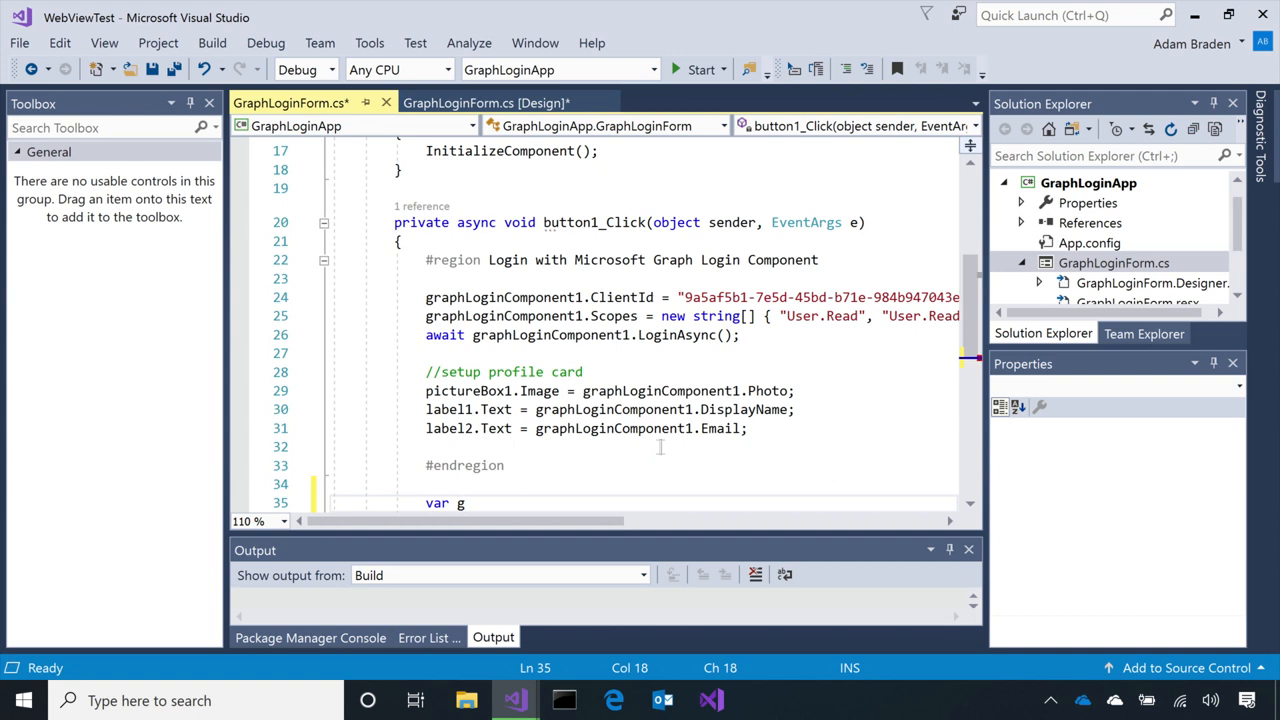
pyautogui.write('scli')
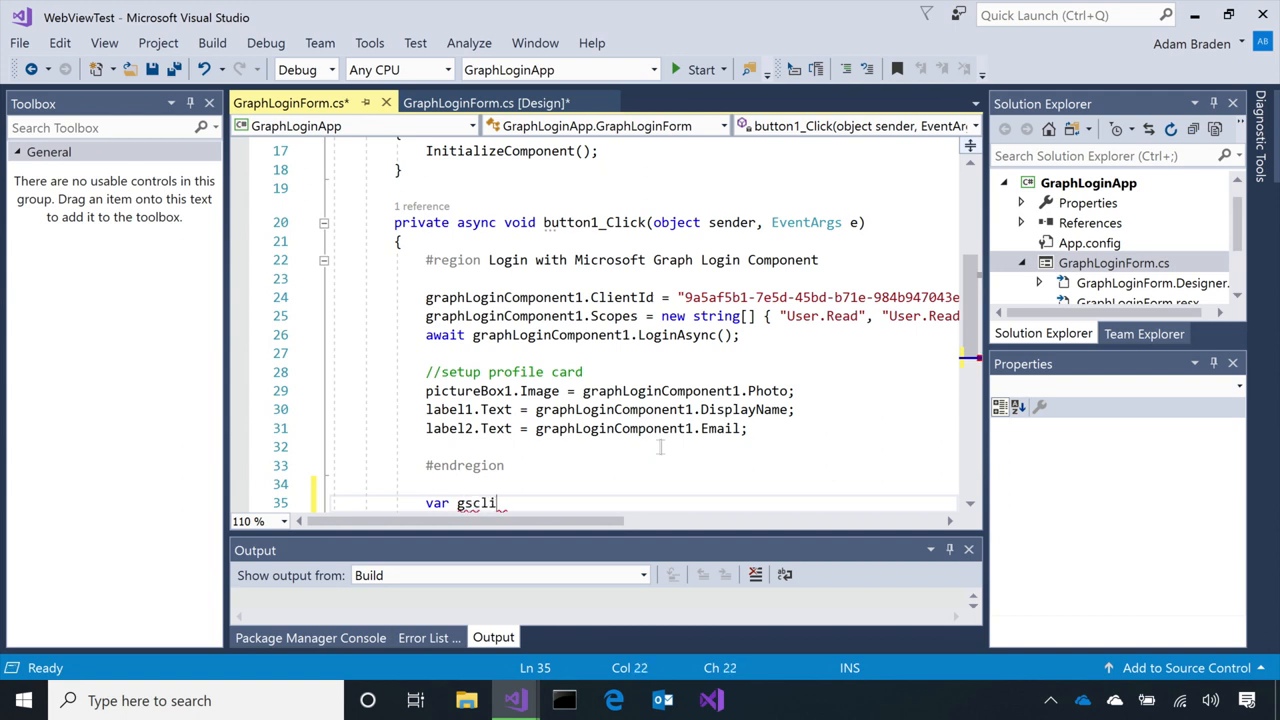
pyautogui.write('ent -=')
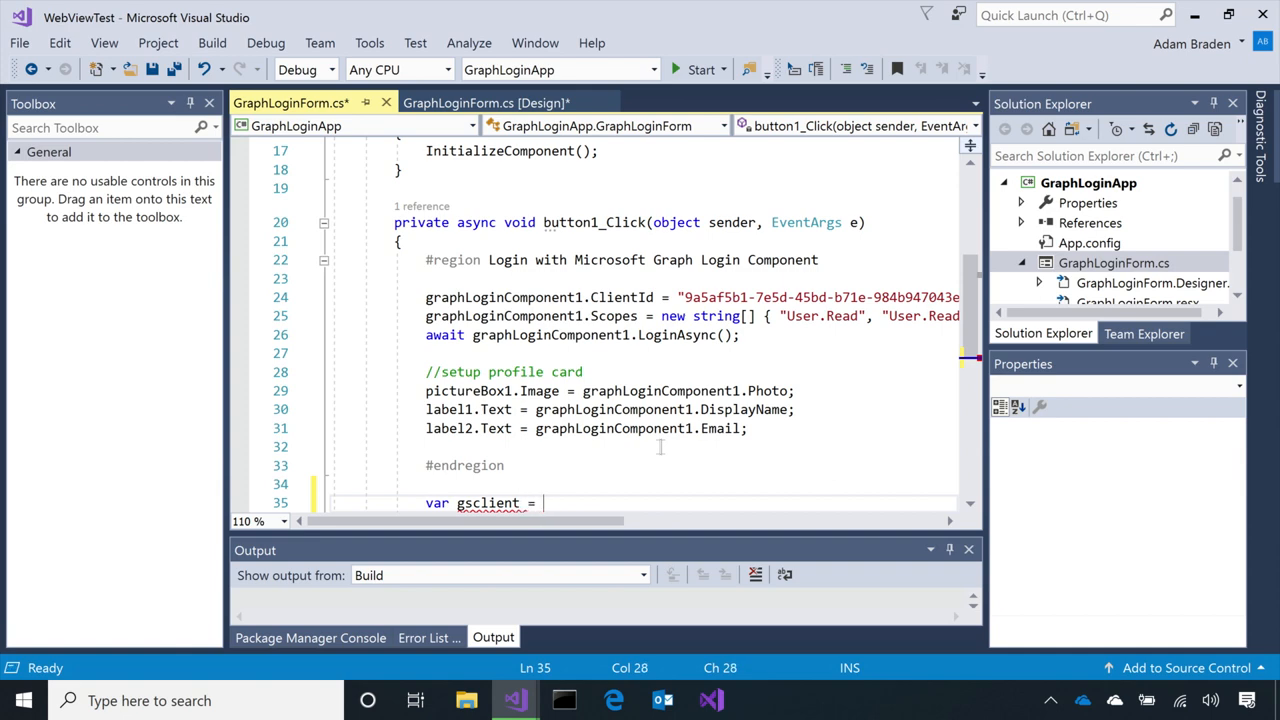
pyautogui.write('graphi')
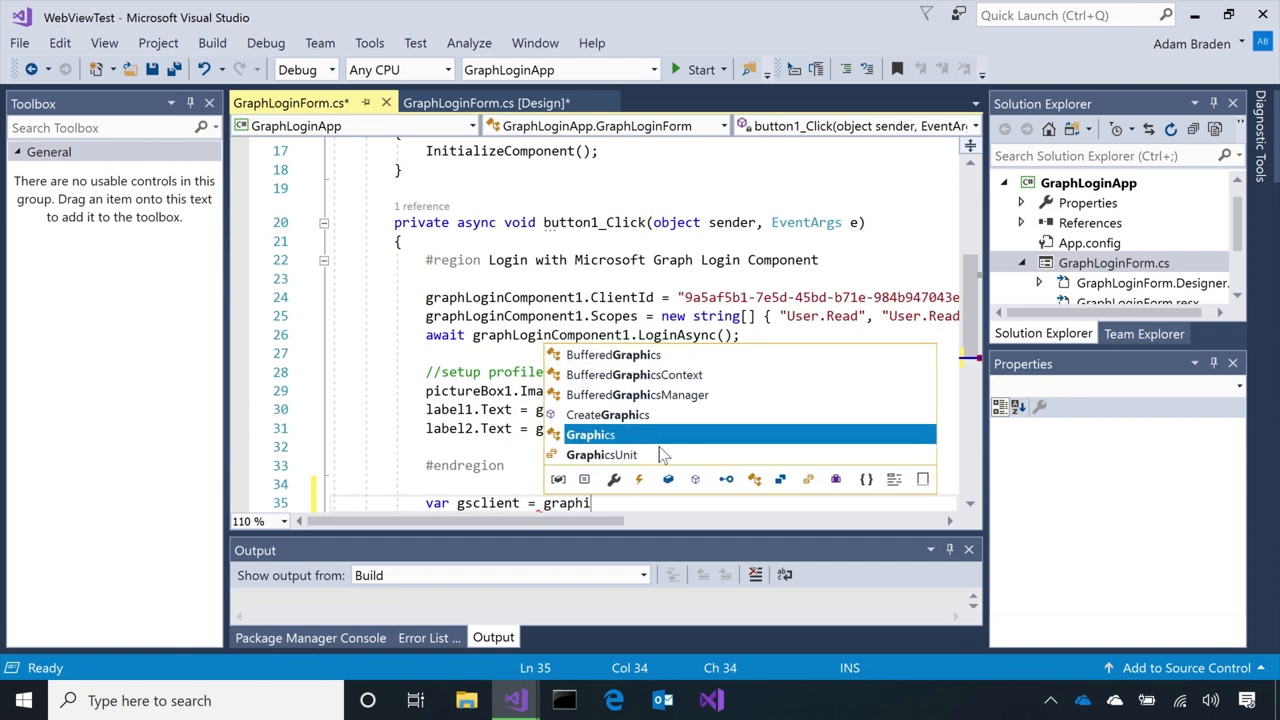
pyautogui.write('l')
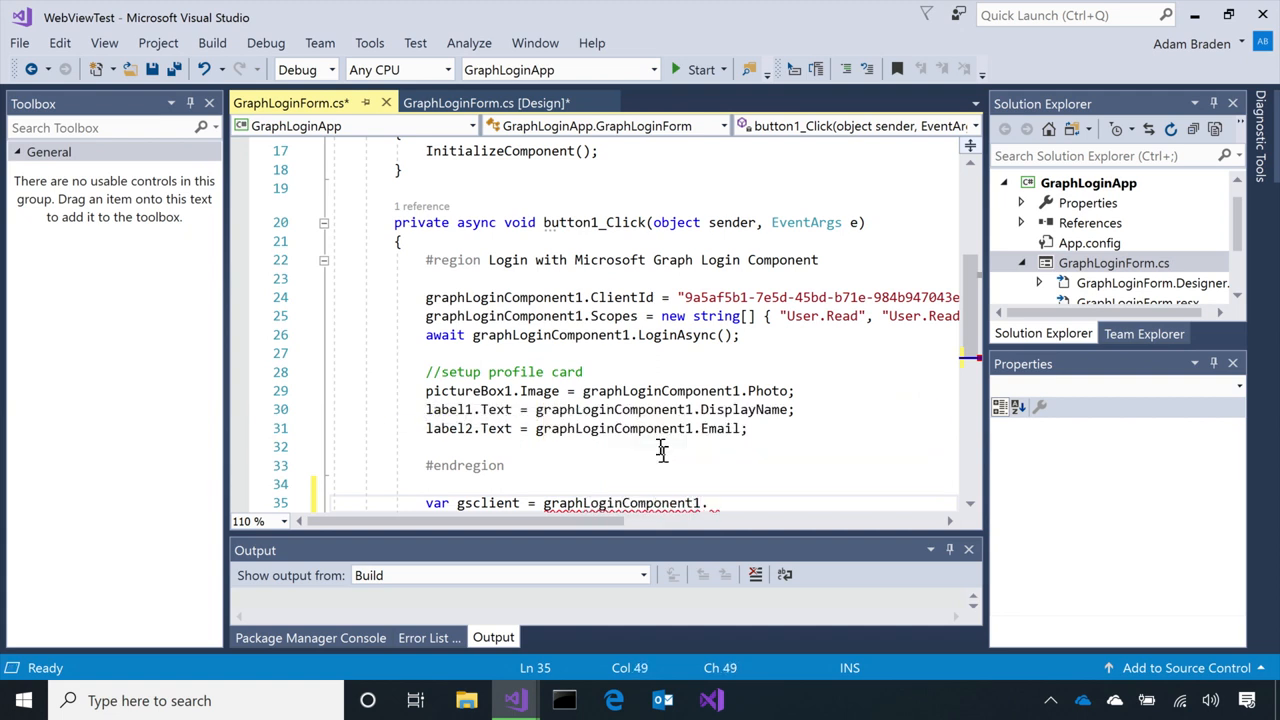
pyautogui.write('GraphServiceClient;')
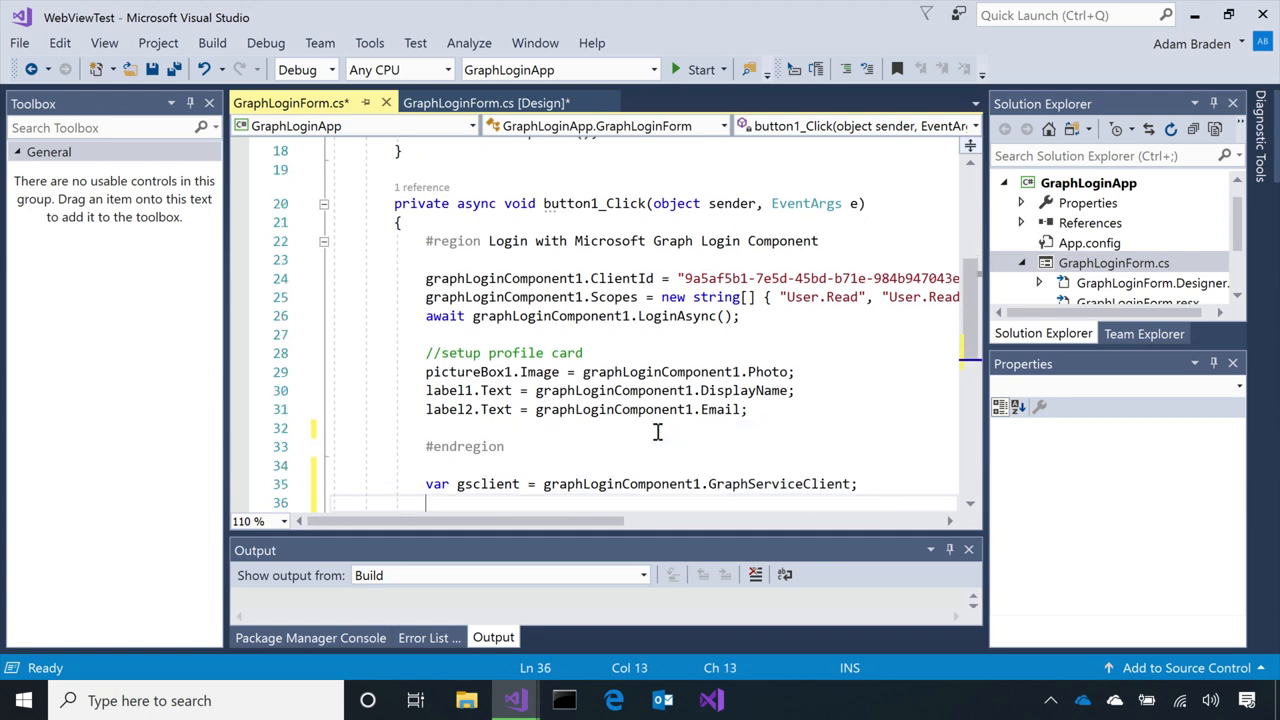
pyautogui.write('gsclient')
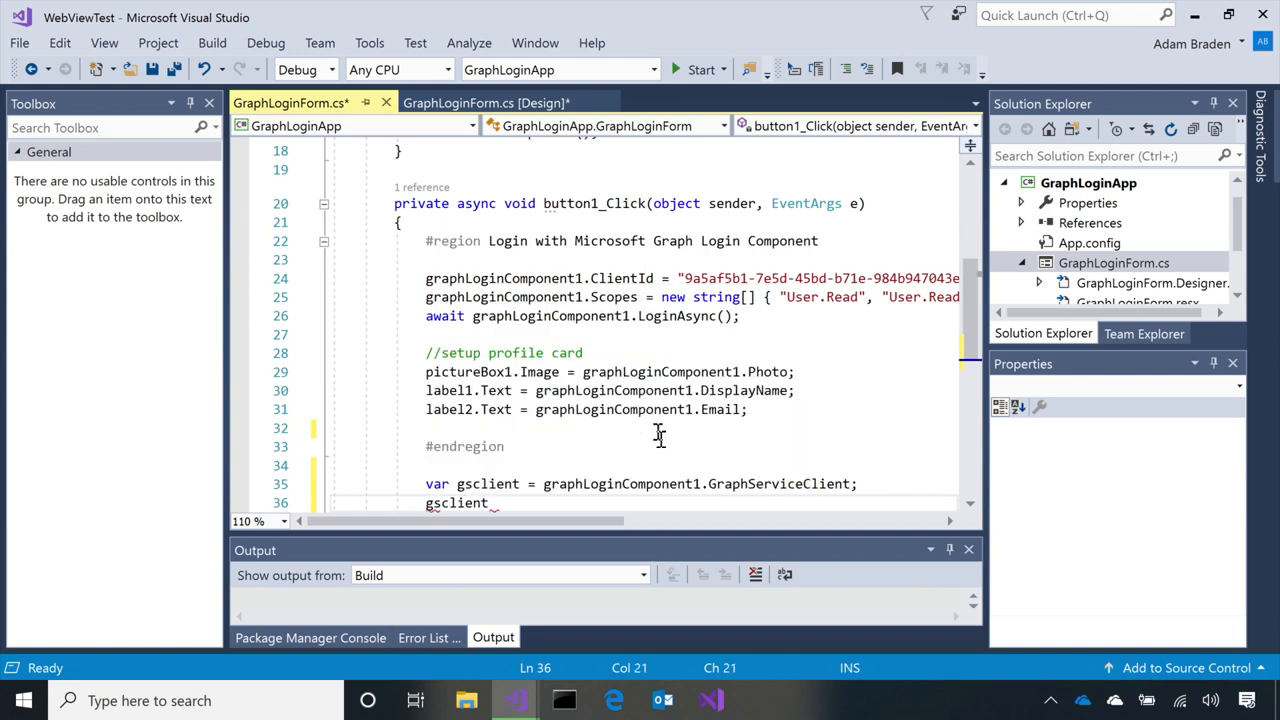
# Type 'gsclient.' and scroll IntelliSense through members like Me, Groups, Sites and Planner
pyautogui.write('.')
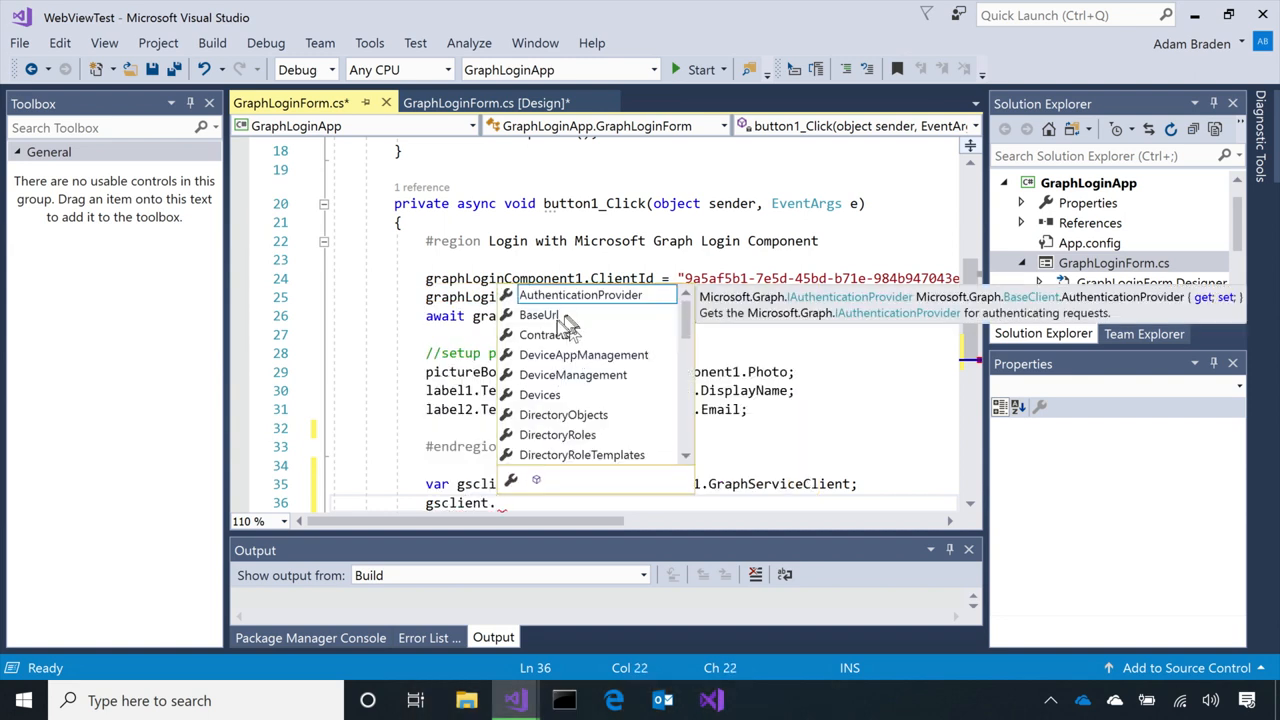
pyautogui.moveTo(665, 455)
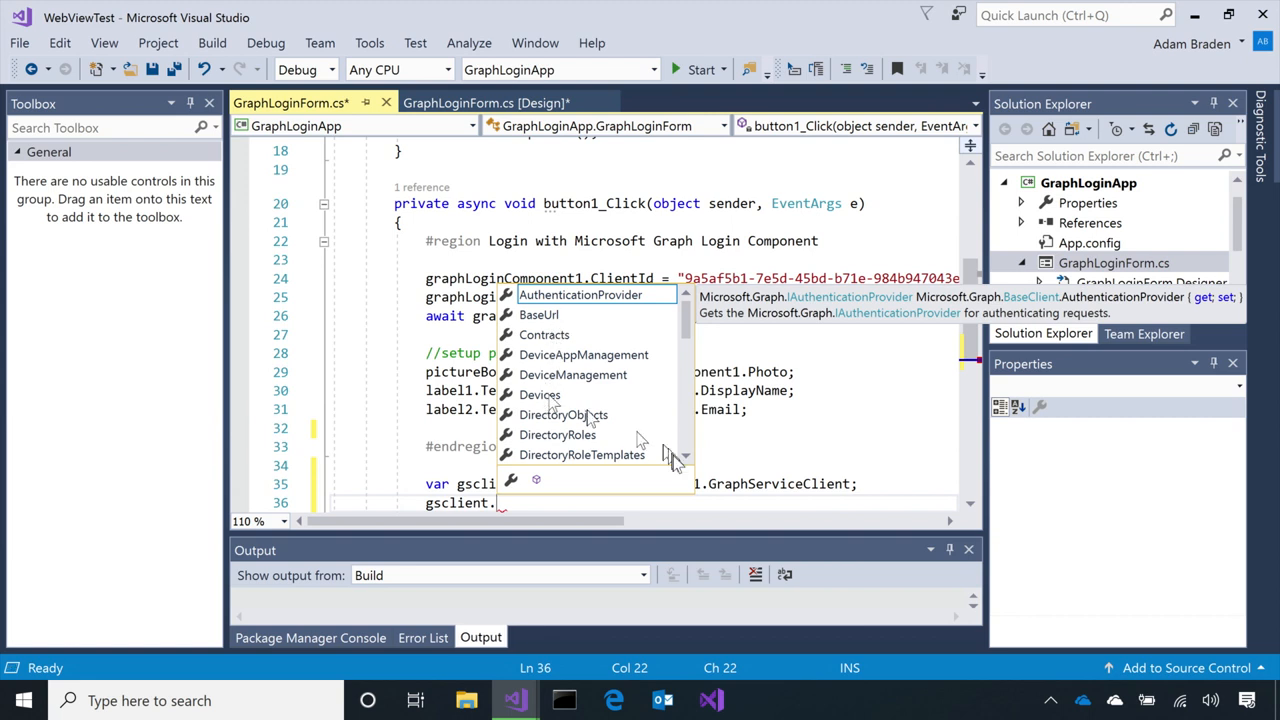
pyautogui.scroll(-3)
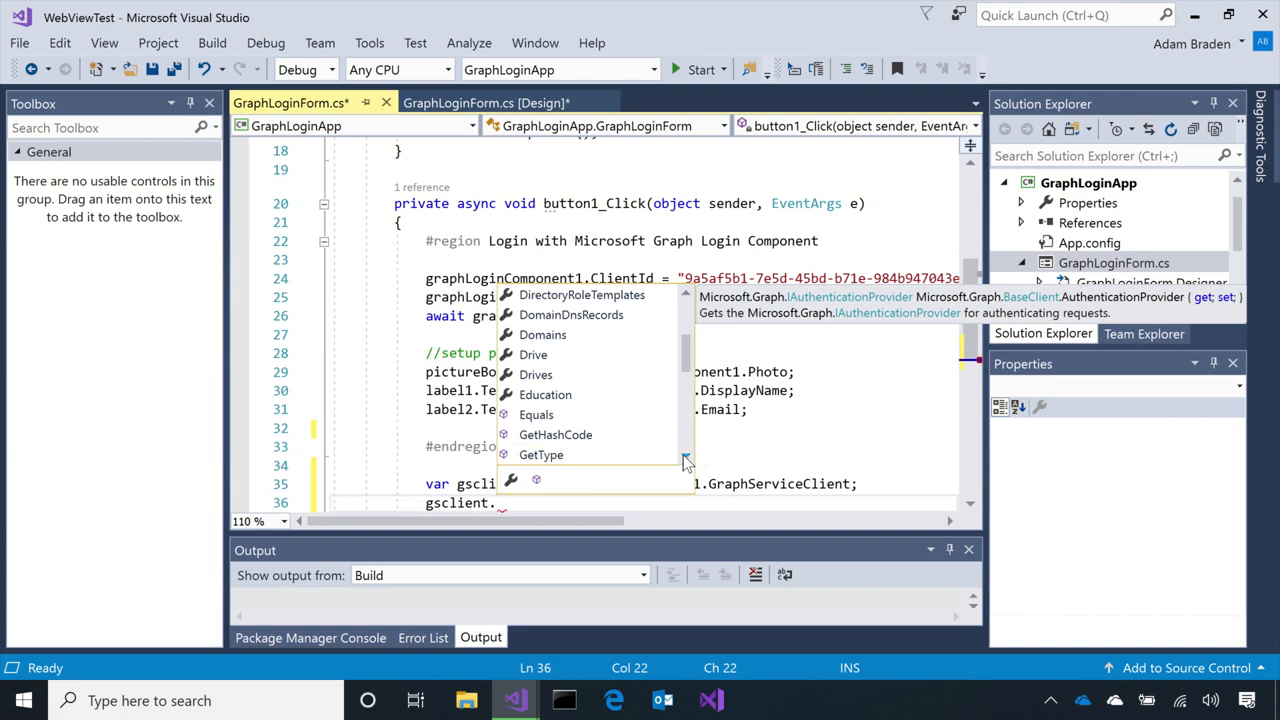
pyautogui.scroll(-3)
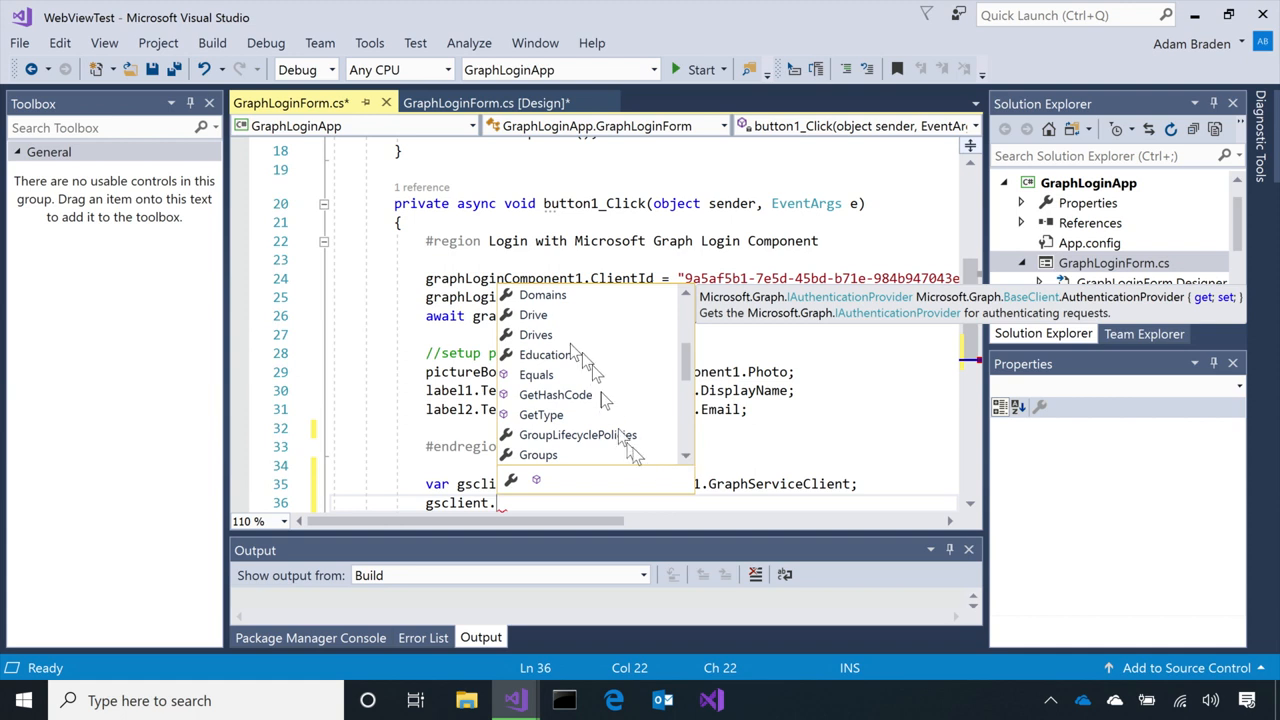
pyautogui.scroll(-3)
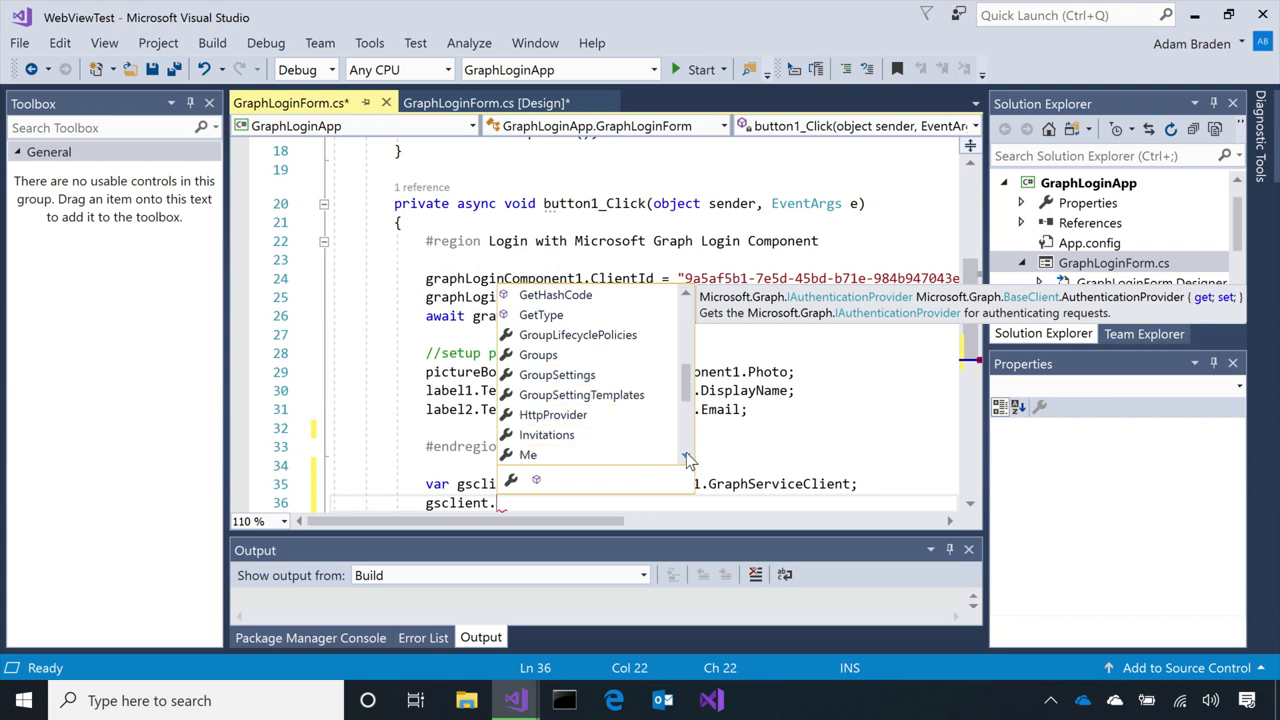
pyautogui.scroll(-3)
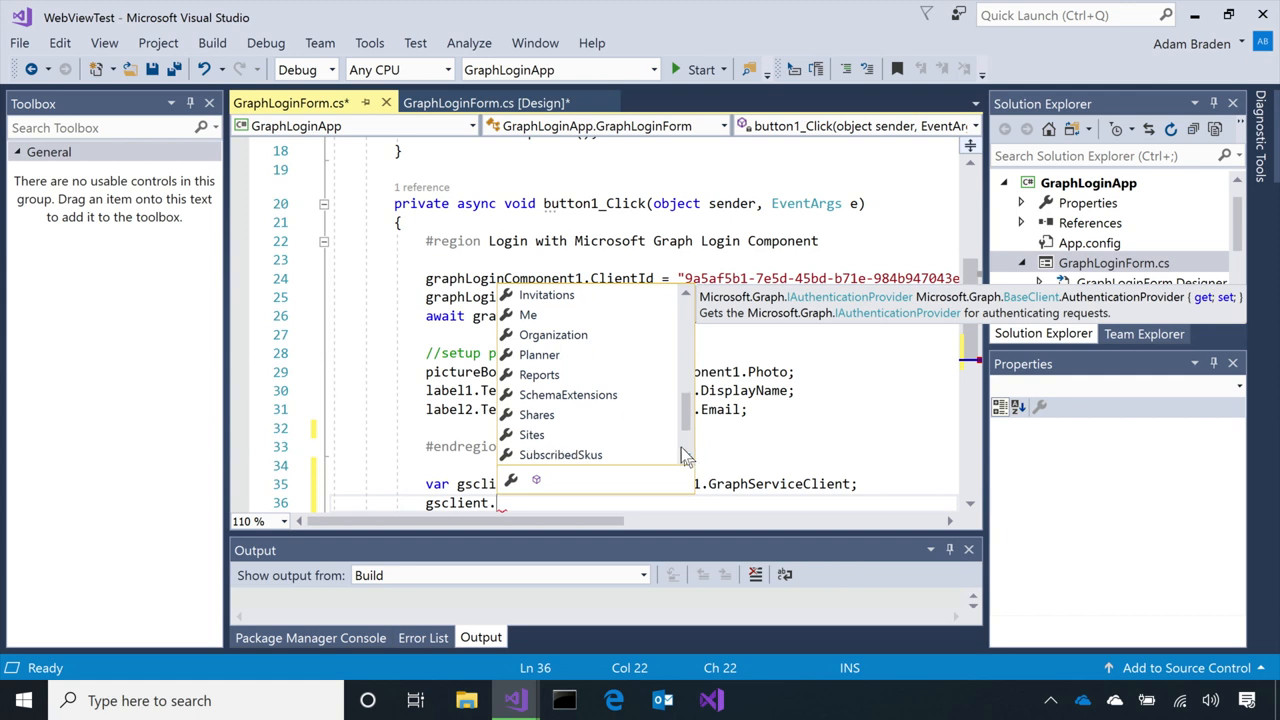